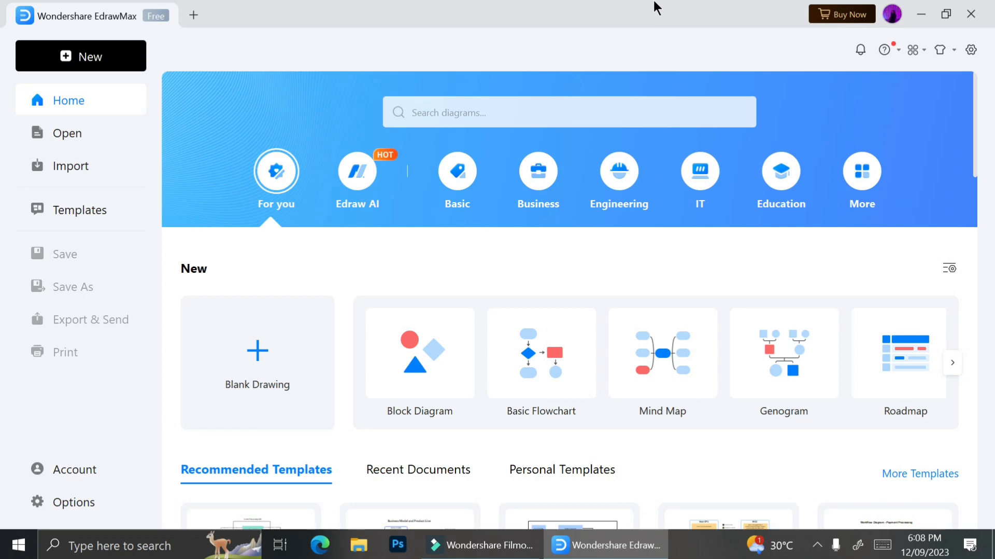
{"action": "mouse_move", "coordinate": [618, 20]}
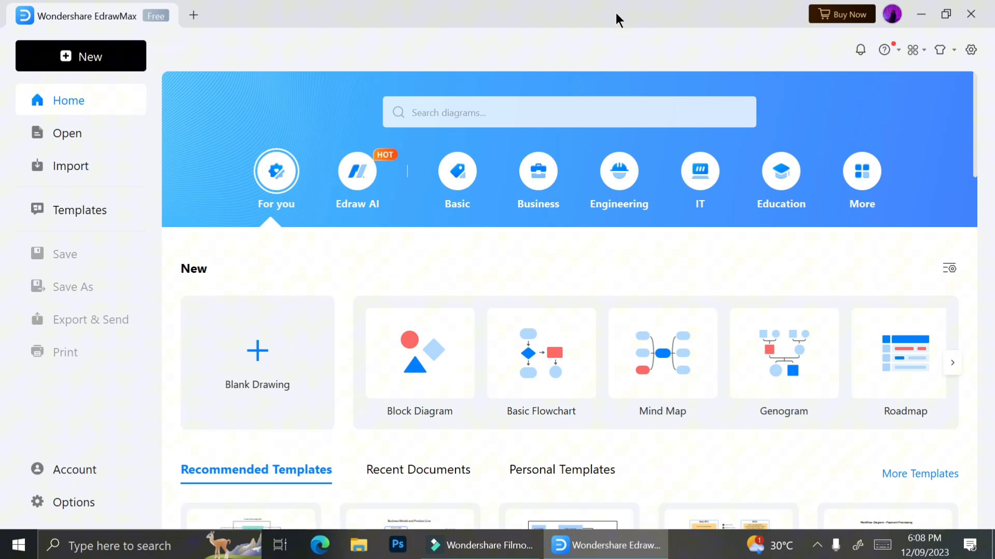
{"action": "mouse_move", "coordinate": [546, 103]}
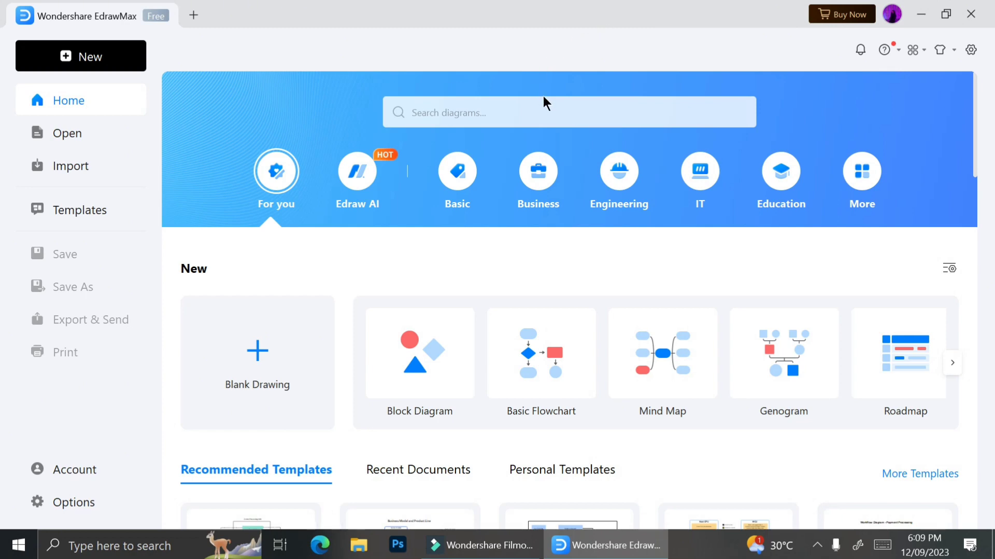
{"action": "mouse_move", "coordinate": [746, 286]}
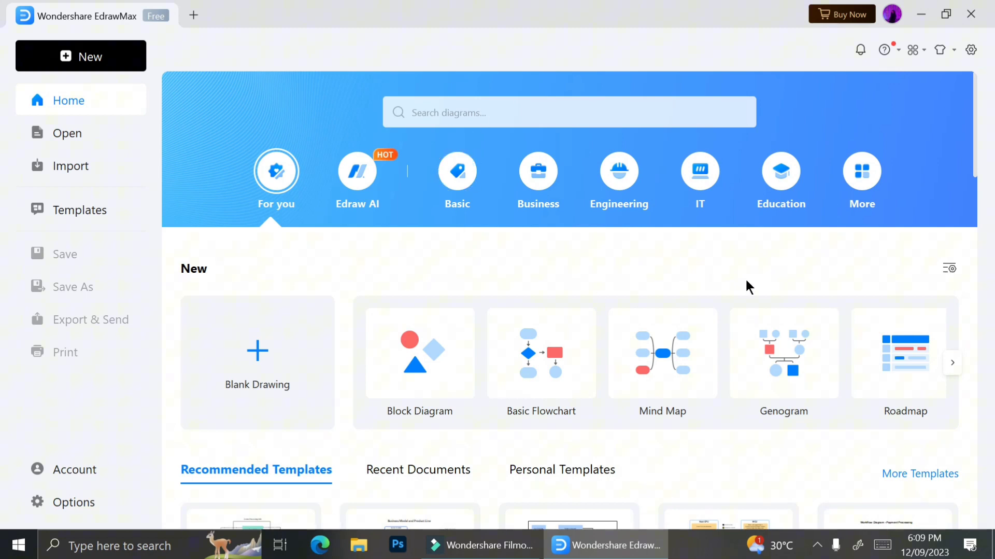
Step: Browse the start page and enter the Basic template category
{"action": "scroll", "scroll_direction": "down", "scroll_amount": 3}
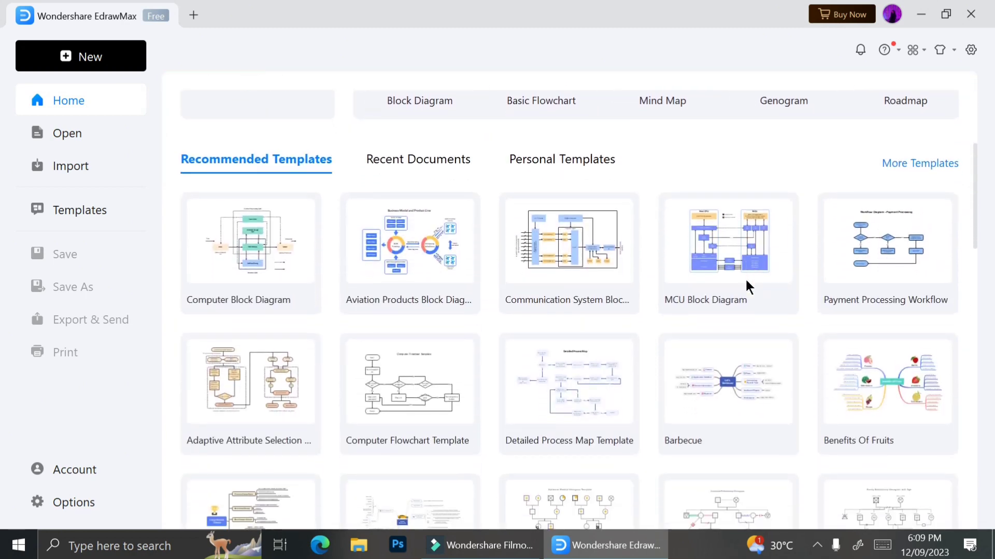
{"action": "scroll", "scroll_direction": "down", "scroll_amount": 3}
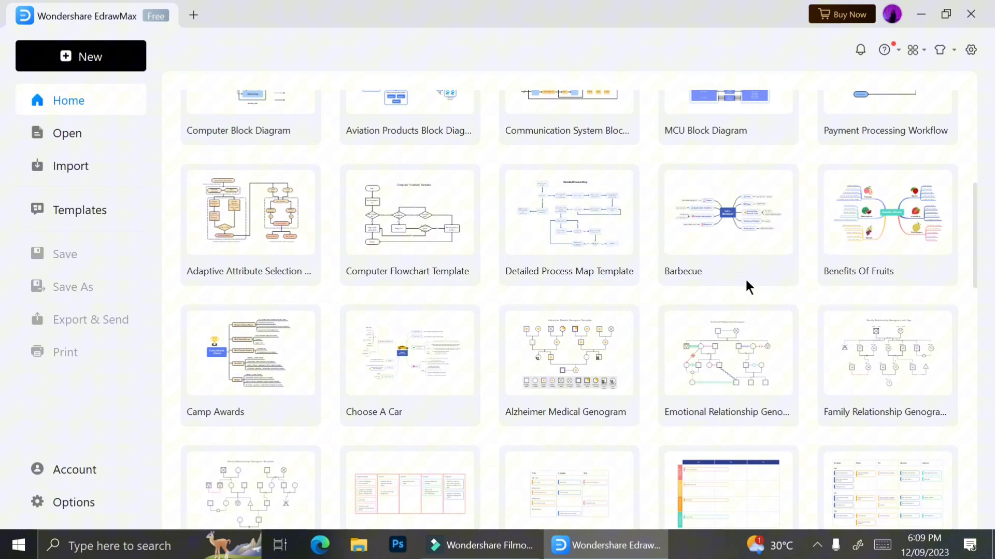
{"action": "scroll", "scroll_direction": "down", "scroll_amount": 3}
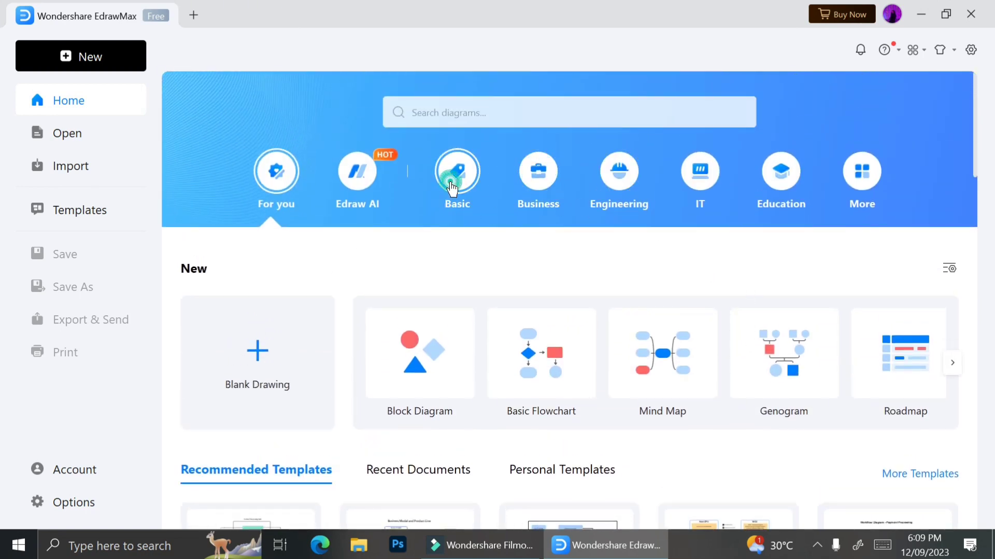
{"action": "left_click", "coordinate": [458, 171]}
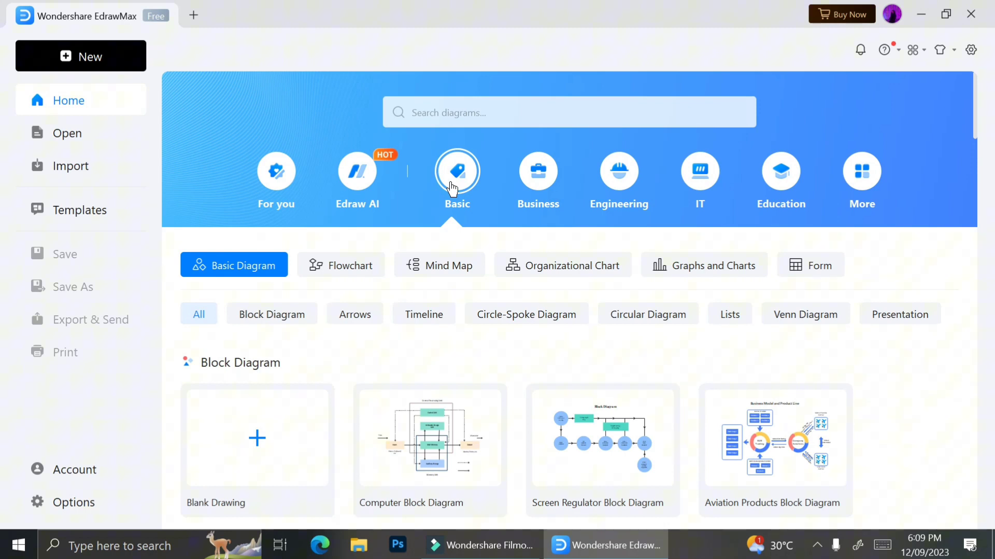
{"action": "scroll", "scroll_direction": "down", "scroll_amount": 3}
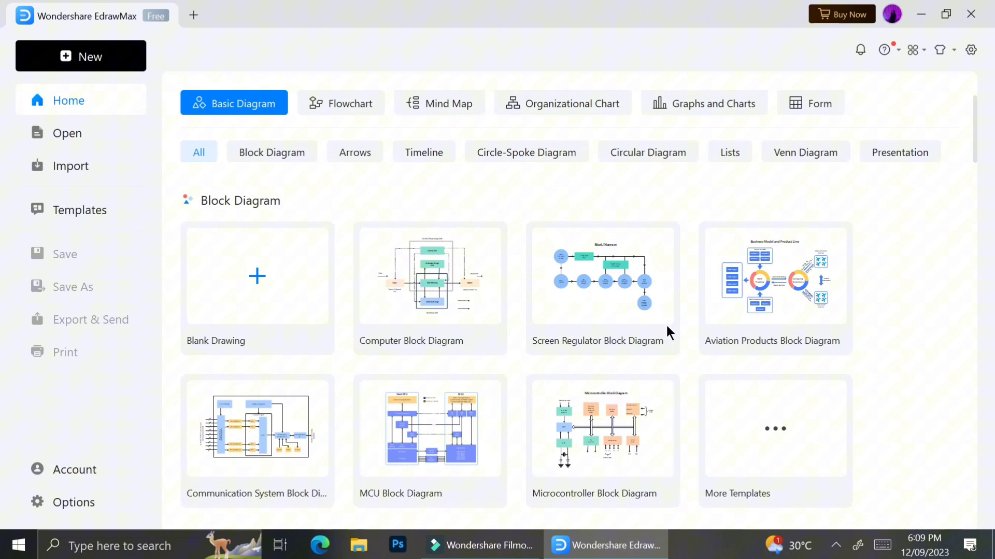
Step: View block diagram, arrow, timeline, flowchart, mind map, chart and form templates, then the Business category
{"action": "left_click", "coordinate": [271, 286]}
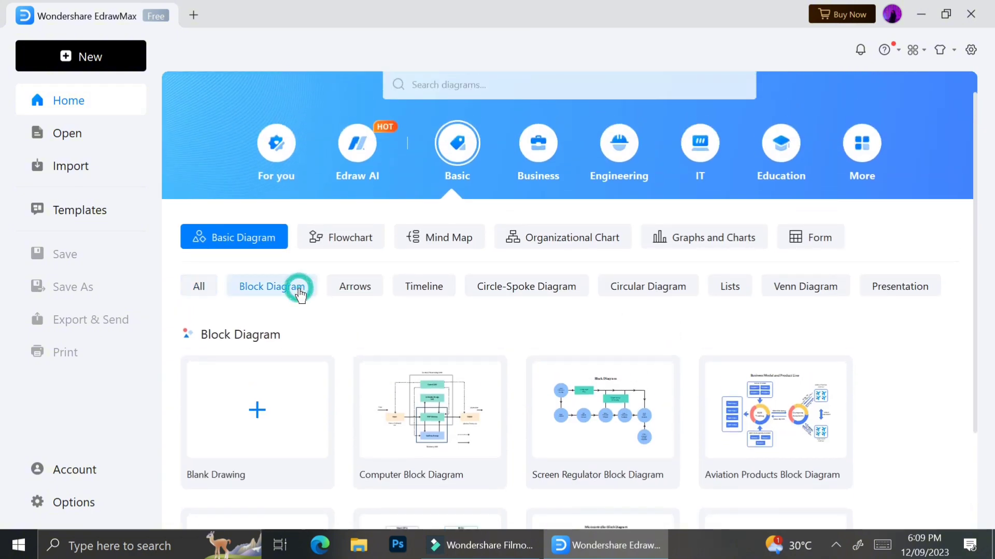
{"action": "left_click", "coordinate": [355, 287]}
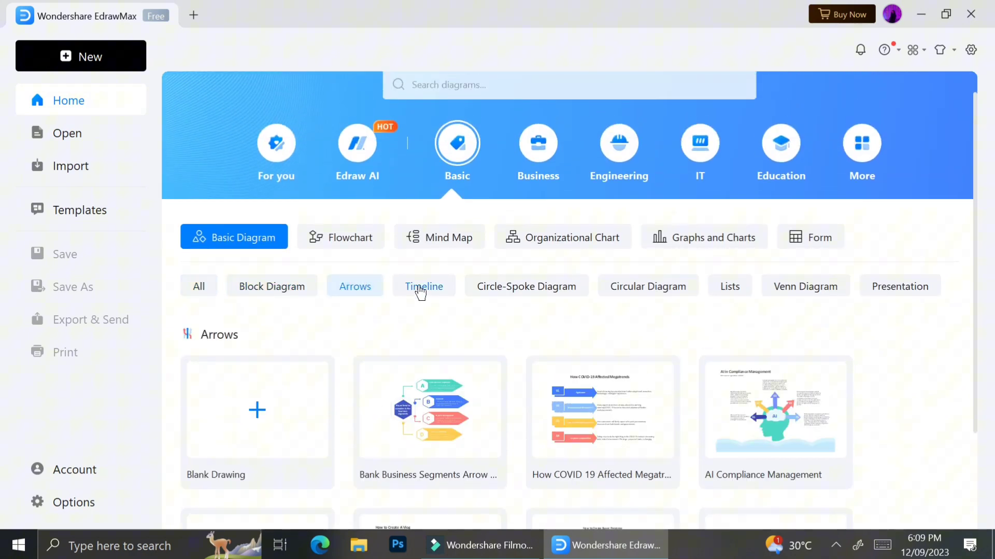
{"action": "left_click", "coordinate": [424, 286]}
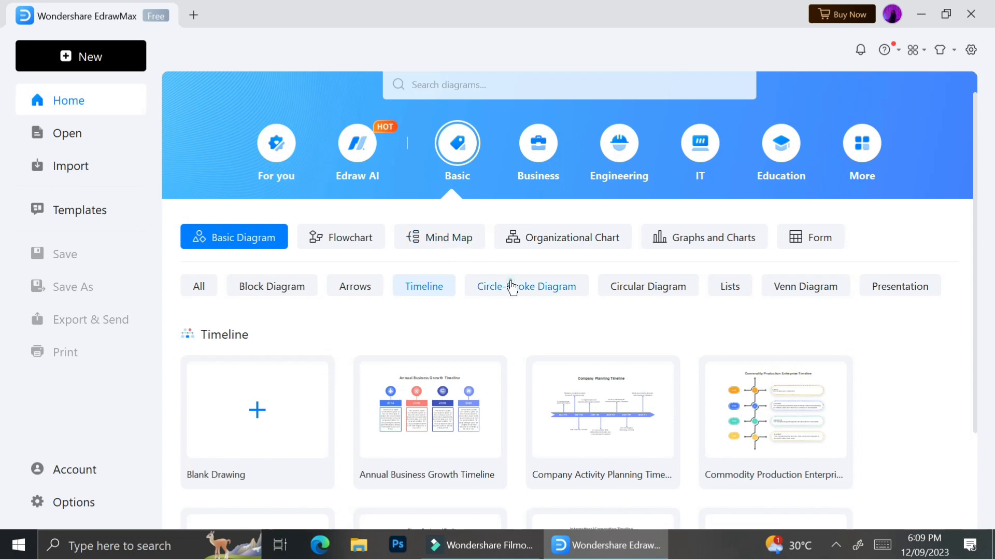
{"action": "left_click", "coordinate": [341, 237]}
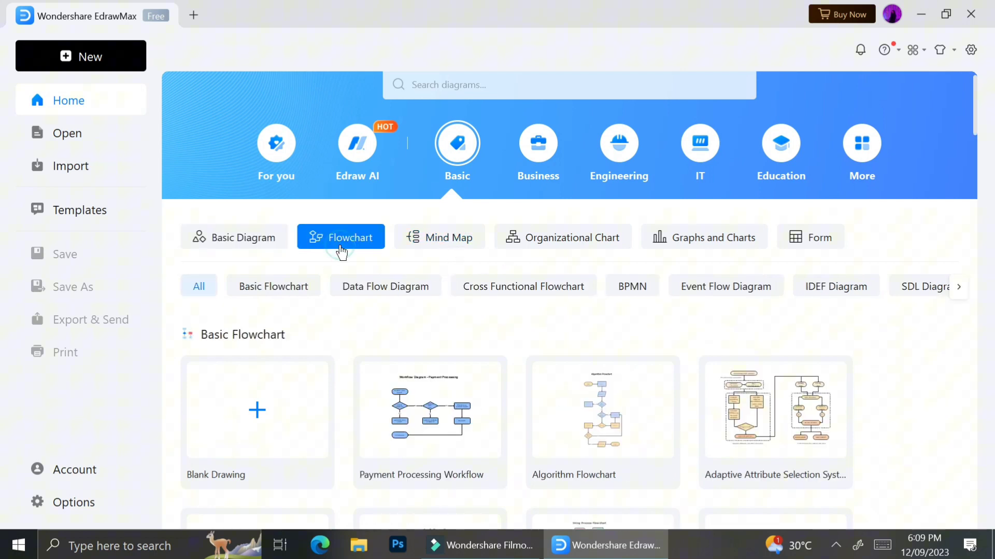
{"action": "left_click", "coordinate": [440, 238]}
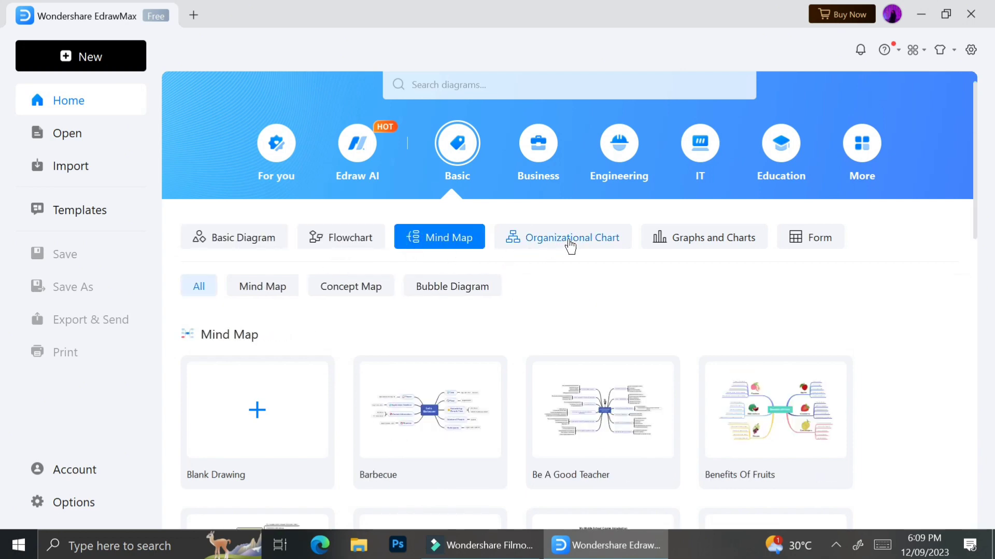
{"action": "left_click", "coordinate": [705, 238]}
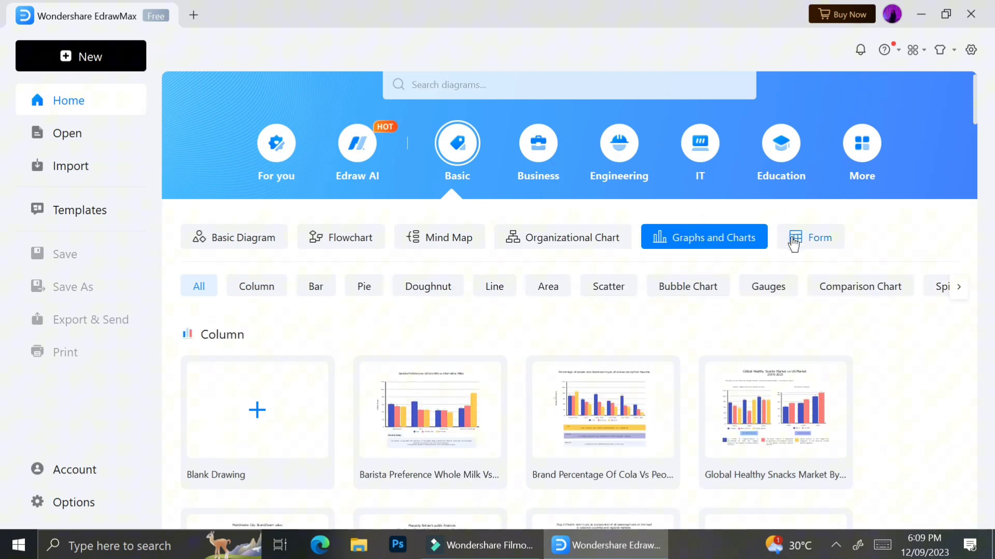
{"action": "left_click", "coordinate": [810, 238]}
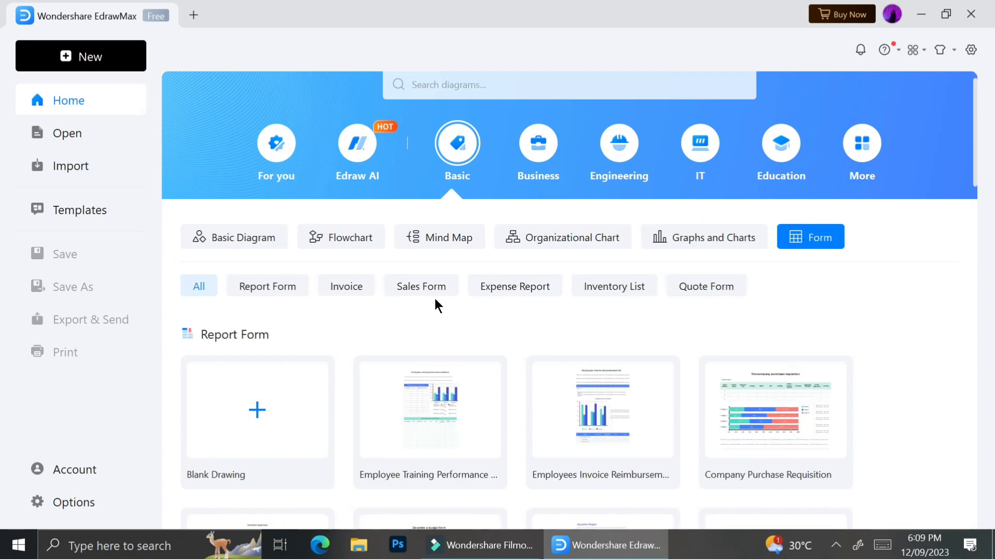
{"action": "left_click", "coordinate": [538, 143]}
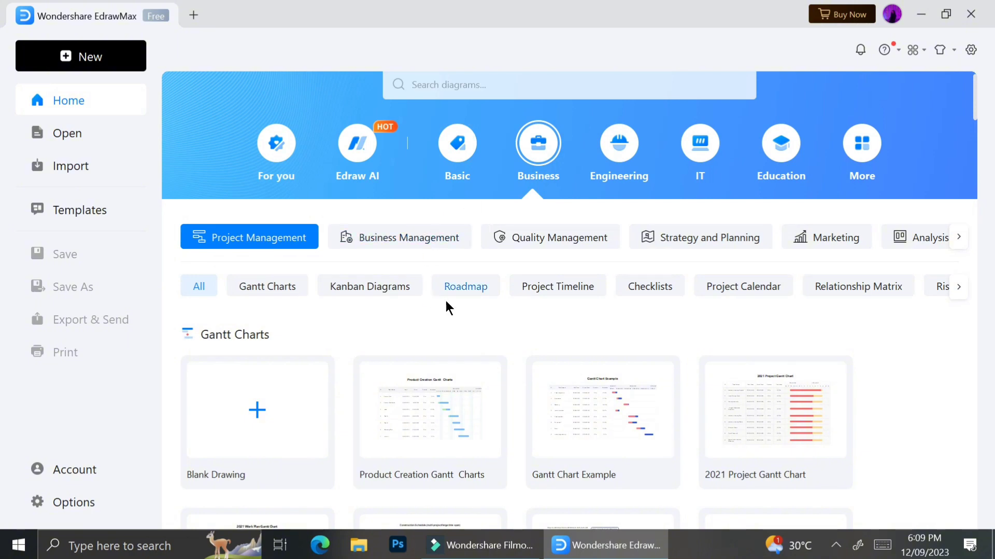
Step: View the Engineering, IT, Education and More categories, browsing the graphic design templates
{"action": "left_click", "coordinate": [619, 142]}
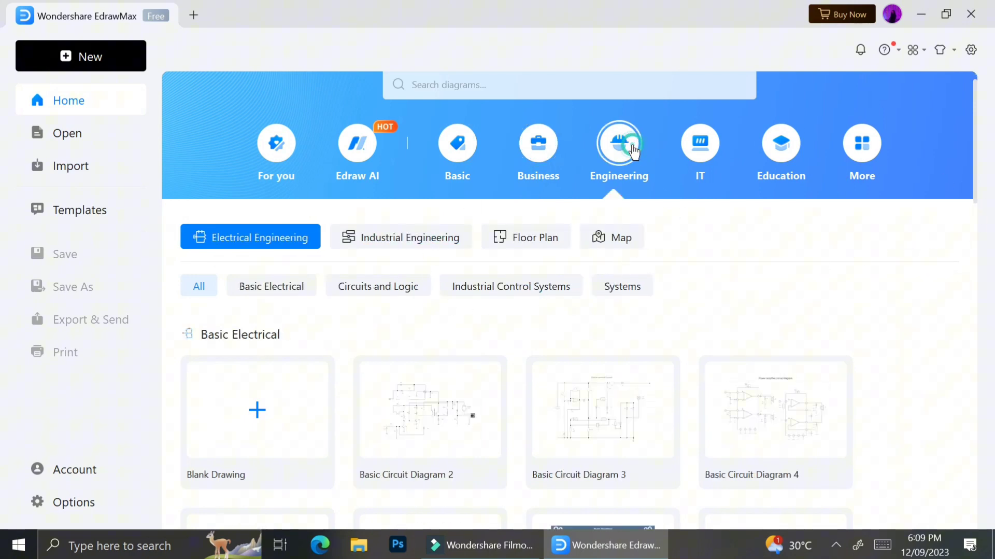
{"action": "left_click", "coordinate": [700, 144]}
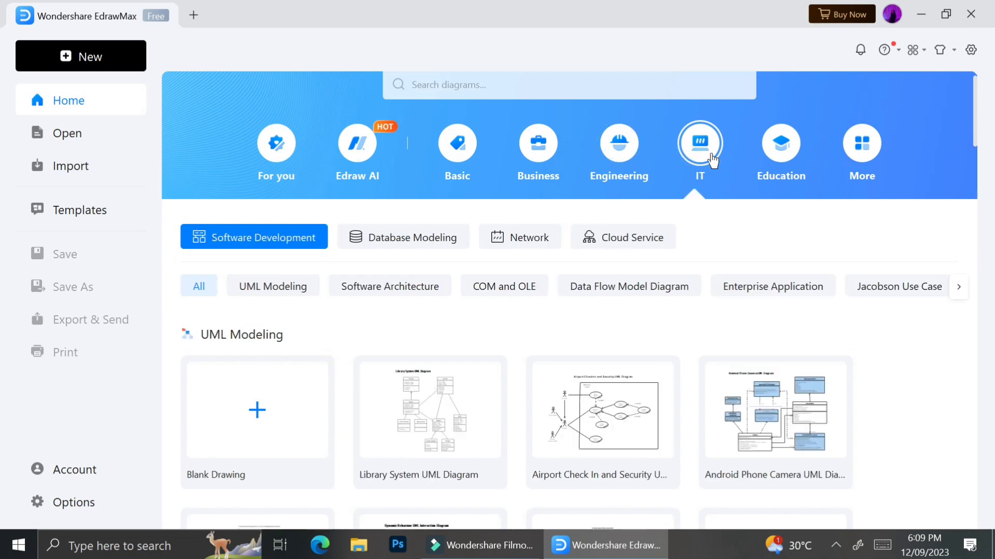
{"action": "left_click", "coordinate": [782, 143]}
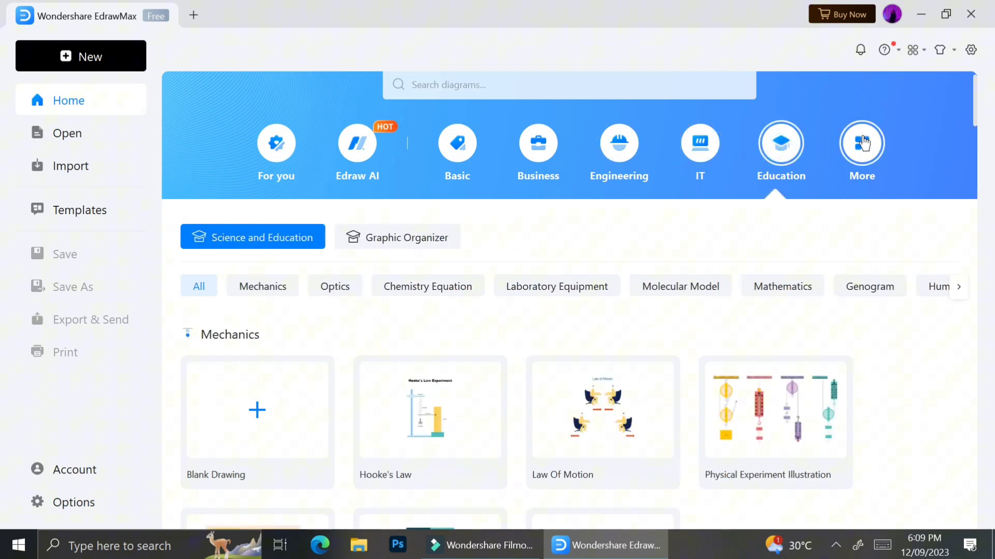
{"action": "left_click", "coordinate": [863, 143]}
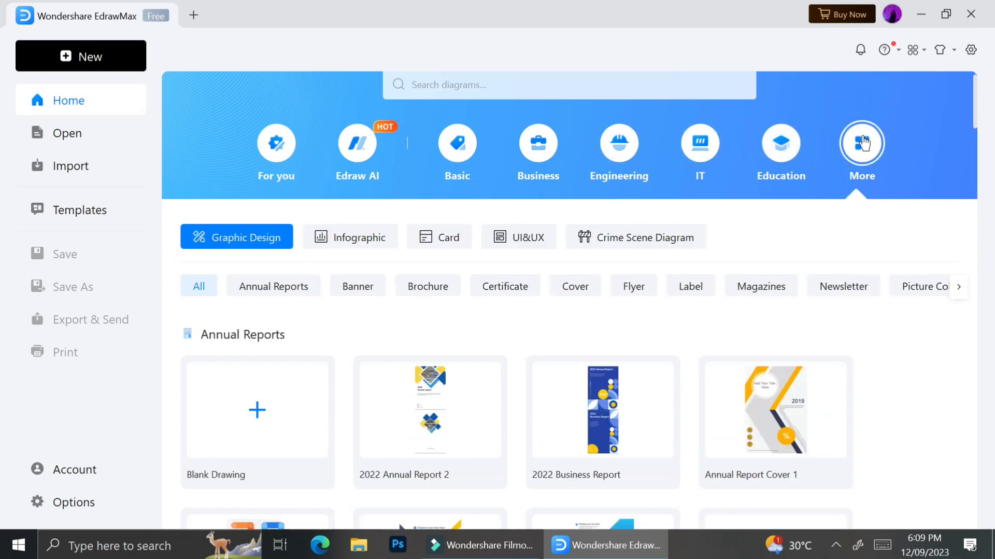
{"action": "mouse_move", "coordinate": [842, 353]}
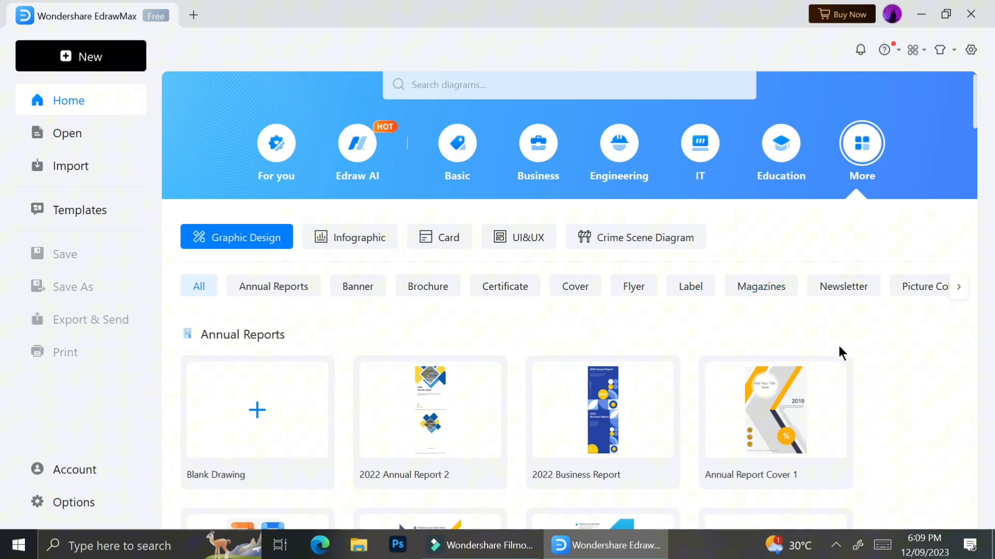
{"action": "scroll", "scroll_direction": "down", "scroll_amount": 3}
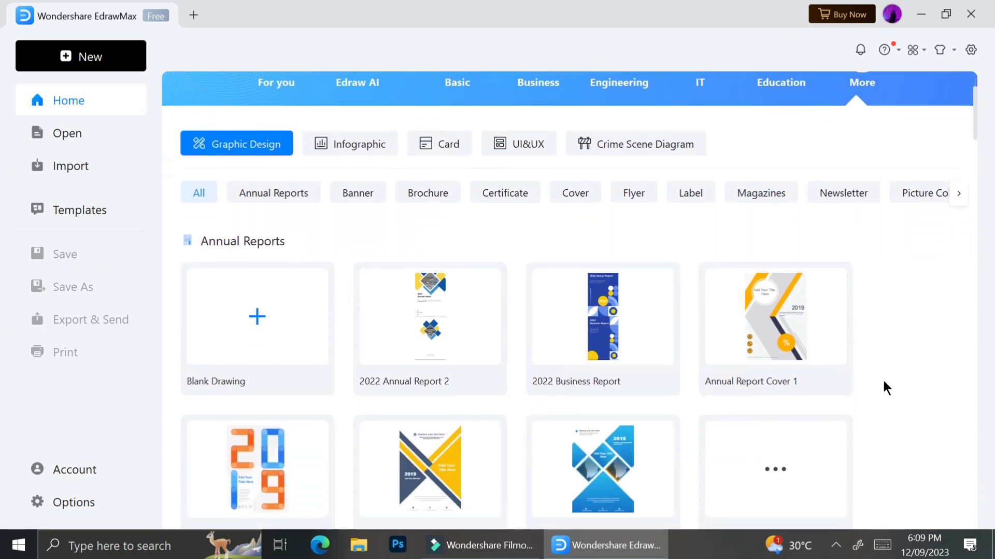
{"action": "scroll", "scroll_direction": "down", "scroll_amount": 3}
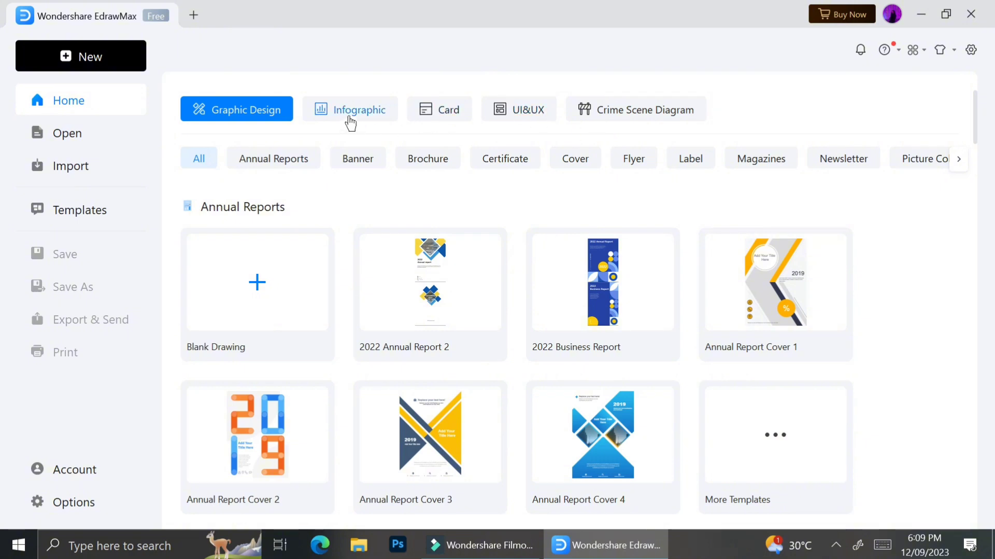
{"action": "mouse_move", "coordinate": [520, 128]}
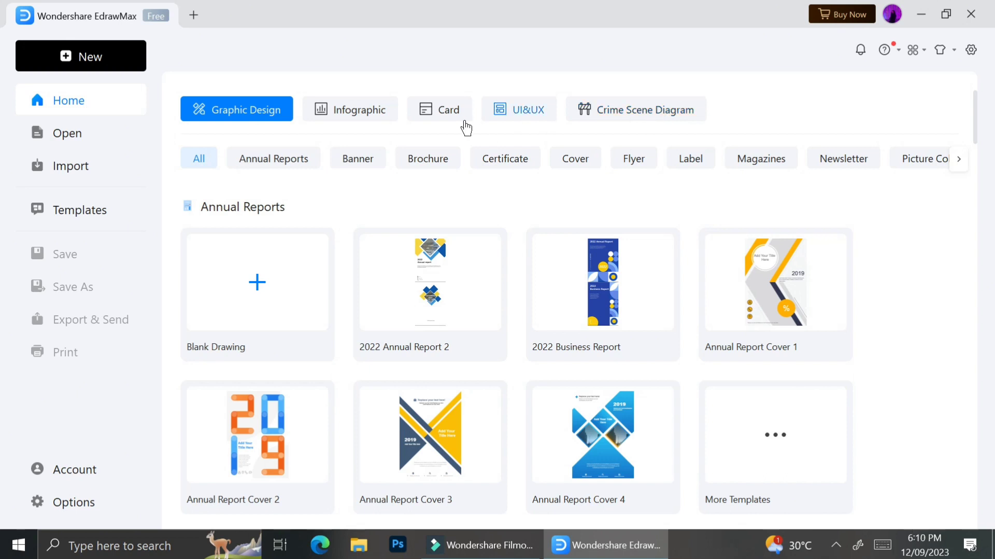
{"action": "mouse_move", "coordinate": [373, 165]}
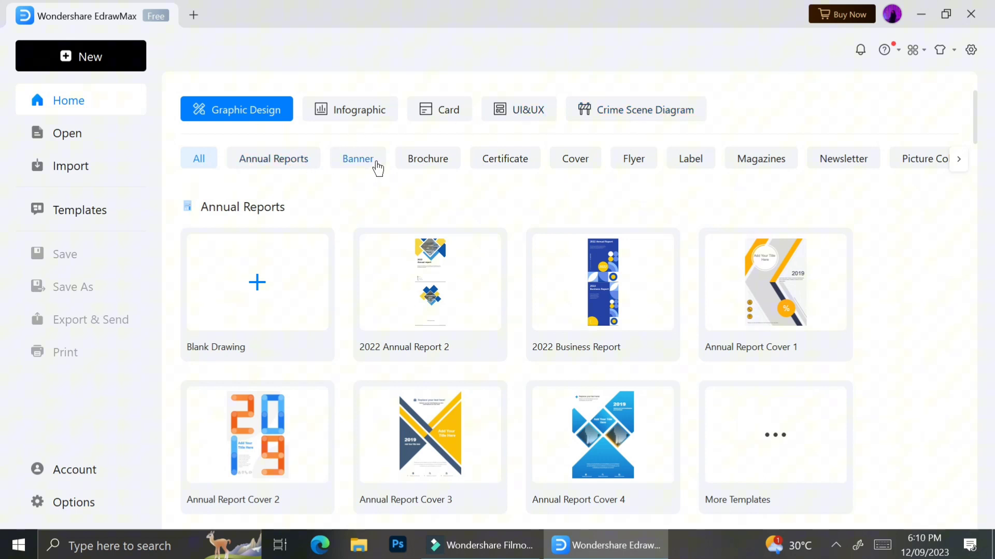
{"action": "mouse_move", "coordinate": [898, 156]}
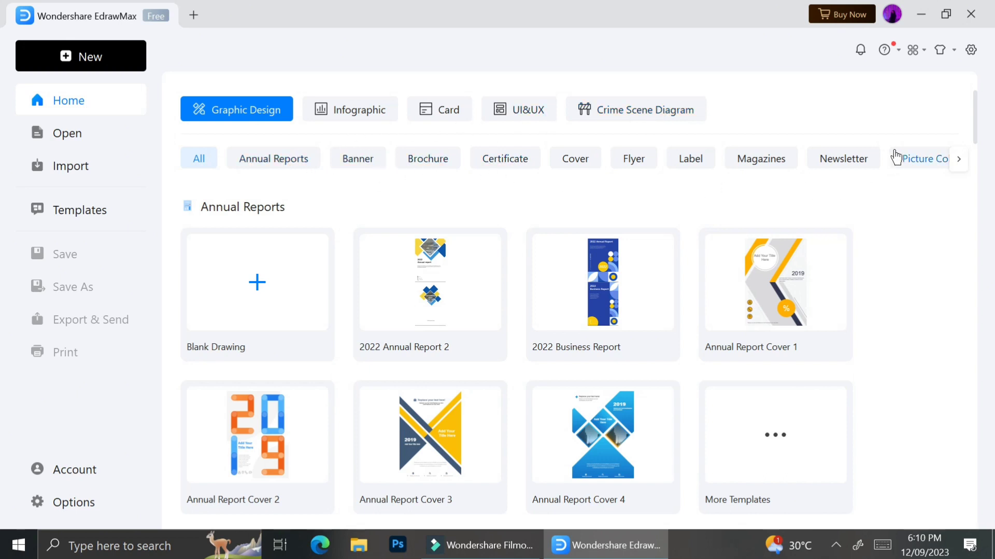
{"action": "mouse_move", "coordinate": [615, 193]}
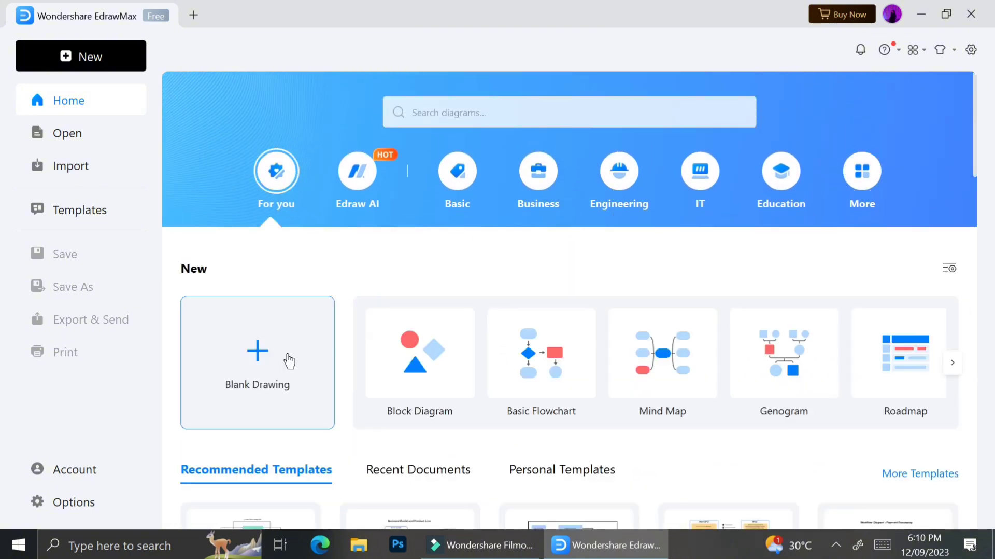
Step: Start a new blank drawing with an empty canvas
{"action": "left_click", "coordinate": [257, 363]}
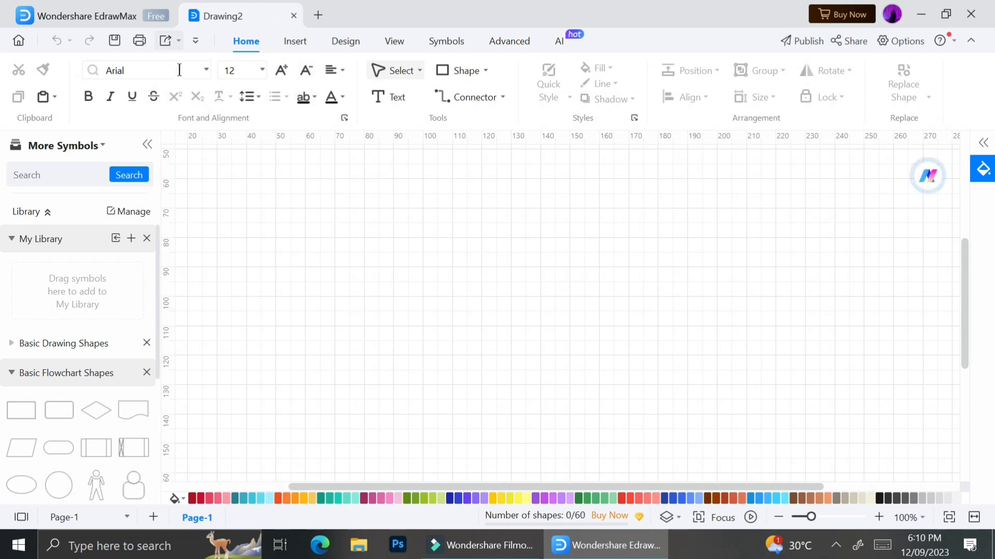
{"action": "mouse_move", "coordinate": [290, 214]}
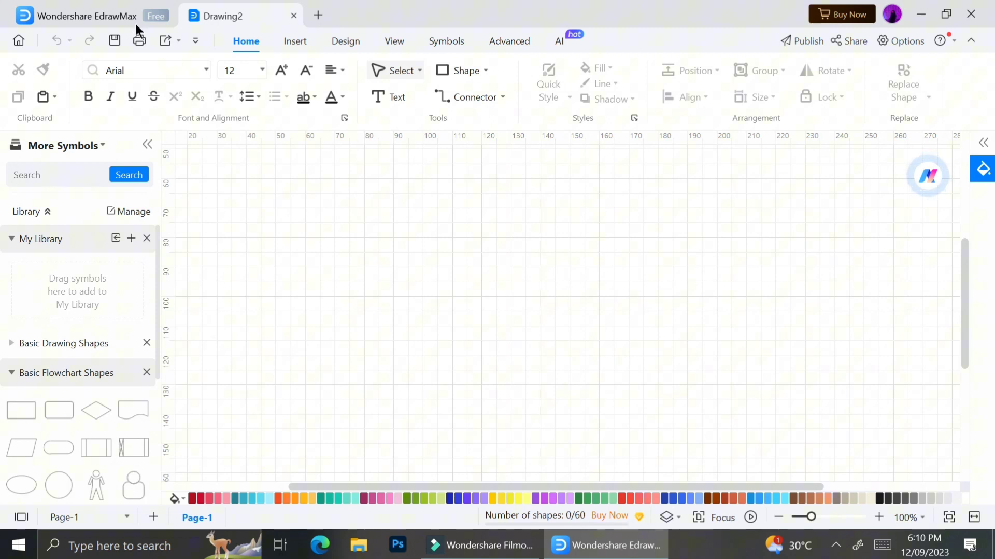
{"action": "mouse_move", "coordinate": [311, 205]}
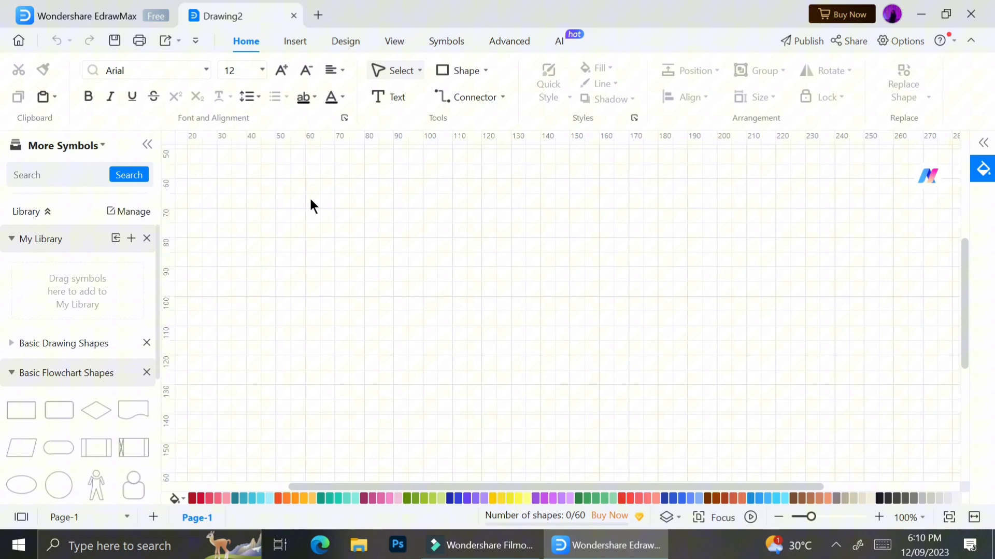
{"action": "mouse_move", "coordinate": [58, 448]}
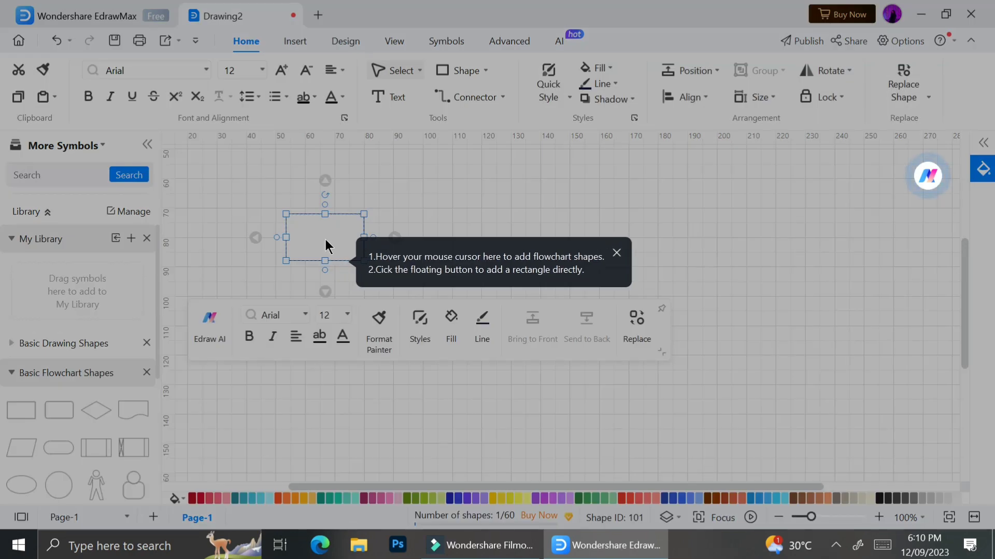
{"action": "mouse_move", "coordinate": [465, 278]}
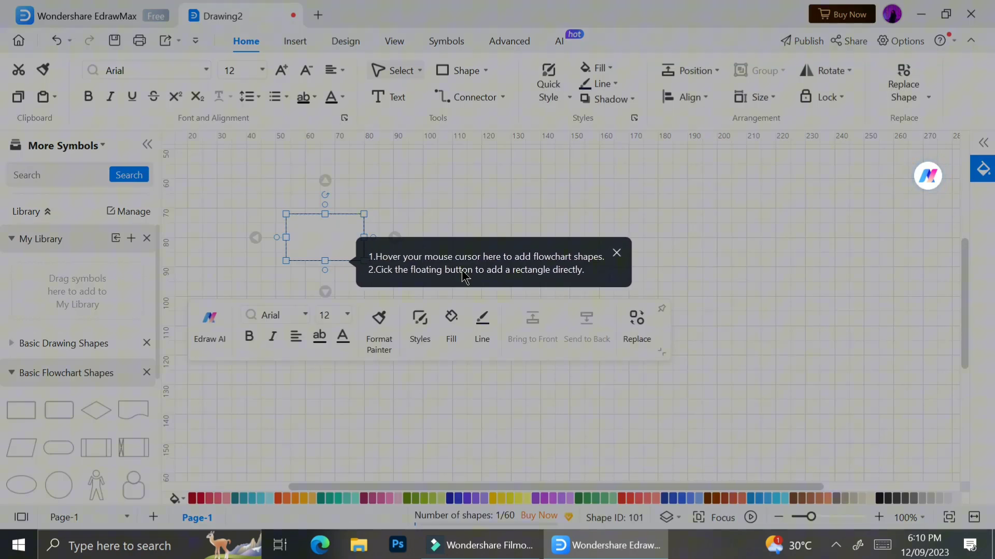
{"action": "mouse_move", "coordinate": [584, 269]}
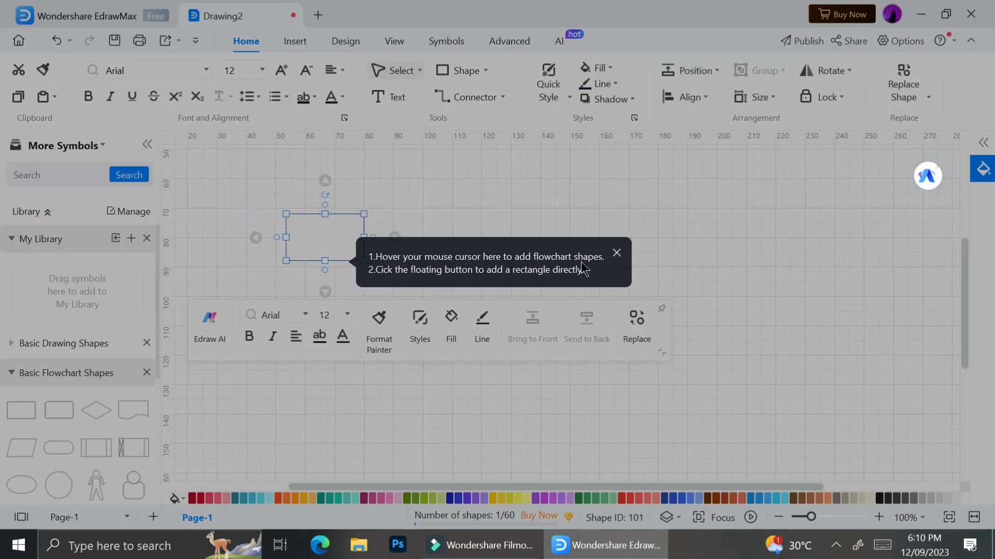
Step: Dismiss the tip and add a rectangle at the end of the first shape's connector
{"action": "left_click", "coordinate": [616, 251]}
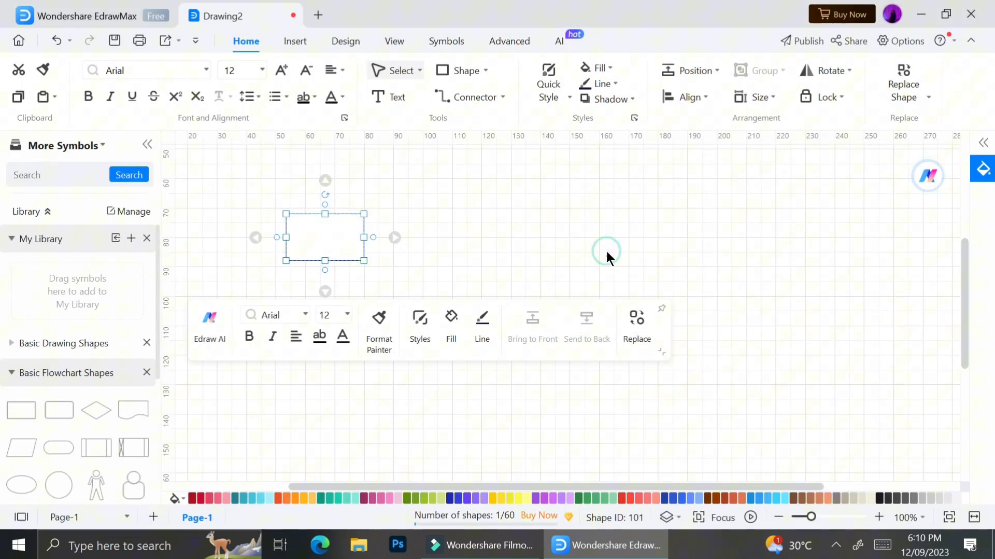
{"action": "mouse_move", "coordinate": [367, 239]}
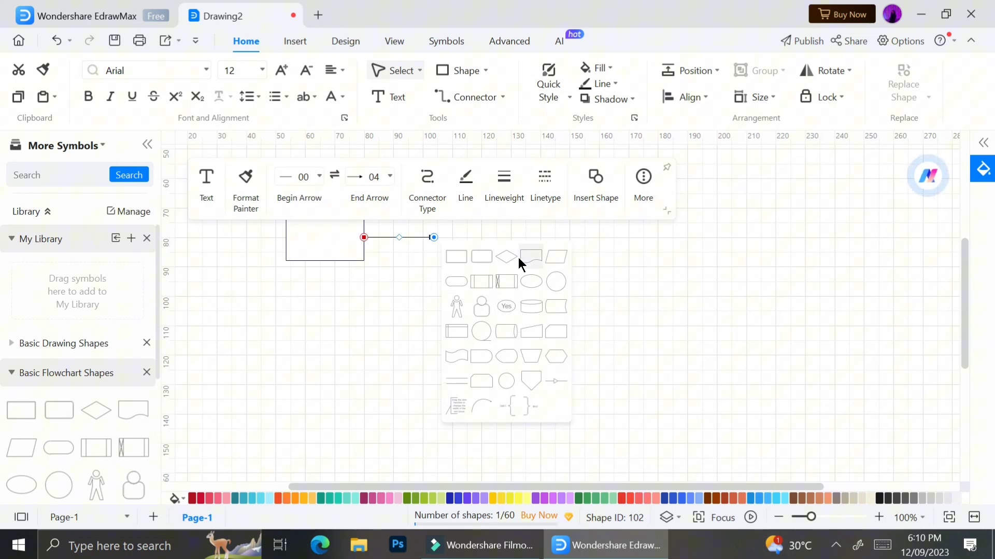
{"action": "left_click", "coordinate": [531, 257]}
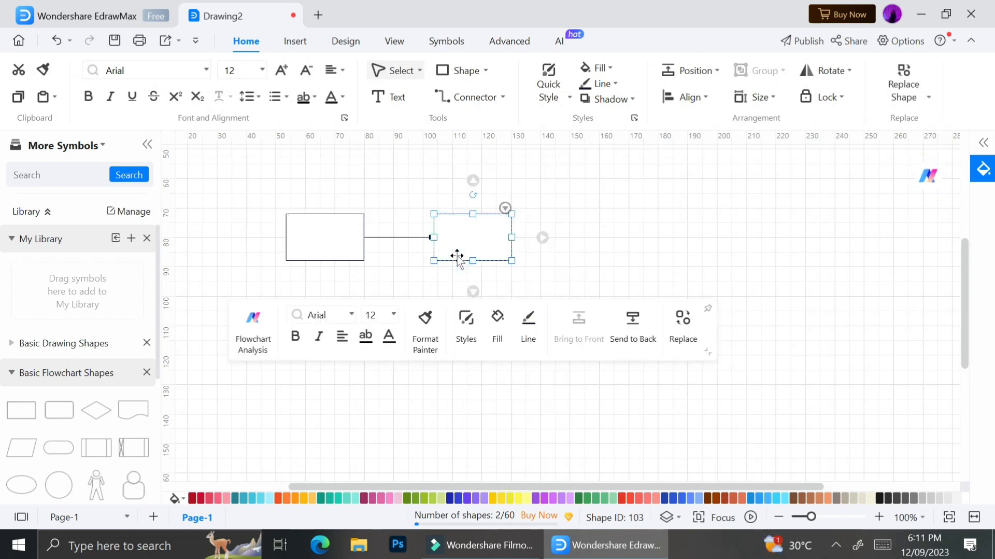
{"action": "mouse_move", "coordinate": [312, 383]}
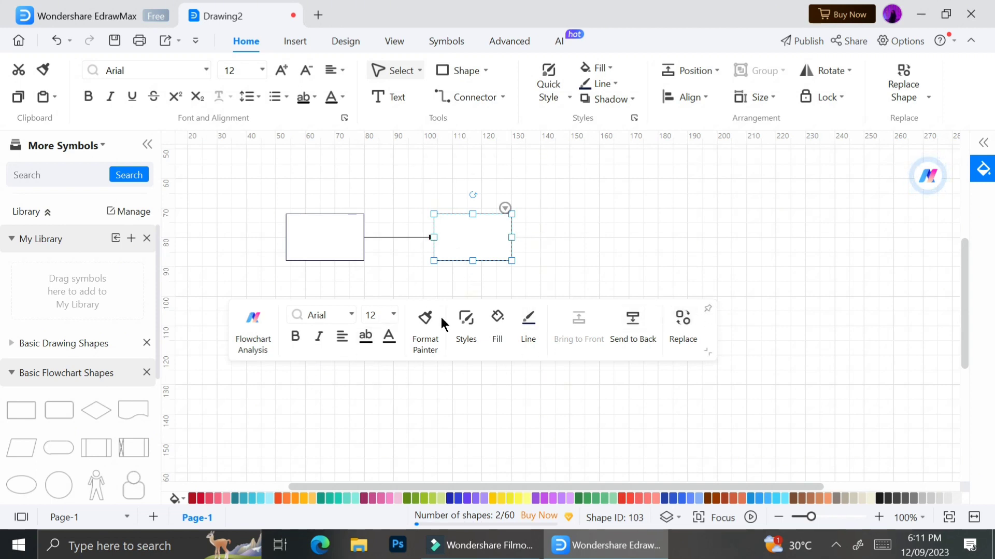
{"action": "mouse_move", "coordinate": [711, 303]}
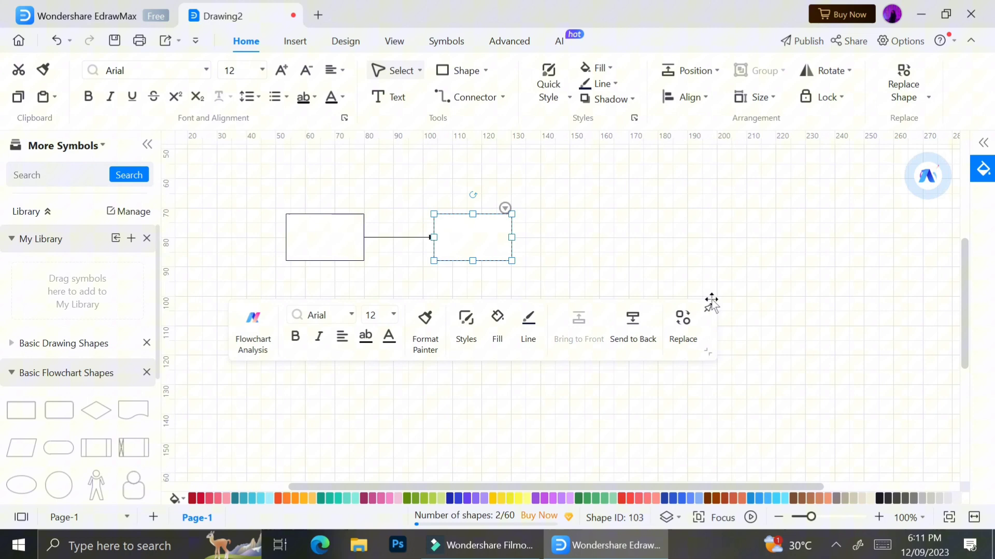
{"action": "mouse_move", "coordinate": [709, 310]}
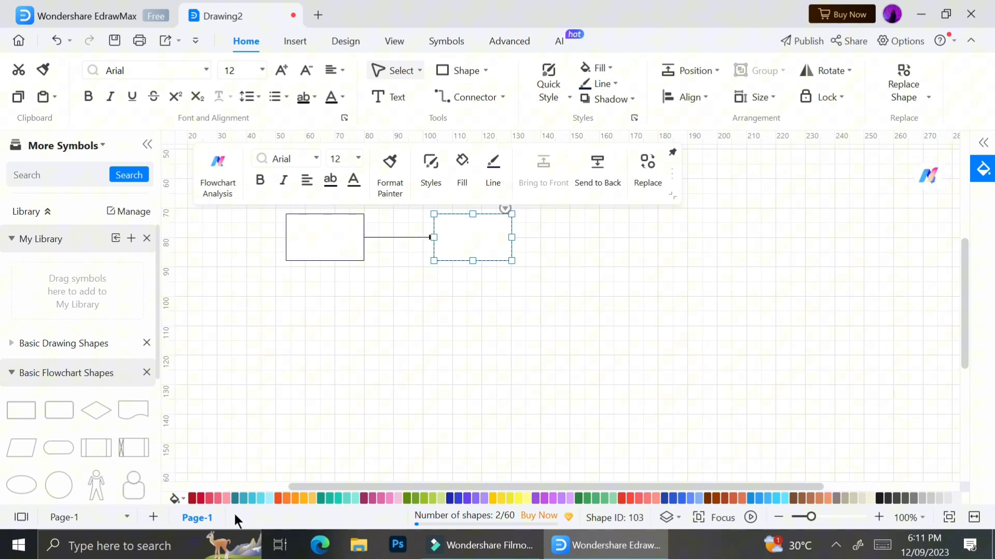
{"action": "mouse_move", "coordinate": [390, 500]}
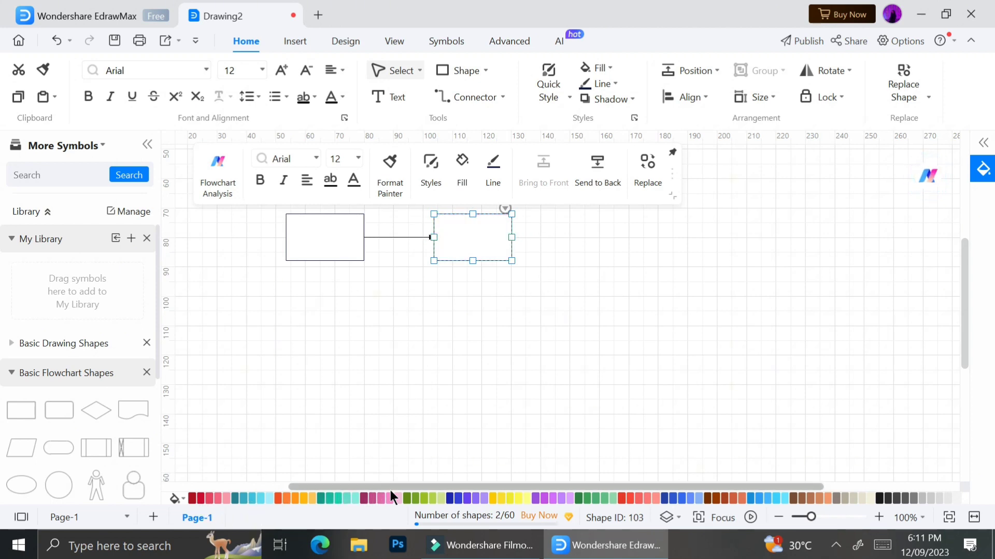
{"action": "mouse_move", "coordinate": [182, 515]}
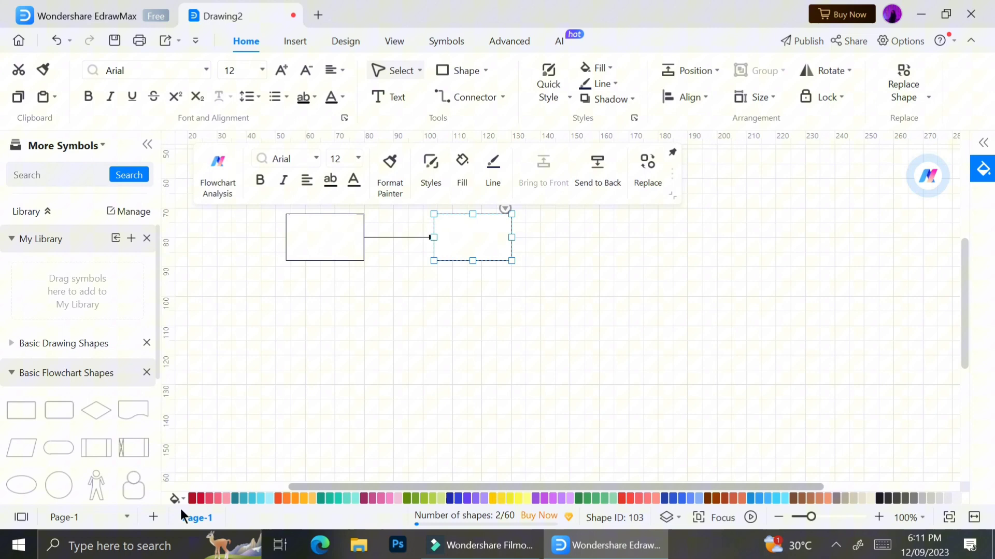
Step: Apply the dark navy style to the second rectangle
{"action": "left_click", "coordinate": [284, 498]}
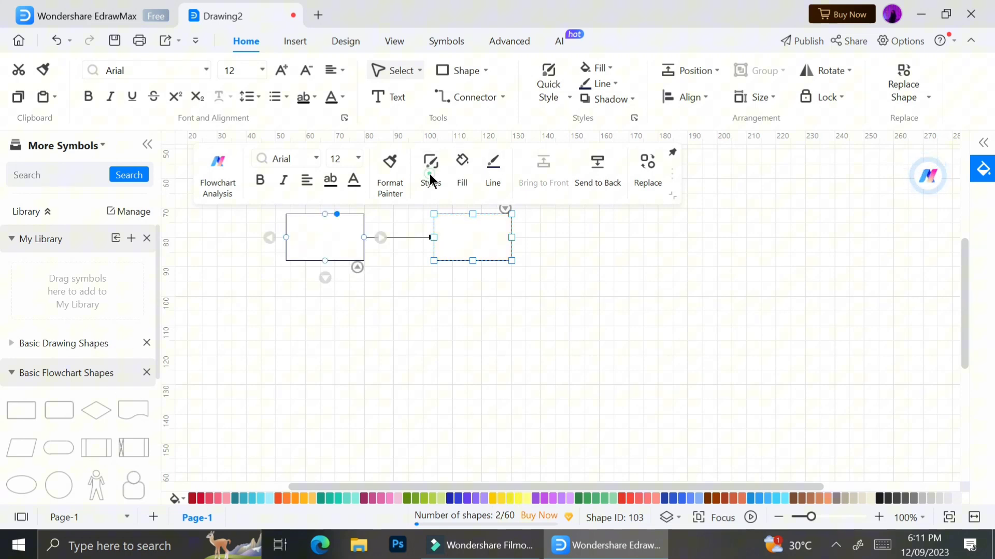
{"action": "left_click", "coordinate": [431, 162]}
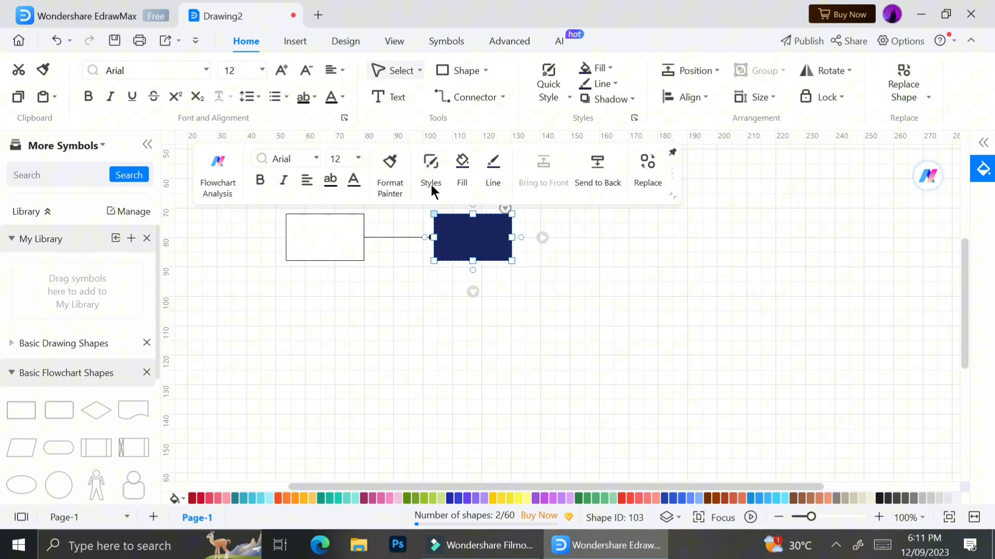
{"action": "left_click", "coordinate": [462, 160]}
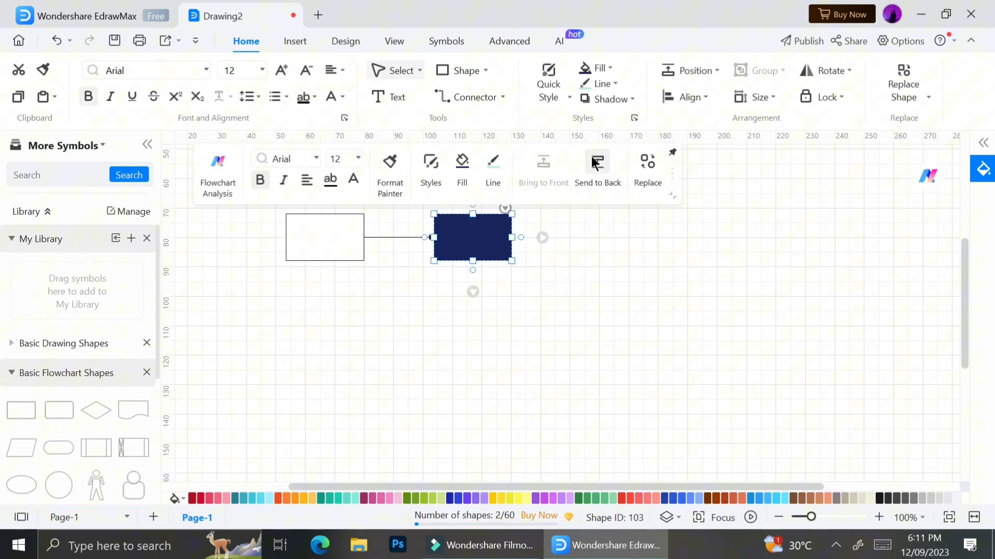
Step: Replace the navy rectangle with a cylinder and position the rounded navy shape below it
{"action": "left_click", "coordinate": [646, 161]}
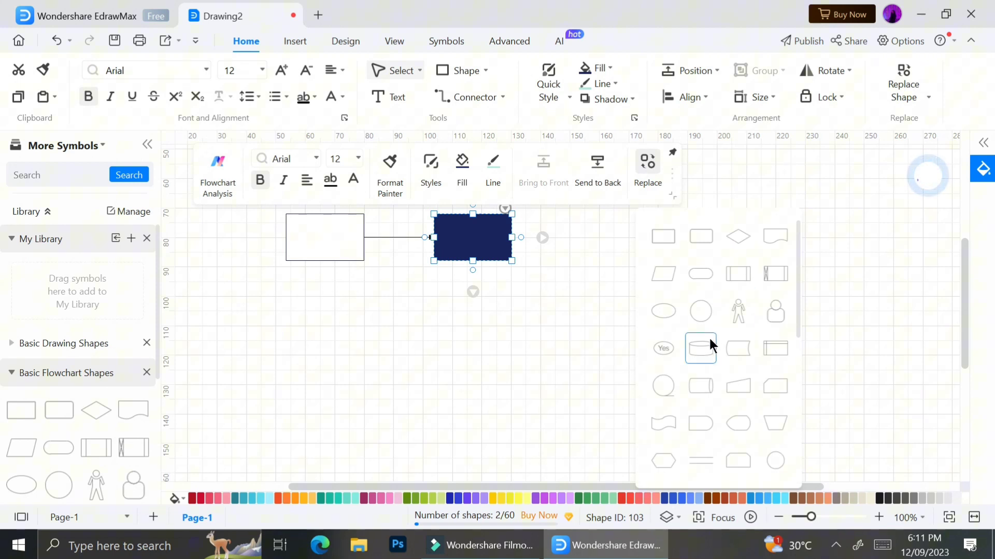
{"action": "left_click", "coordinate": [700, 348]}
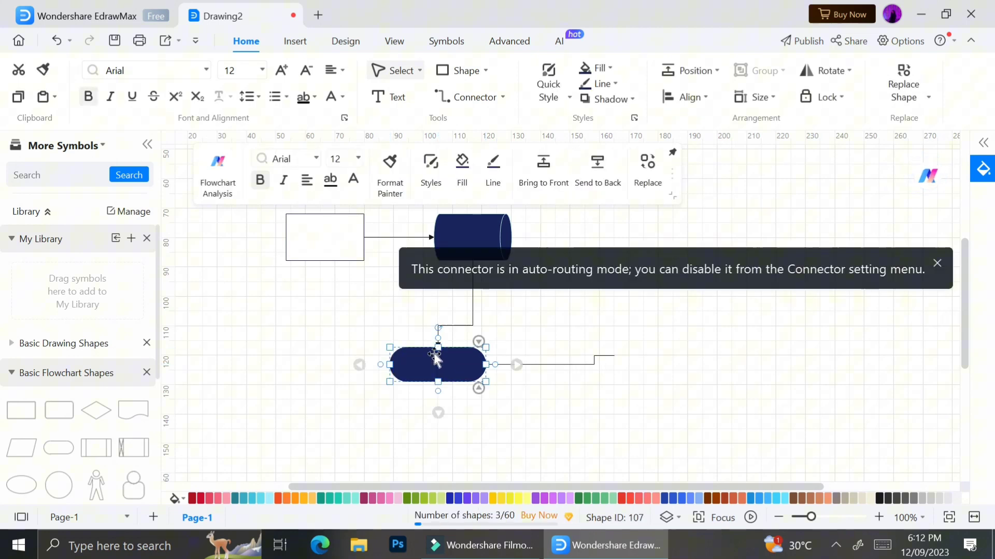
{"action": "left_click_drag", "start_coordinate": [436, 363], "coordinate": [441, 421]}
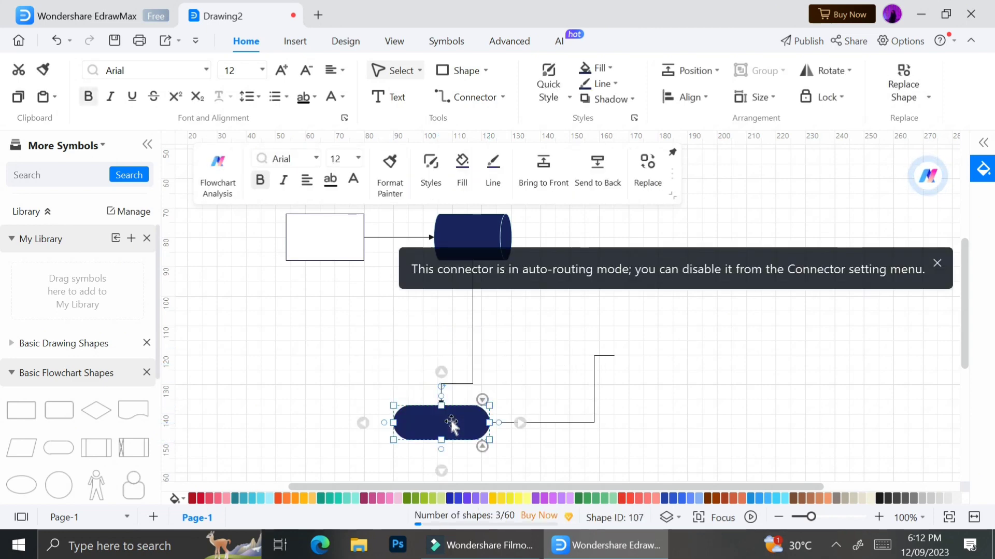
{"action": "left_click_drag", "start_coordinate": [451, 422], "coordinate": [440, 347]}
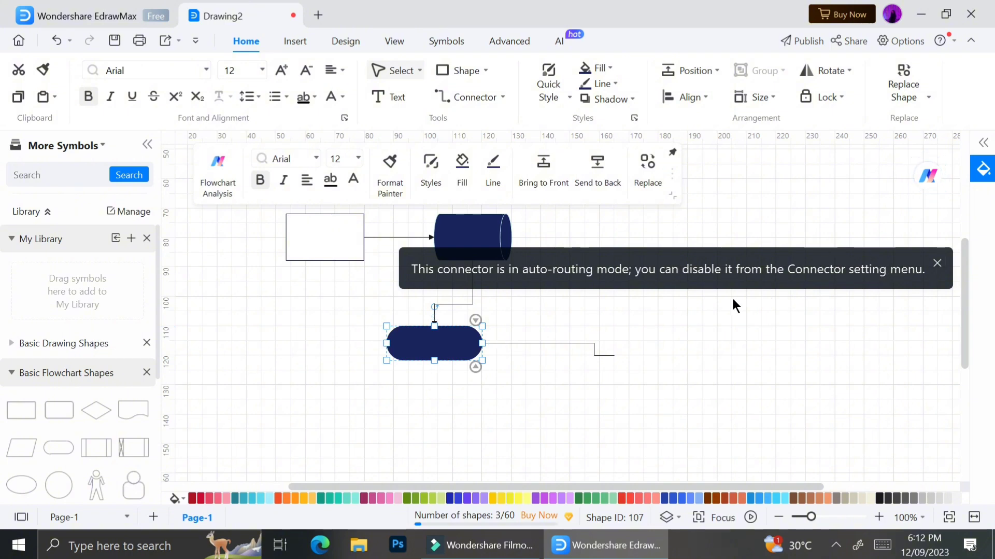
{"action": "mouse_move", "coordinate": [908, 269]}
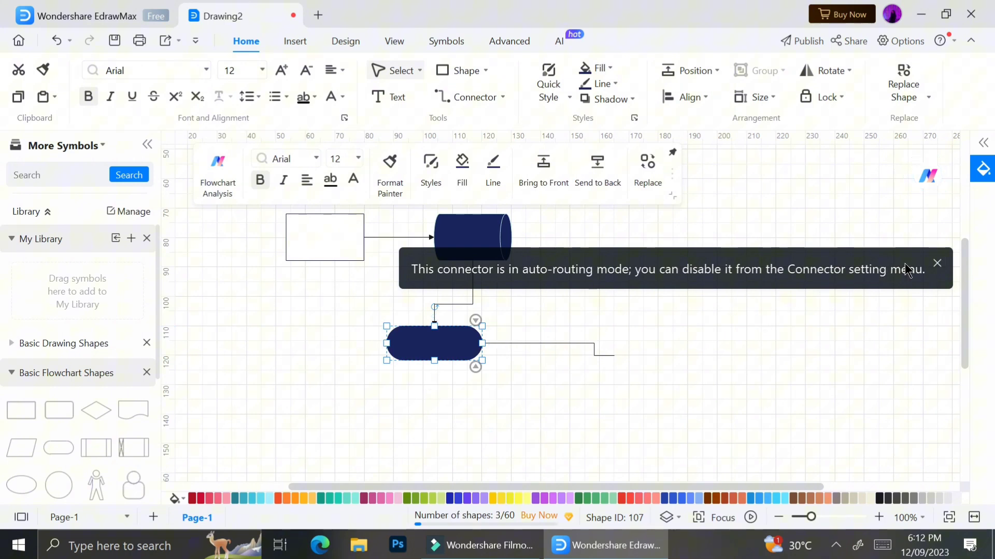
{"action": "left_click", "coordinate": [937, 263]}
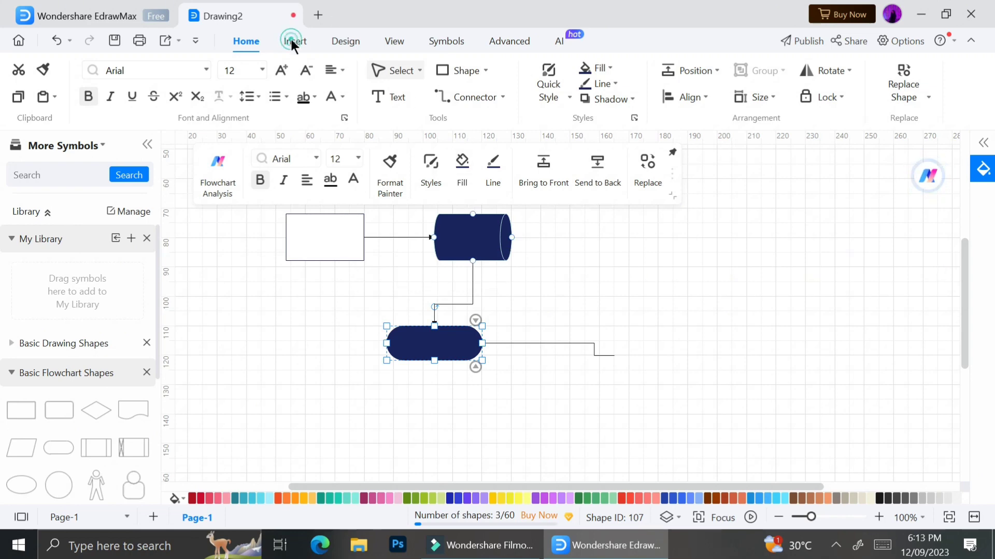
Step: Insert a Clustered Column chart from the Edraw Charts gallery beside the flowchart
{"action": "left_click", "coordinate": [294, 42]}
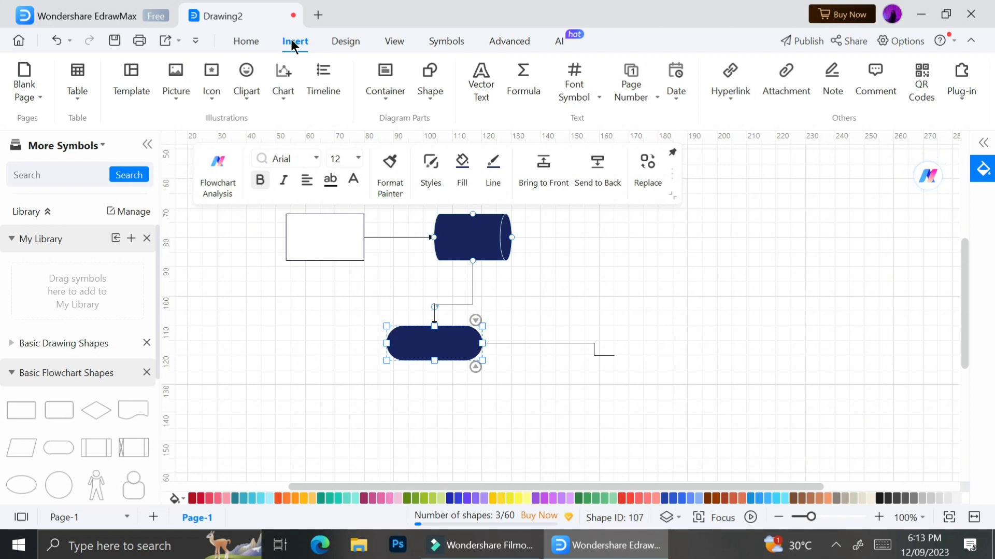
{"action": "left_click", "coordinate": [283, 76]}
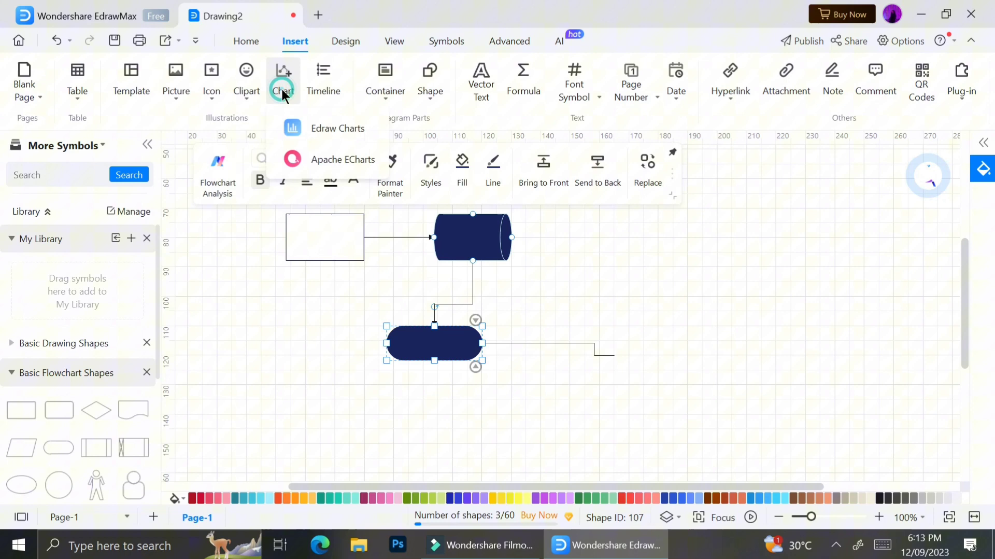
{"action": "mouse_move", "coordinate": [317, 128]}
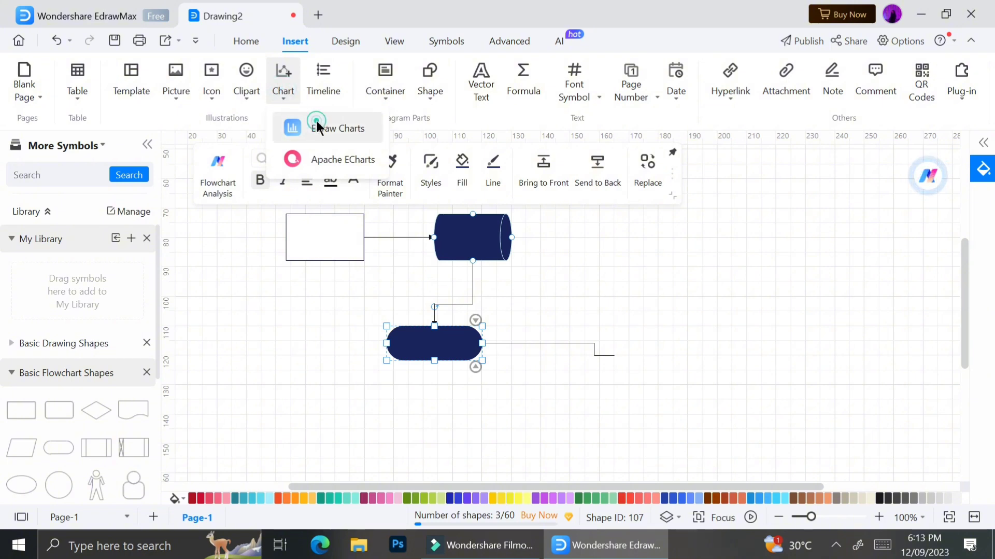
{"action": "left_click", "coordinate": [328, 128]}
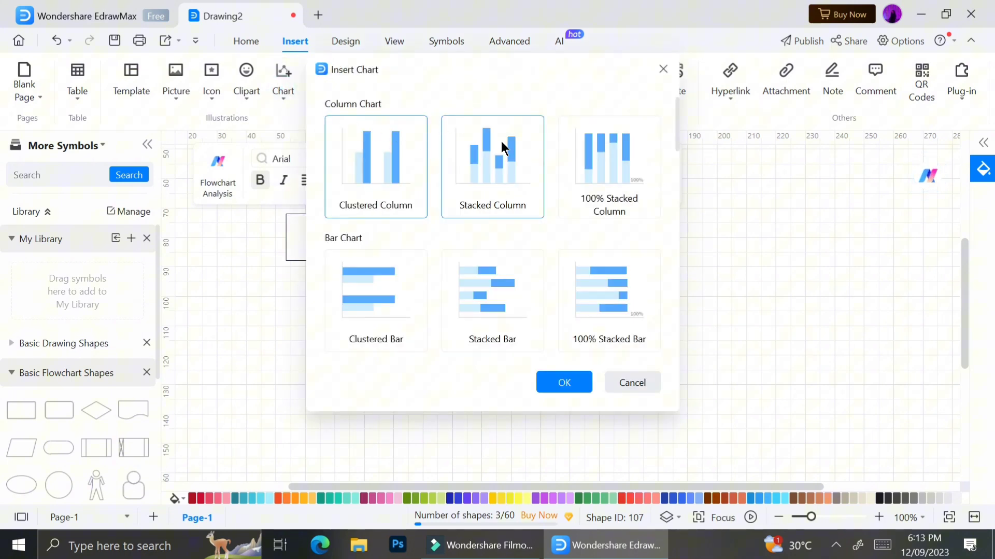
{"action": "left_click", "coordinate": [376, 298]}
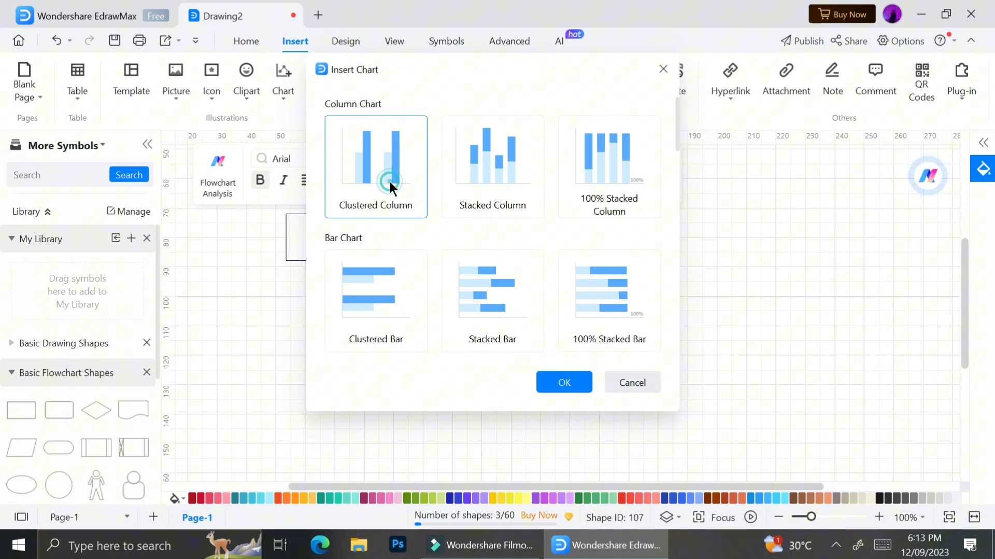
{"action": "left_click", "coordinate": [564, 382]}
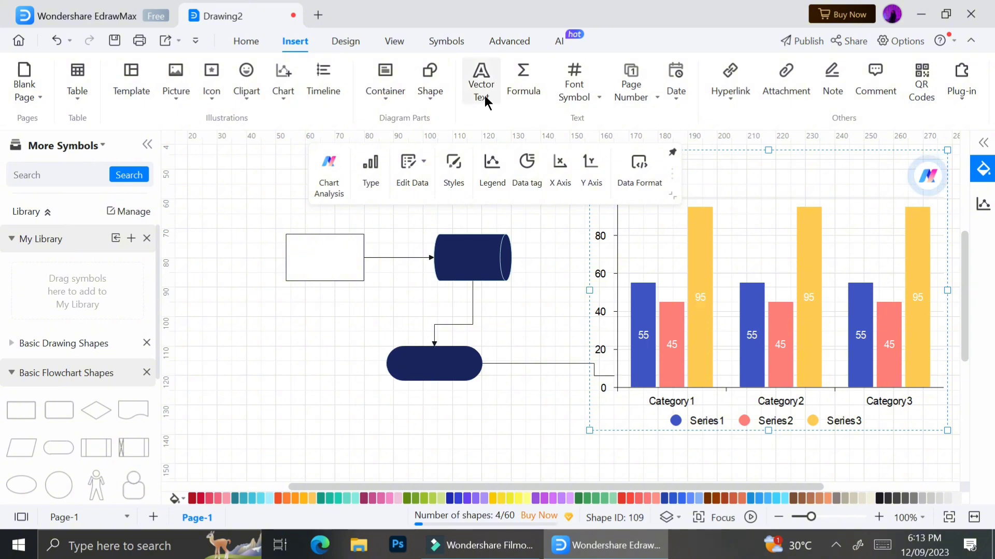
{"action": "left_click", "coordinate": [345, 41]}
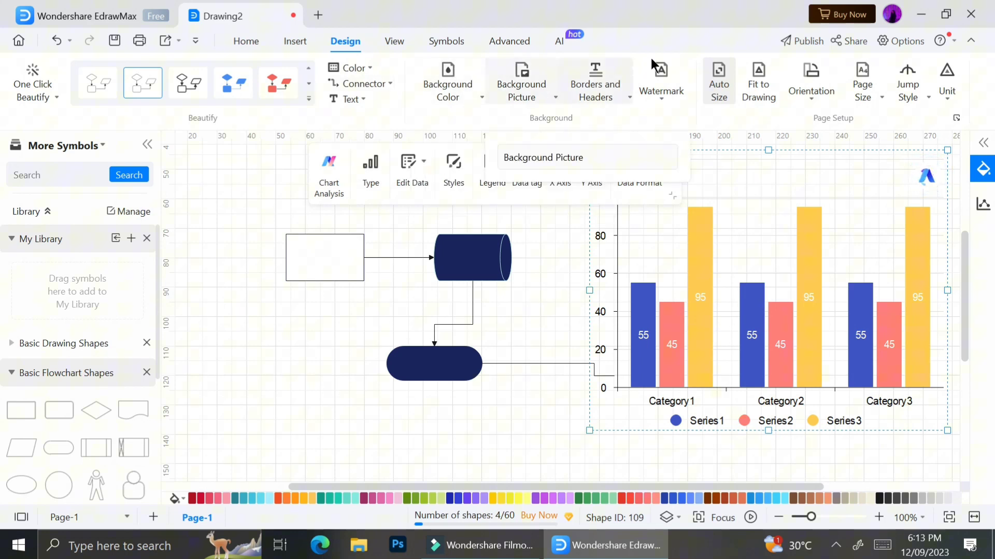
{"action": "left_click", "coordinate": [662, 71]}
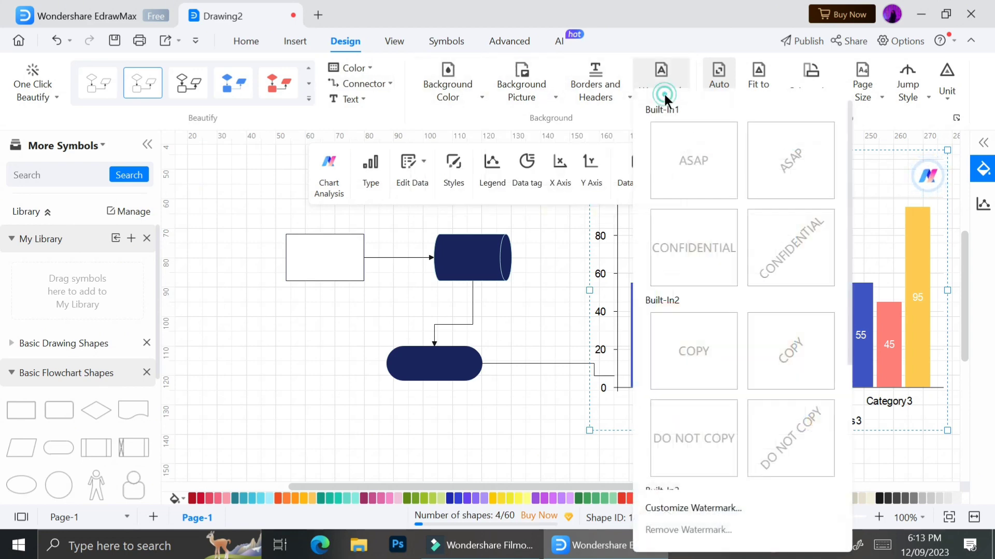
{"action": "left_click", "coordinate": [693, 248]}
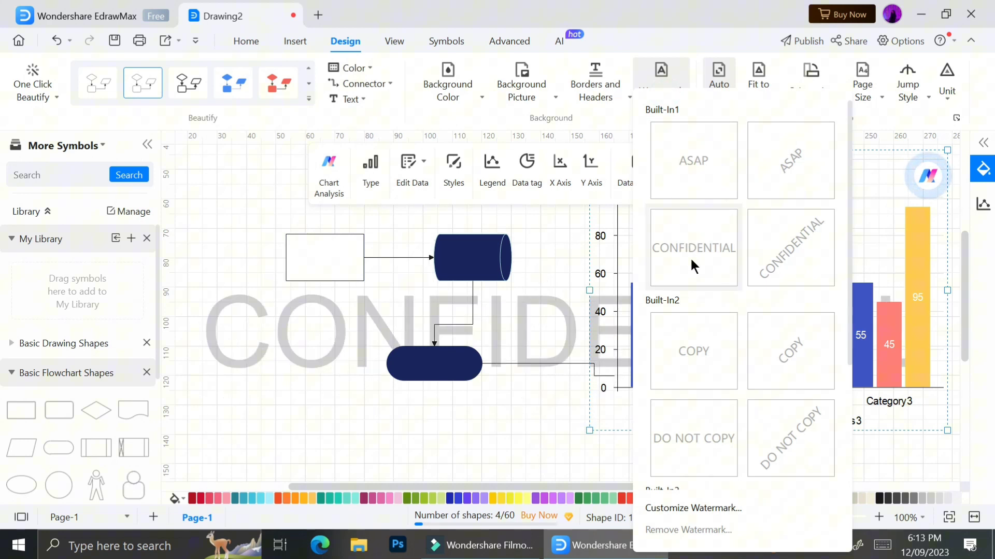
{"action": "left_click", "coordinate": [693, 160]}
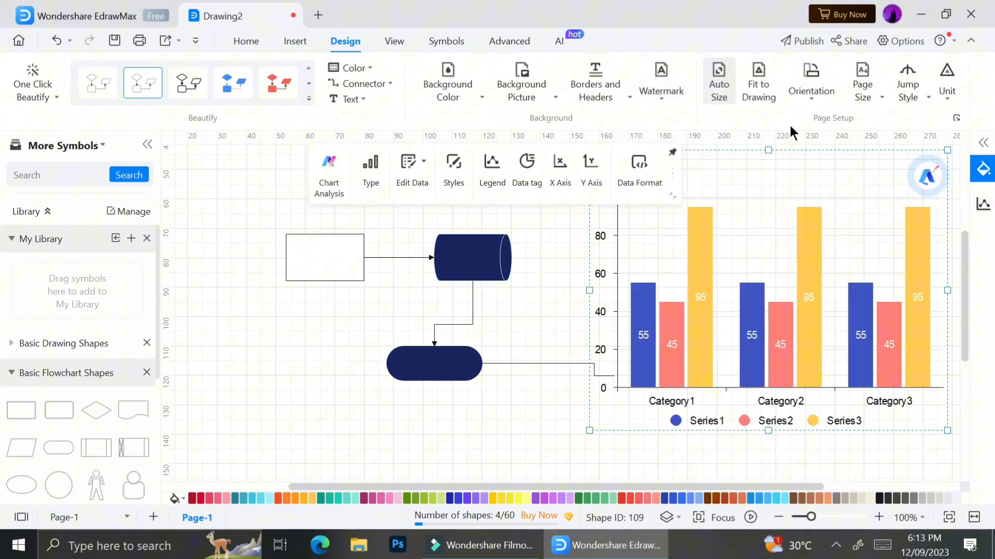
{"action": "mouse_move", "coordinate": [812, 78]}
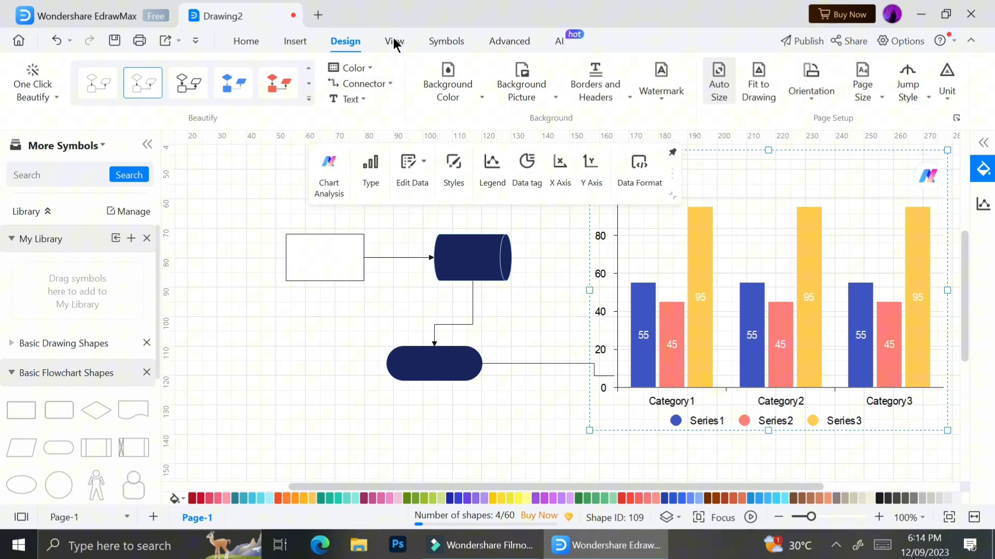
{"action": "left_click", "coordinate": [510, 41]}
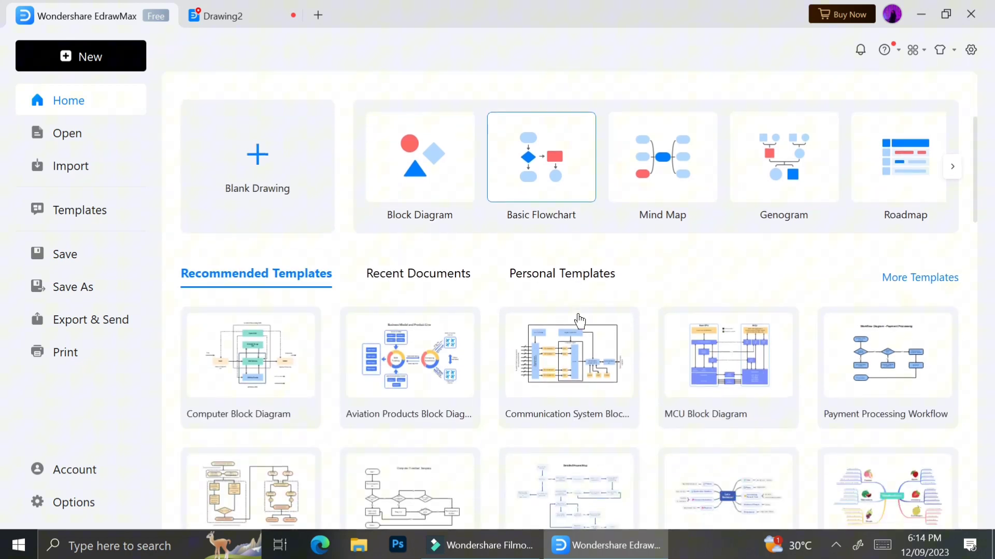
Step: Scroll through the recommended templates and open Company Planning Timeline as a new drawing
{"action": "scroll", "scroll_direction": "down", "scroll_amount": 3}
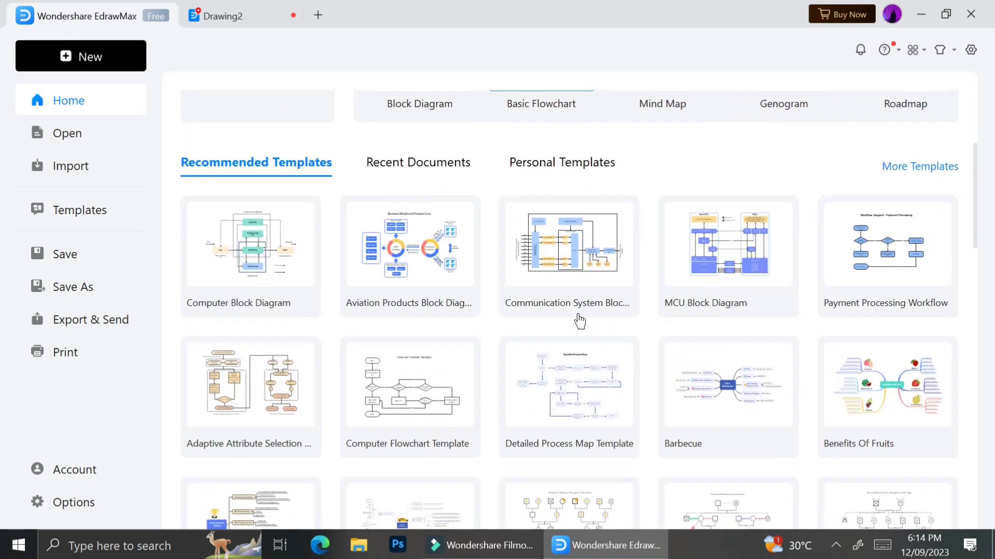
{"action": "scroll", "scroll_direction": "down", "scroll_amount": 3}
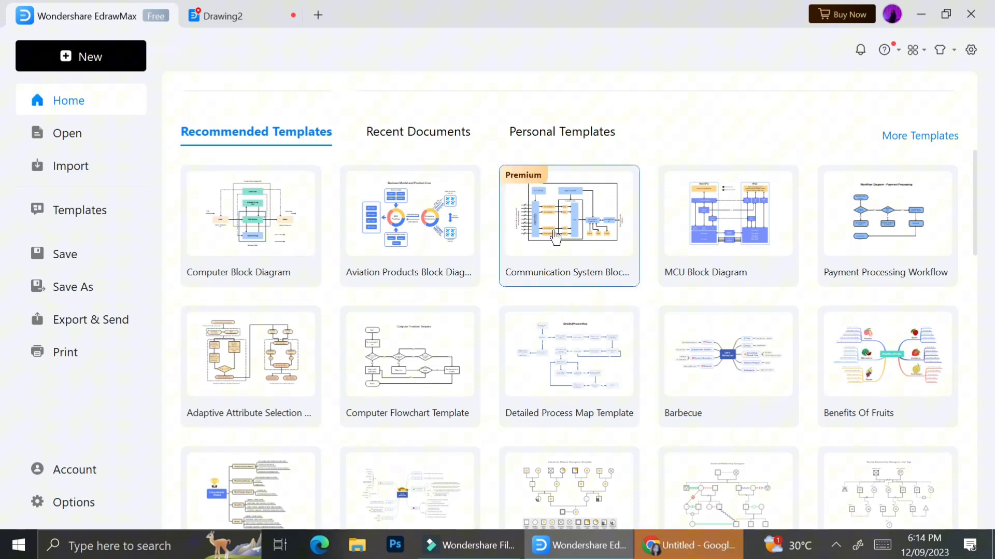
{"action": "scroll", "scroll_direction": "down", "scroll_amount": 3}
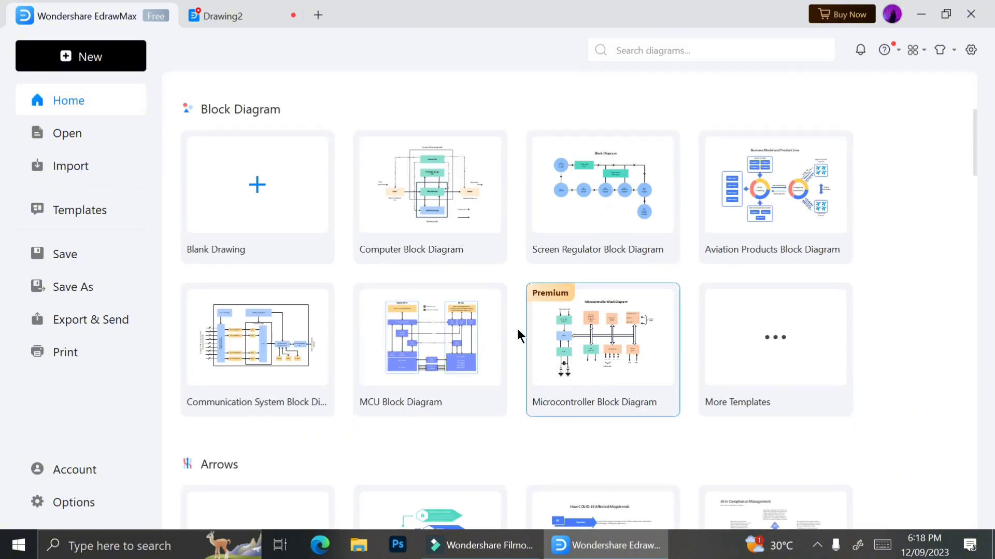
{"action": "scroll", "scroll_direction": "down", "scroll_amount": 3}
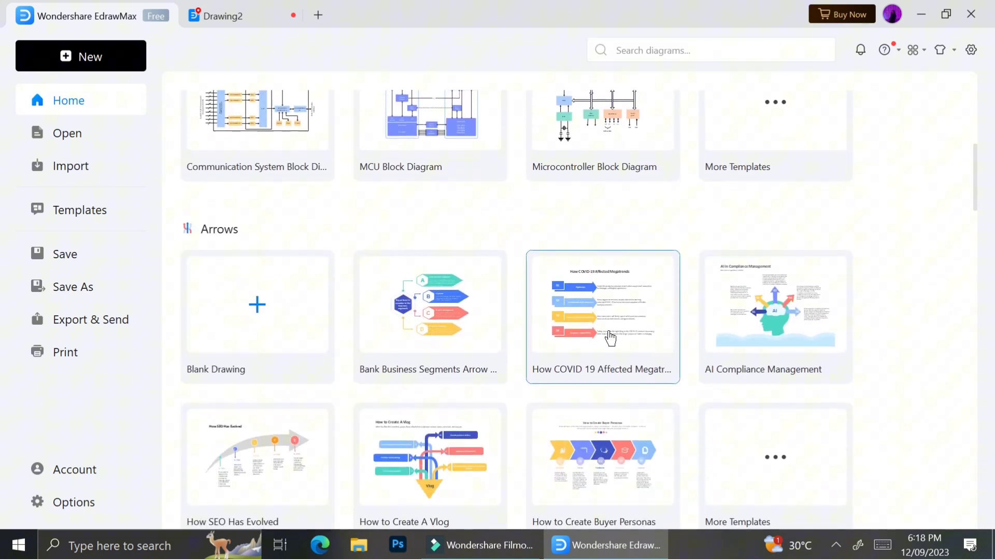
{"action": "scroll", "scroll_direction": "down", "scroll_amount": 3}
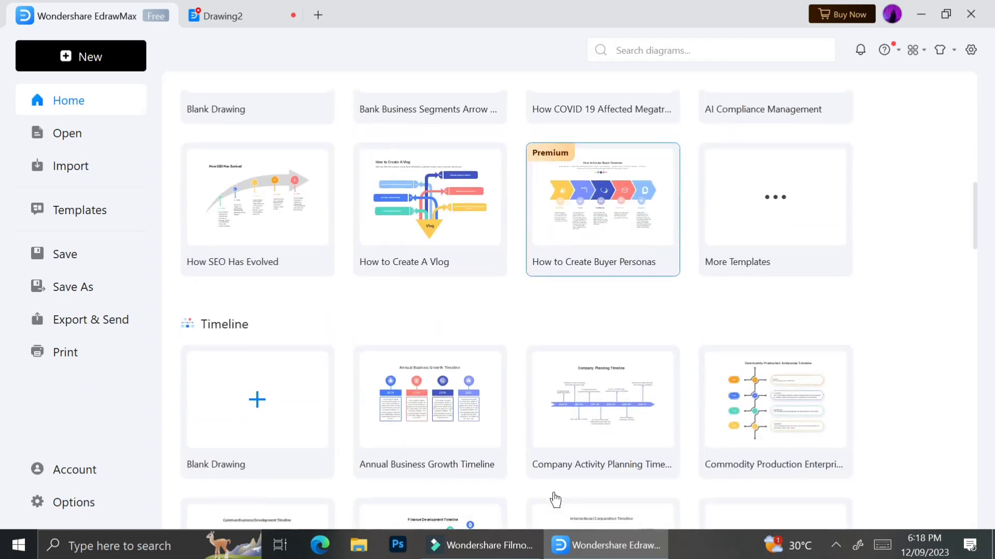
{"action": "scroll", "scroll_direction": "down", "scroll_amount": 3}
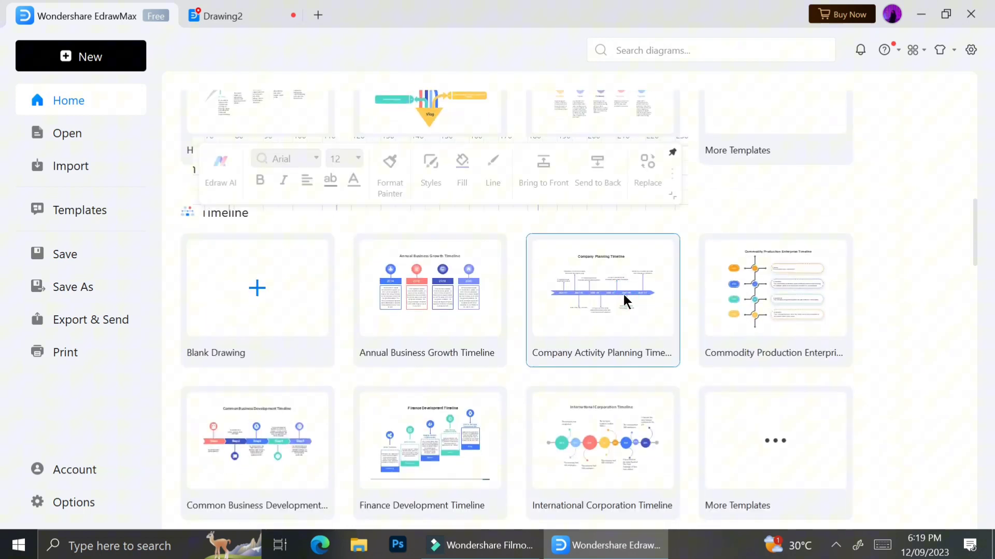
{"action": "left_click", "coordinate": [602, 287]}
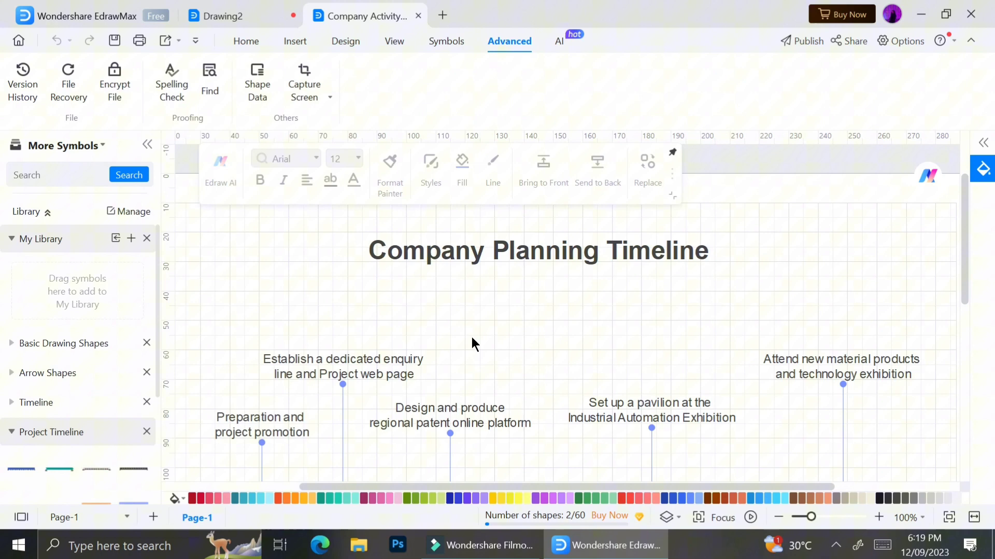
{"action": "mouse_move", "coordinate": [520, 258]}
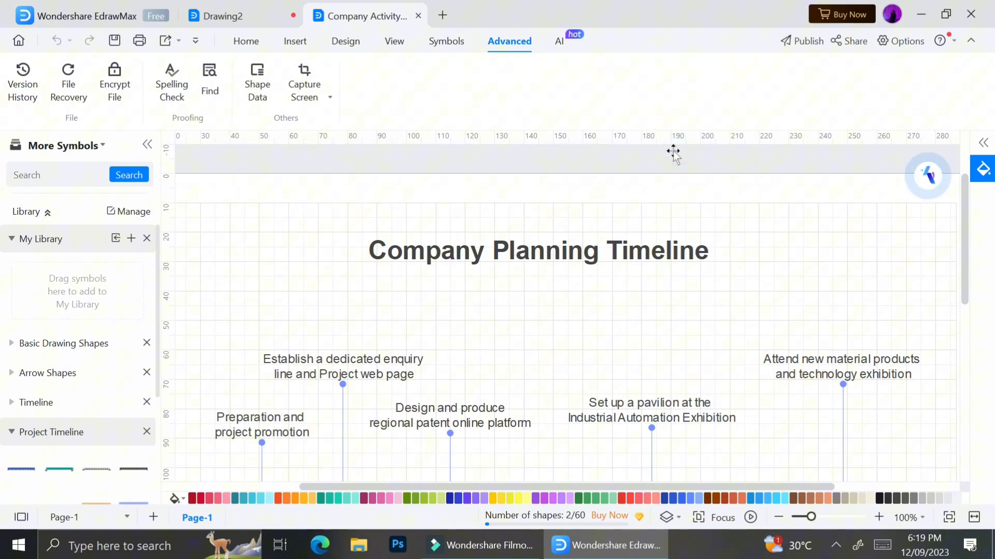
{"action": "scroll", "scroll_direction": "down", "scroll_amount": 3}
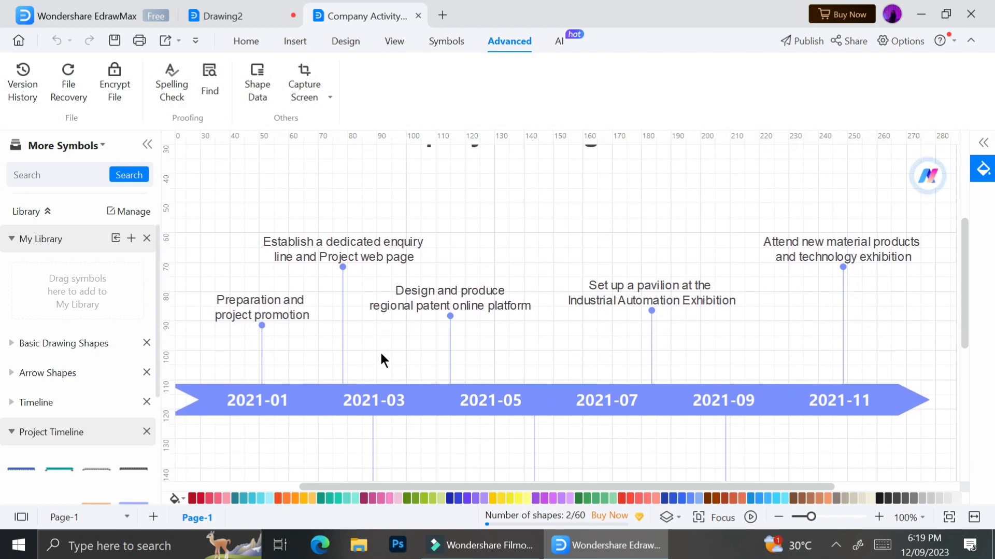
{"action": "scroll", "scroll_direction": "down", "scroll_amount": 3}
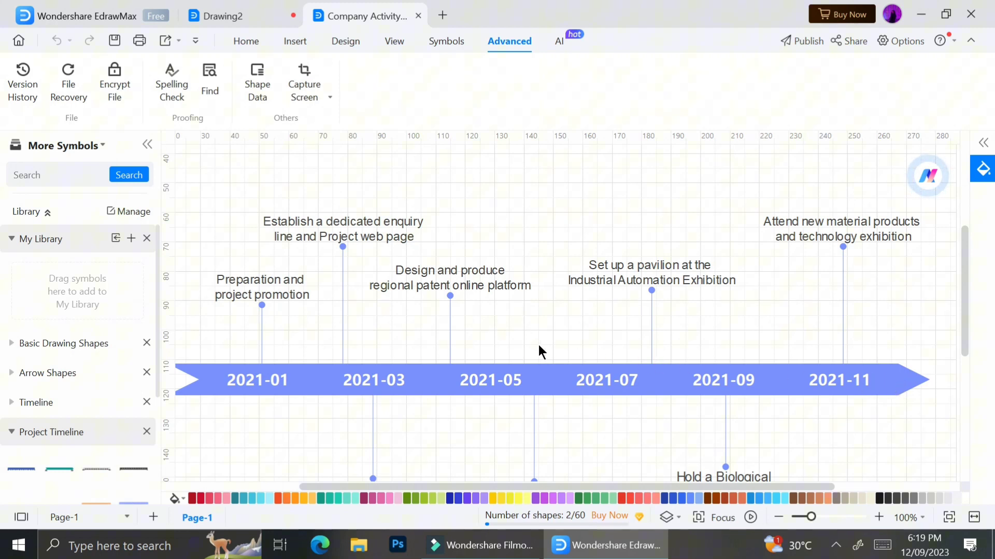
{"action": "scroll", "scroll_direction": "down", "scroll_amount": 3}
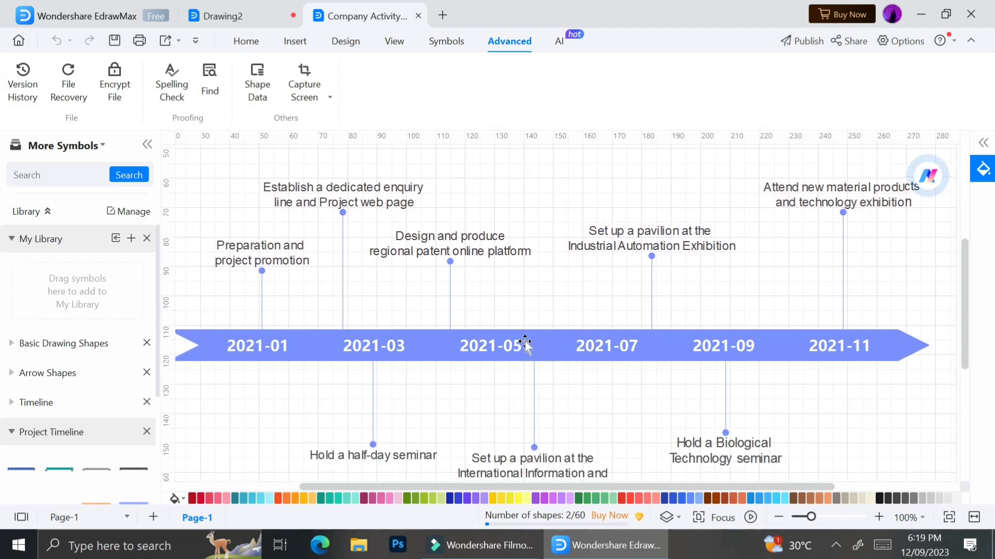
{"action": "scroll", "scroll_direction": "down", "scroll_amount": 3}
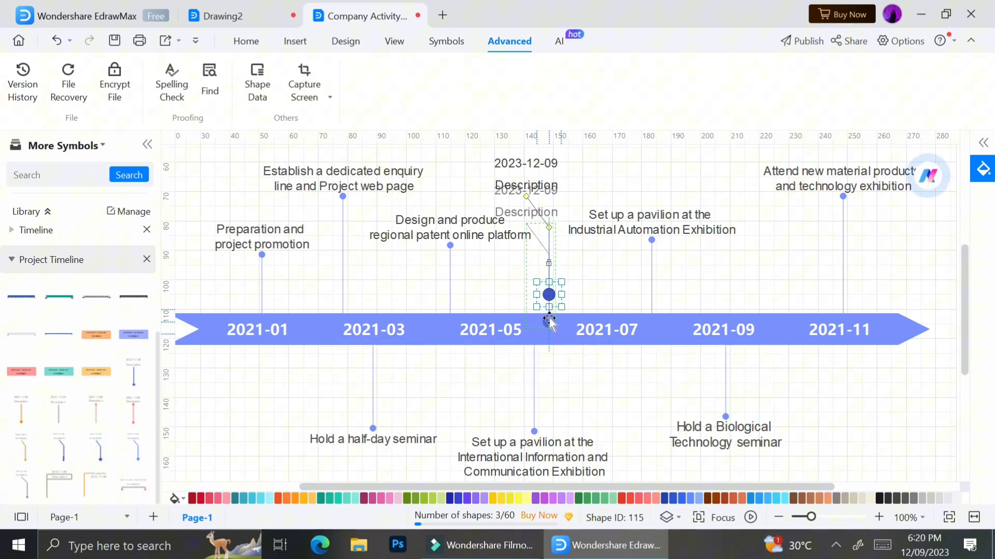
{"action": "left_click_drag", "start_coordinate": [549, 294], "coordinate": [549, 327]}
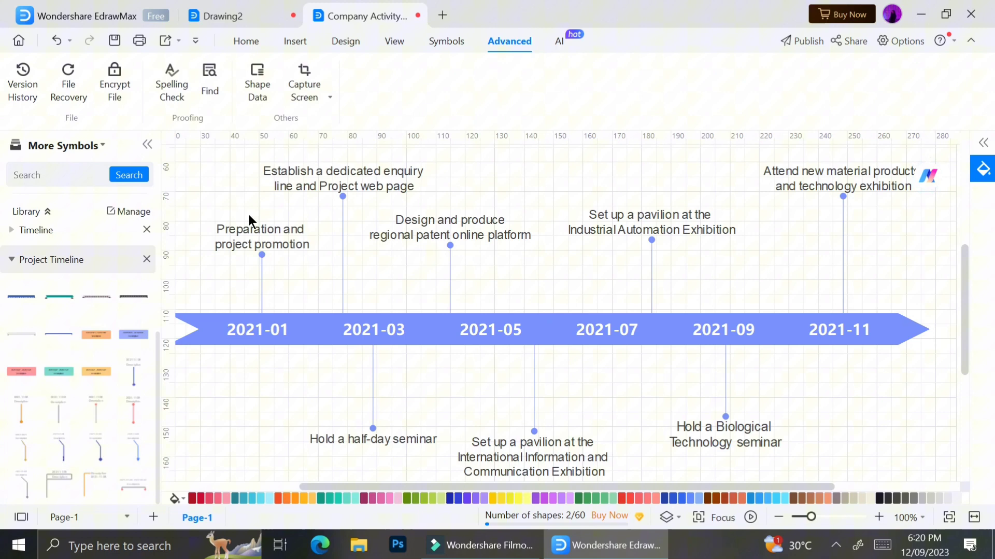
Step: Edit the first milestone's label to Product Research and adjust its position
{"action": "left_click", "coordinate": [549, 330]}
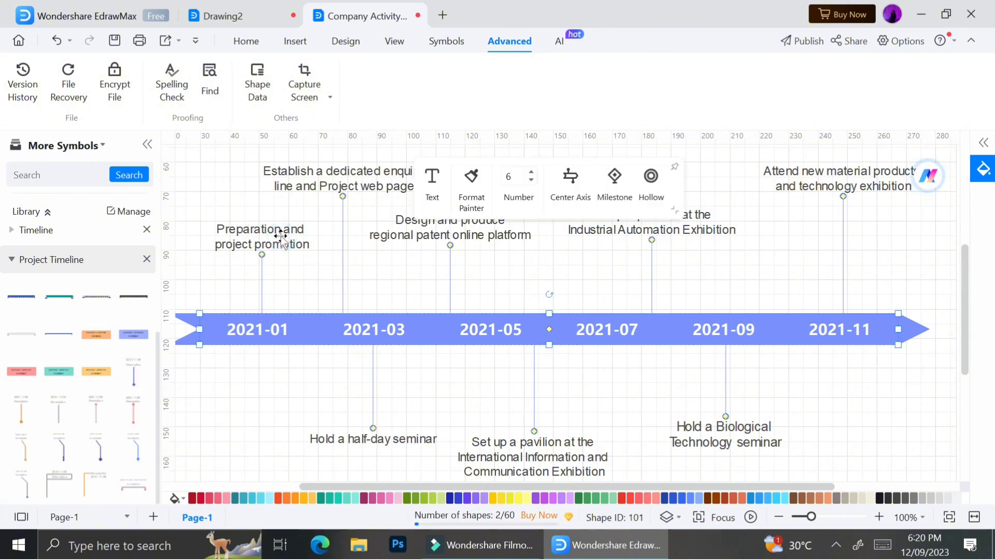
{"action": "double_click", "coordinate": [262, 237]}
{"action": "type", "text": "Product Research"}
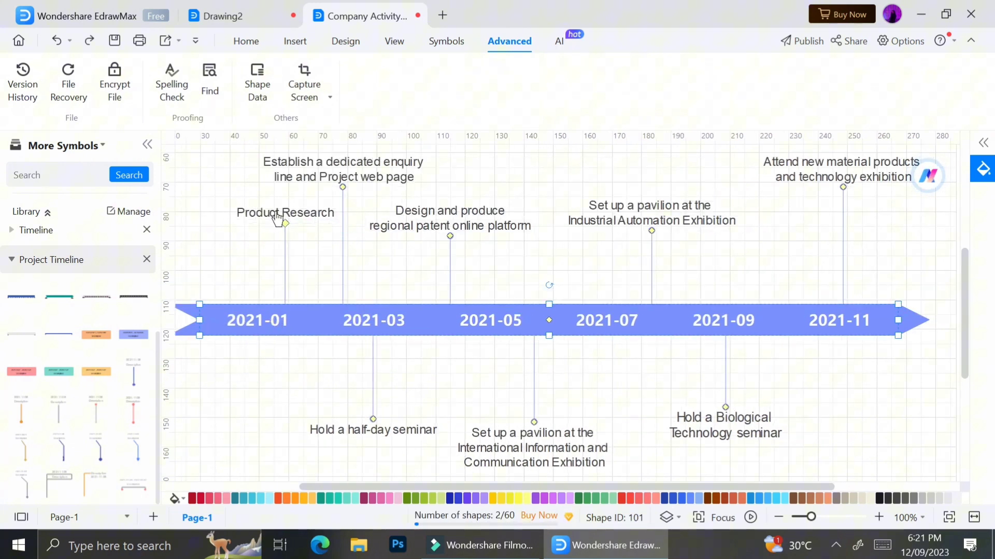
{"action": "left_click_drag", "start_coordinate": [284, 212], "coordinate": [259, 412]}
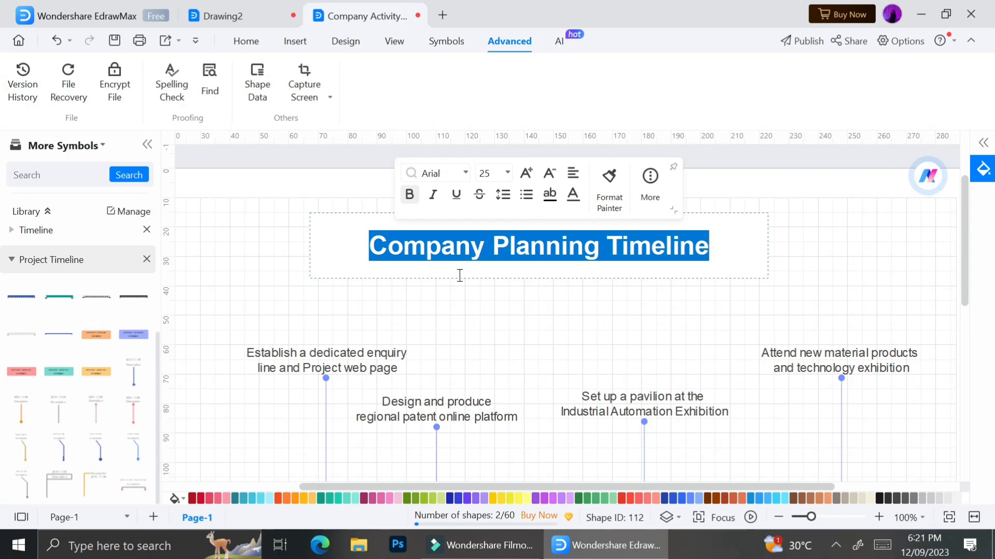
Step: Enter 'Product' as the timeline heading and restyle the bar as a rounded purple band
{"action": "type", "text": "P"}
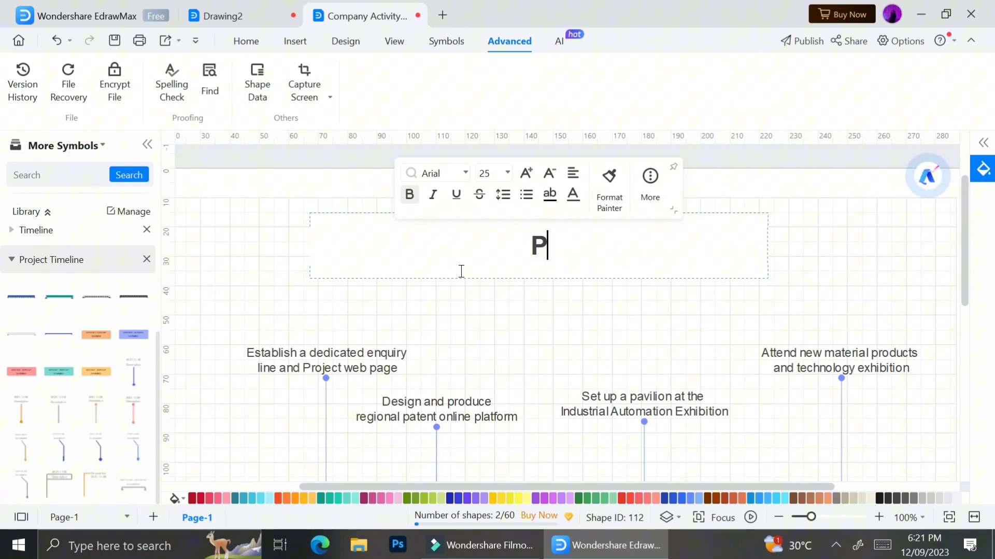
{"action": "type", "text": "roduct"}
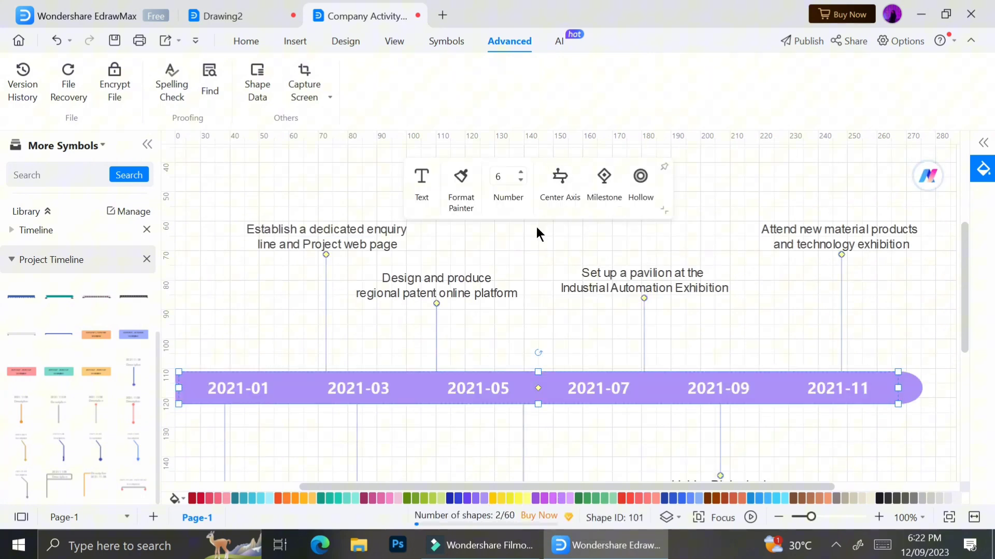
{"action": "left_click", "coordinate": [640, 176]}
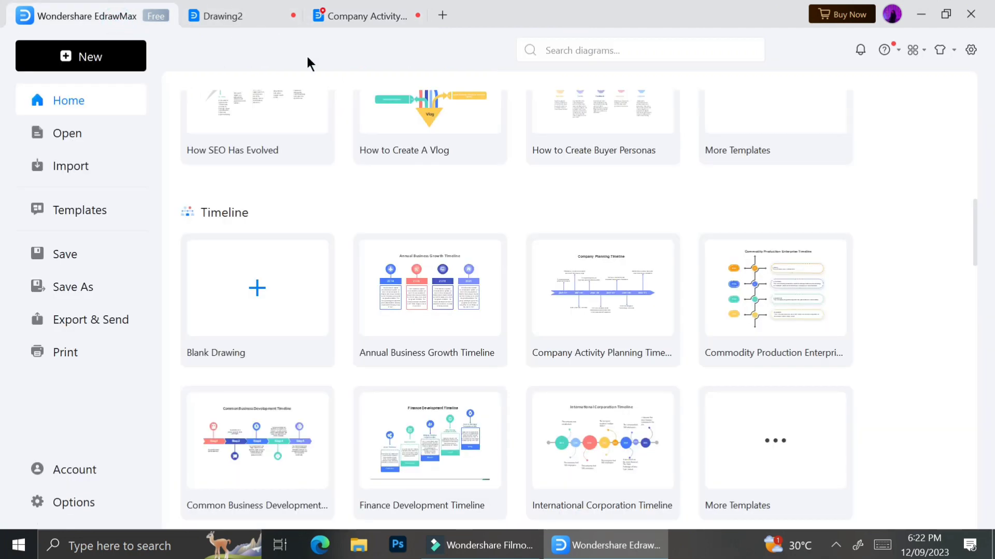
Step: Scroll the start page to the Gantt Chart templates and locate the Product Creation Gantt Charts template
{"action": "scroll", "scroll_direction": "up", "scroll_amount": 3}
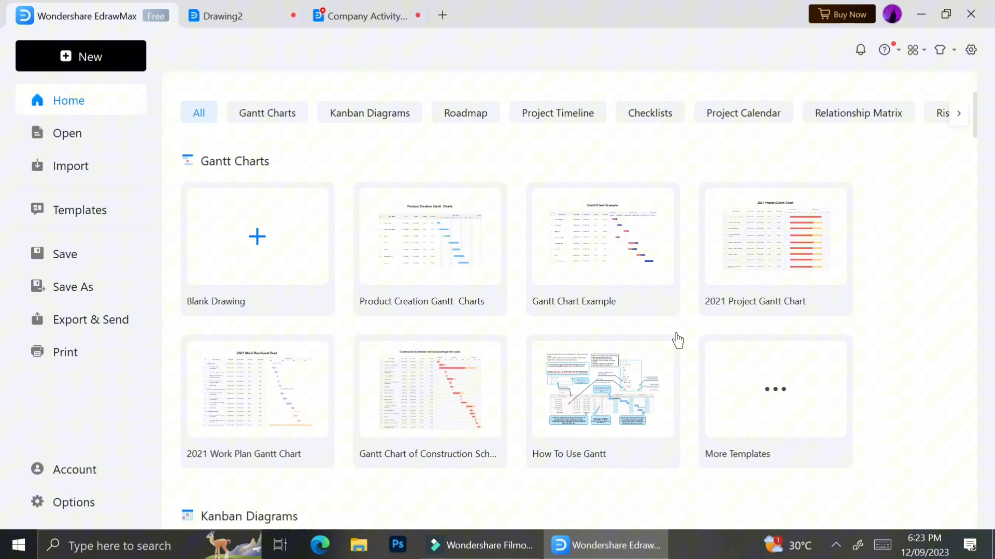
{"action": "scroll", "scroll_direction": "down", "scroll_amount": 3}
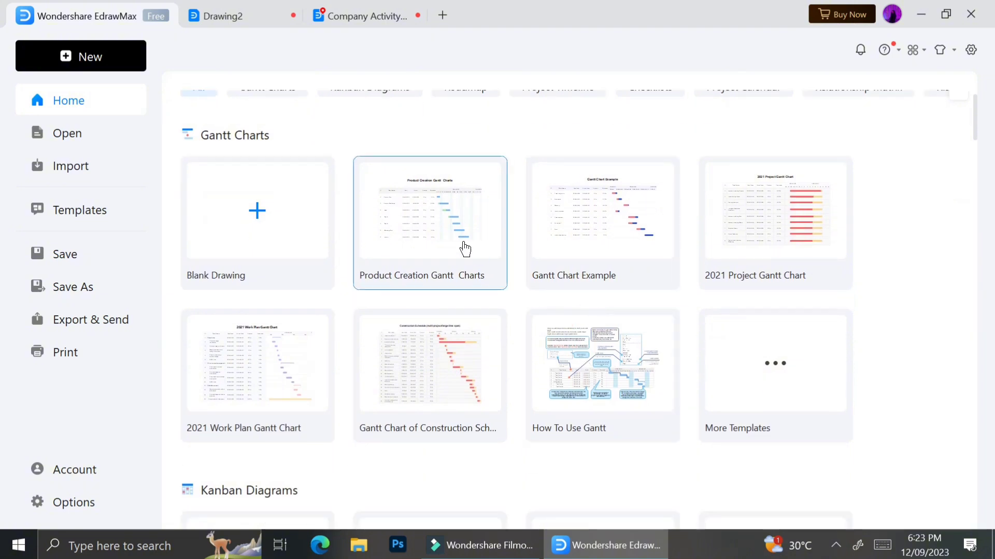
{"action": "mouse_move", "coordinate": [462, 246]}
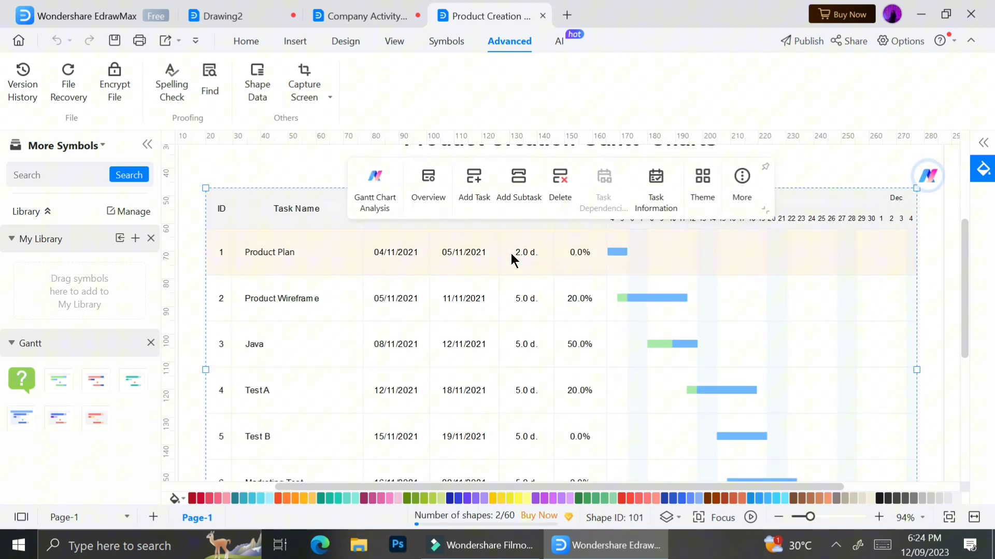
{"action": "mouse_move", "coordinate": [581, 258]}
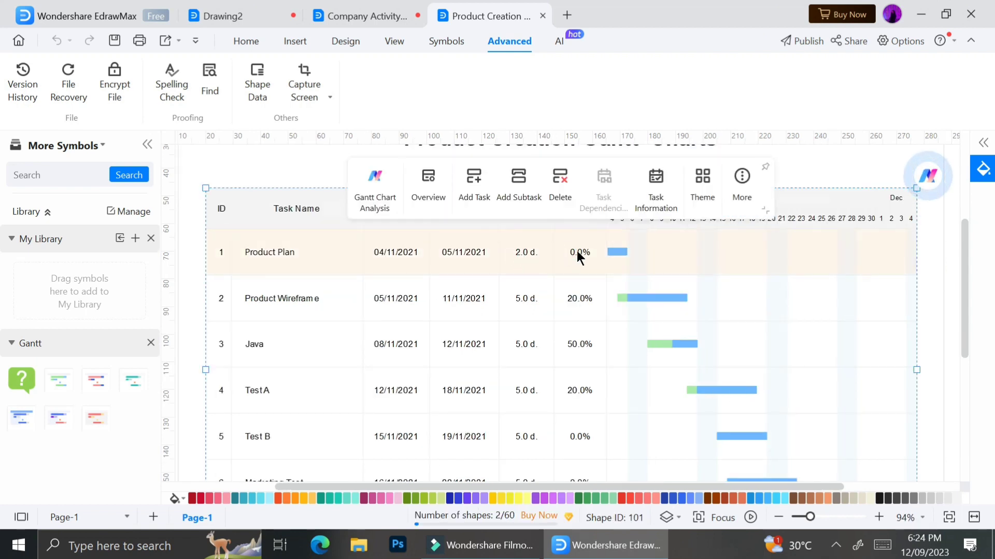
Step: Begin editing a task's cell in the Product Creation Gantt table to change its dates
{"action": "double_click", "coordinate": [580, 252]}
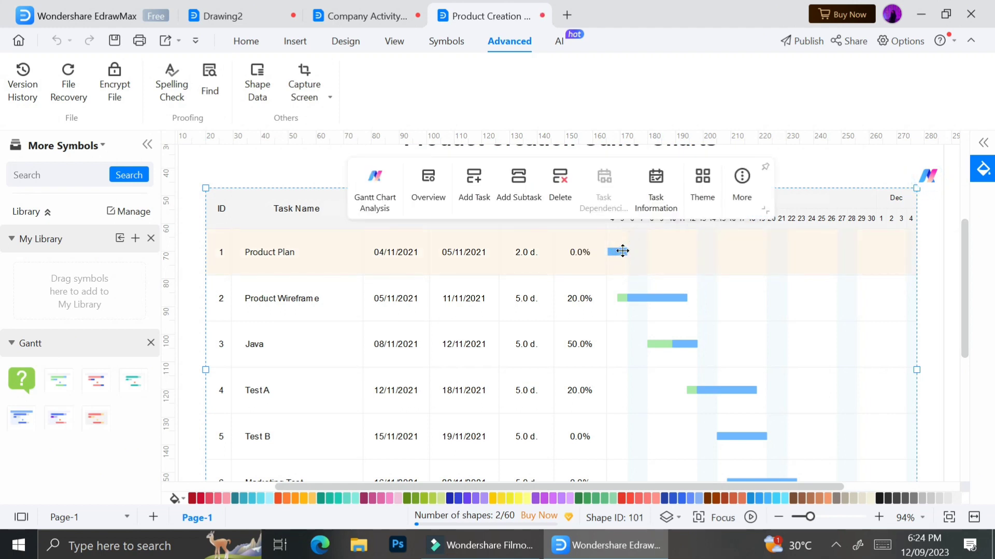
{"action": "mouse_move", "coordinate": [593, 263]}
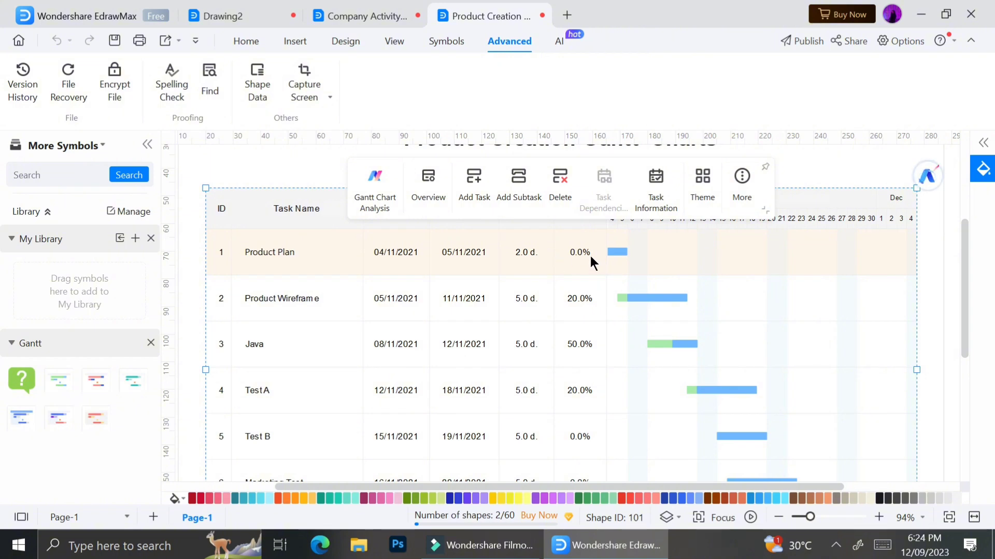
{"action": "mouse_move", "coordinate": [566, 306]}
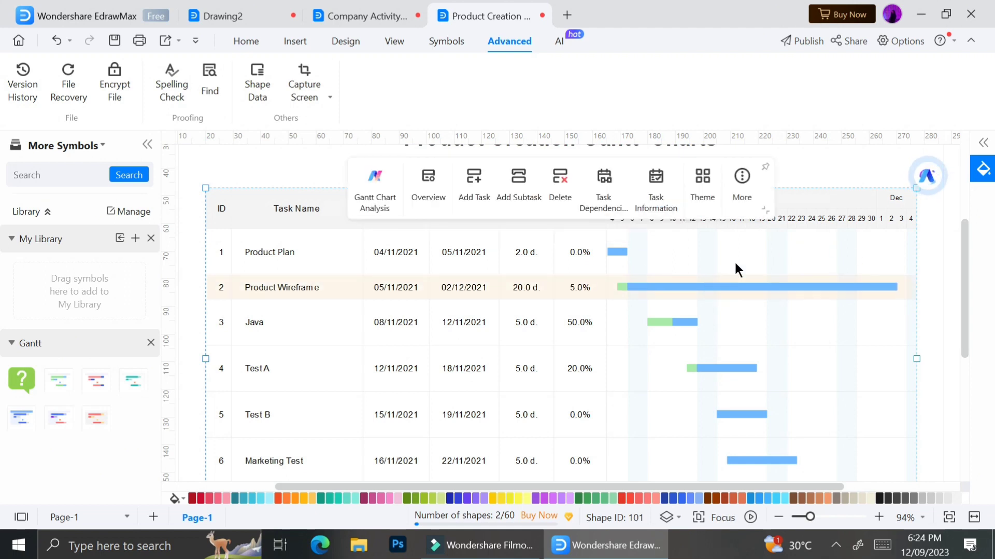
{"action": "mouse_move", "coordinate": [782, 315]}
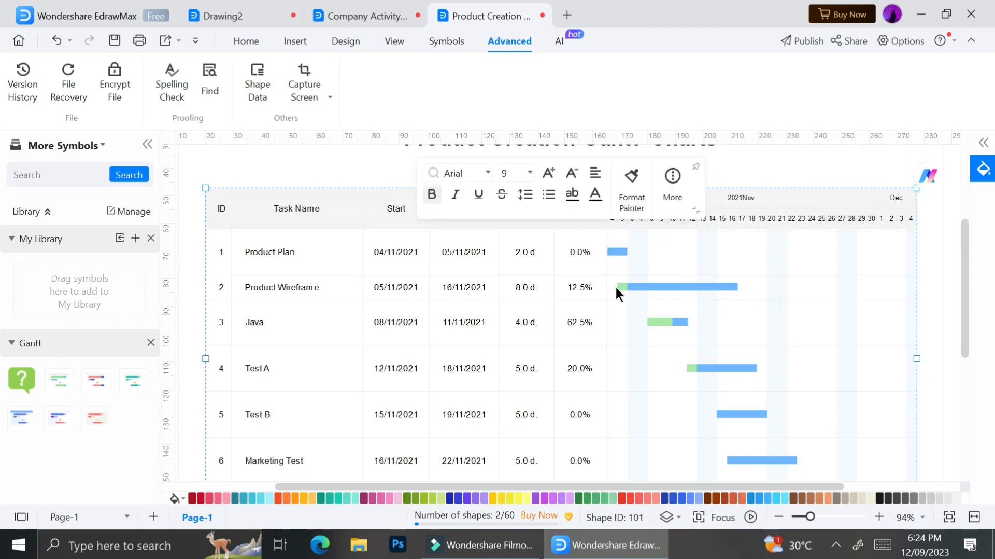
{"action": "mouse_move", "coordinate": [664, 324]}
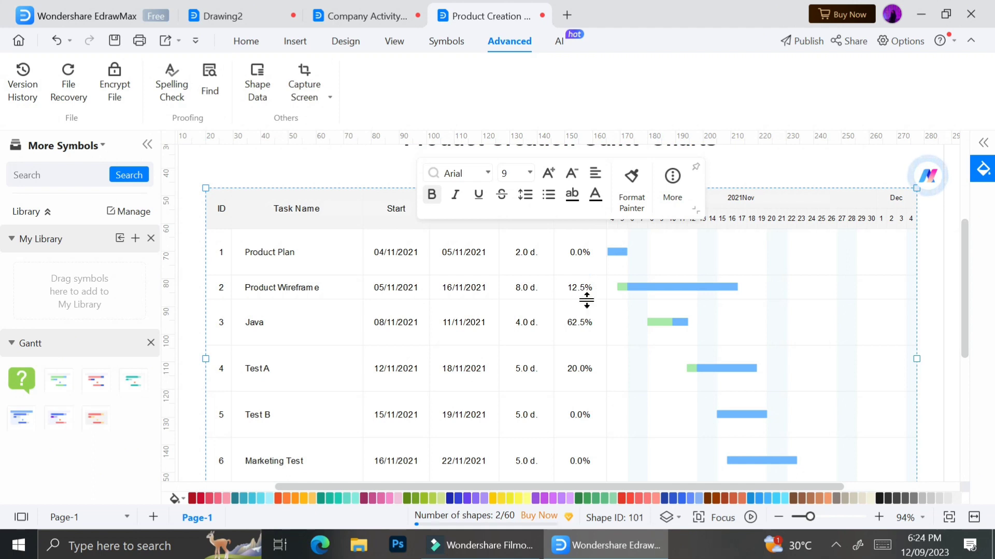
Step: Set the Product Wireframe task's Complete value to 50%
{"action": "left_click", "coordinate": [570, 287]}
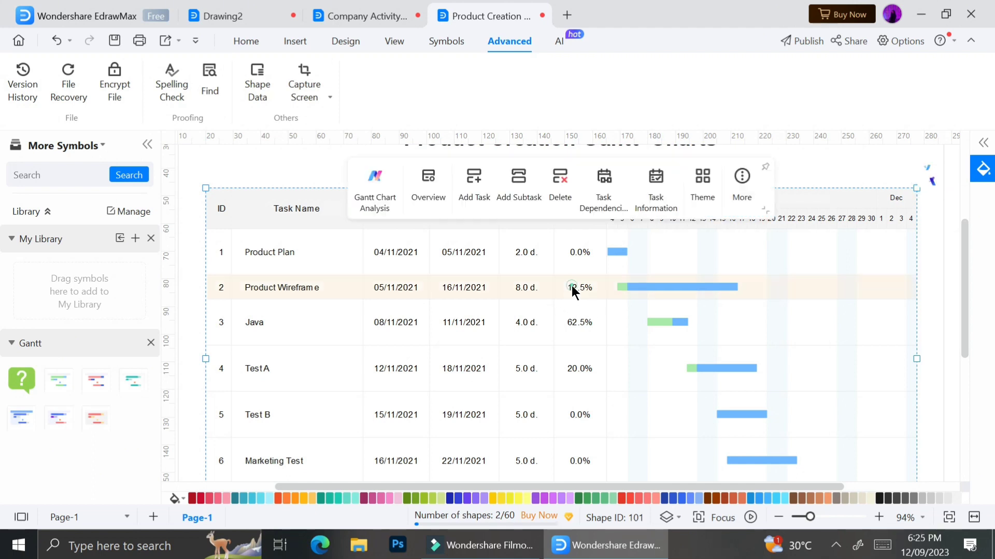
{"action": "double_click", "coordinate": [580, 288]}
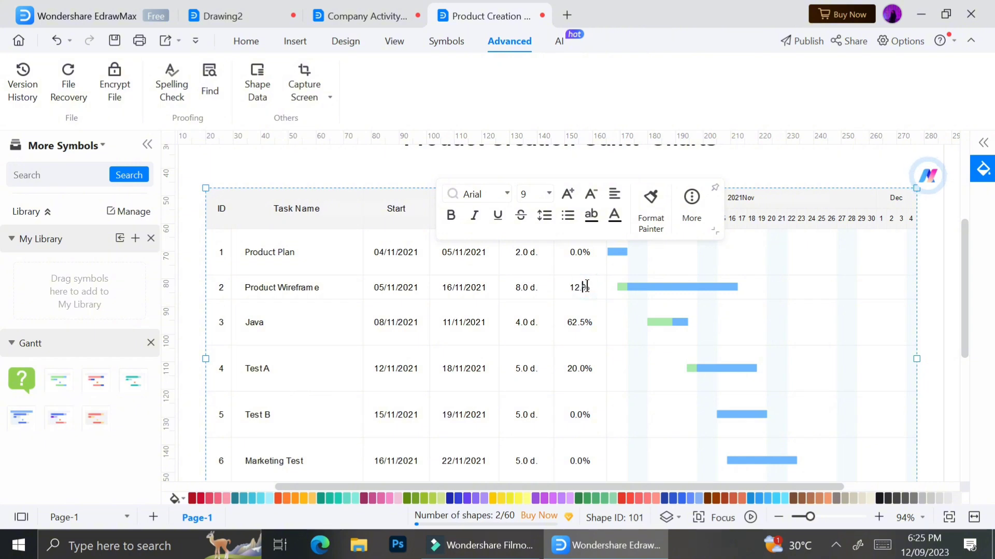
{"action": "type", "text": "50.0%"}
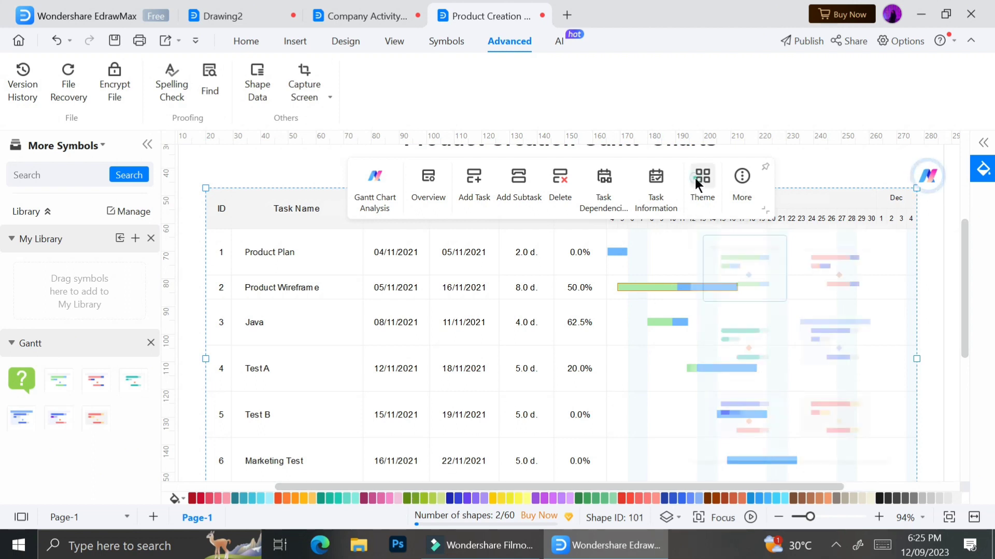
Step: Apply the teal colour theme to the Gantt chart's task bars from the floating toolbar
{"action": "left_click", "coordinate": [703, 180]}
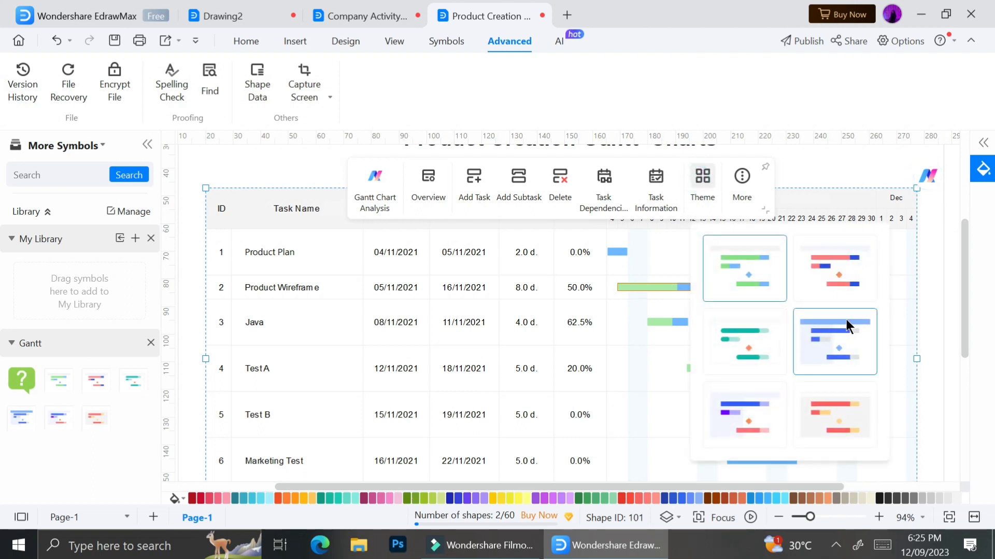
{"action": "left_click", "coordinate": [835, 341]}
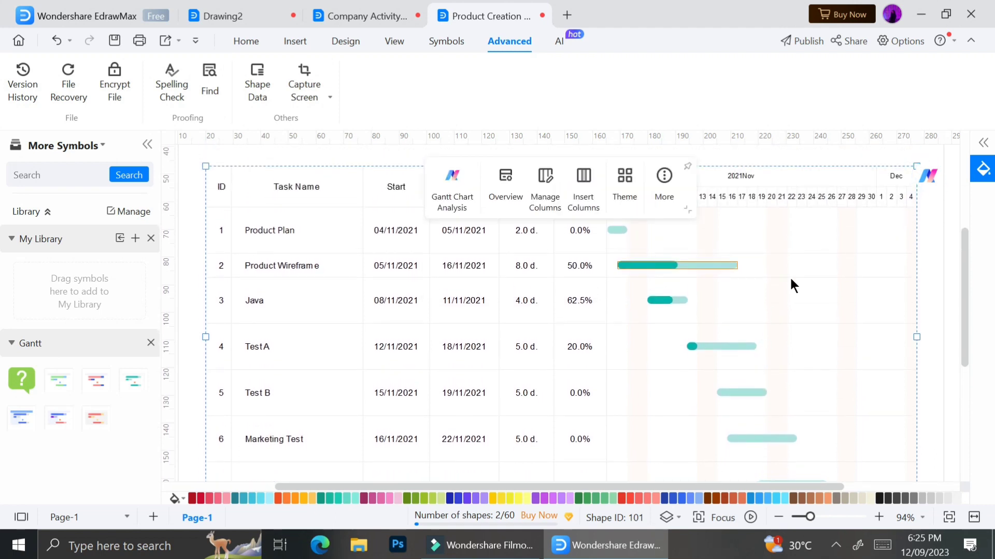
{"action": "mouse_move", "coordinate": [753, 187]}
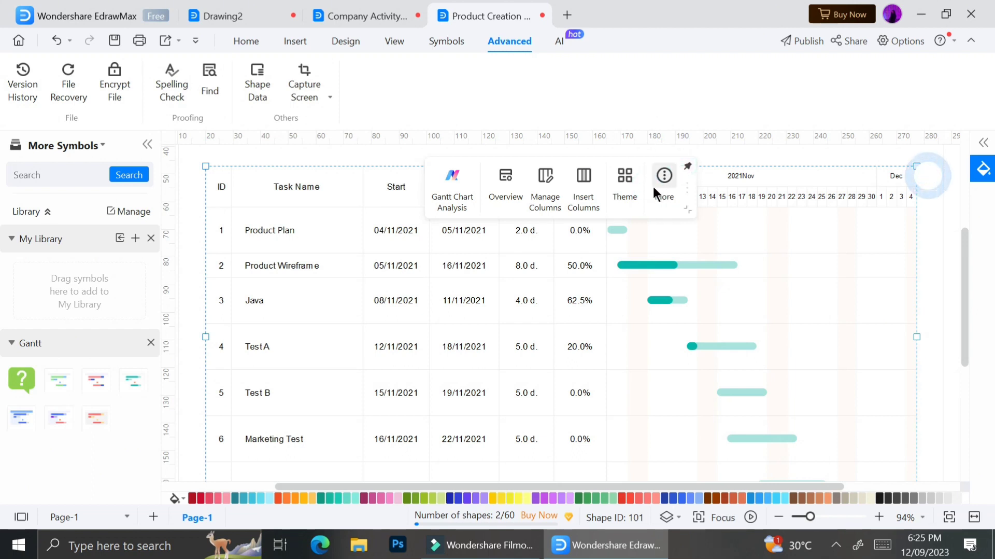
{"action": "mouse_move", "coordinate": [646, 185]}
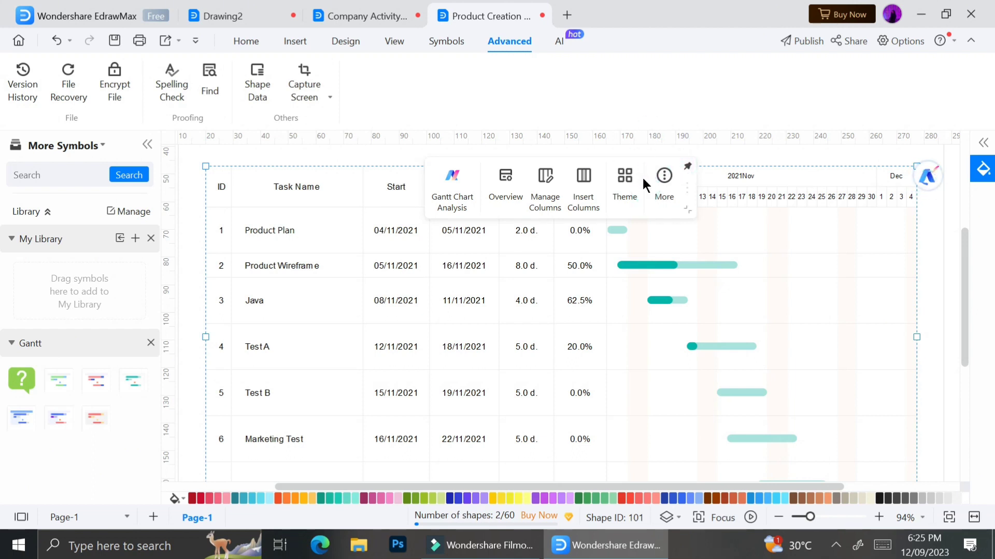
{"action": "mouse_move", "coordinate": [682, 213]}
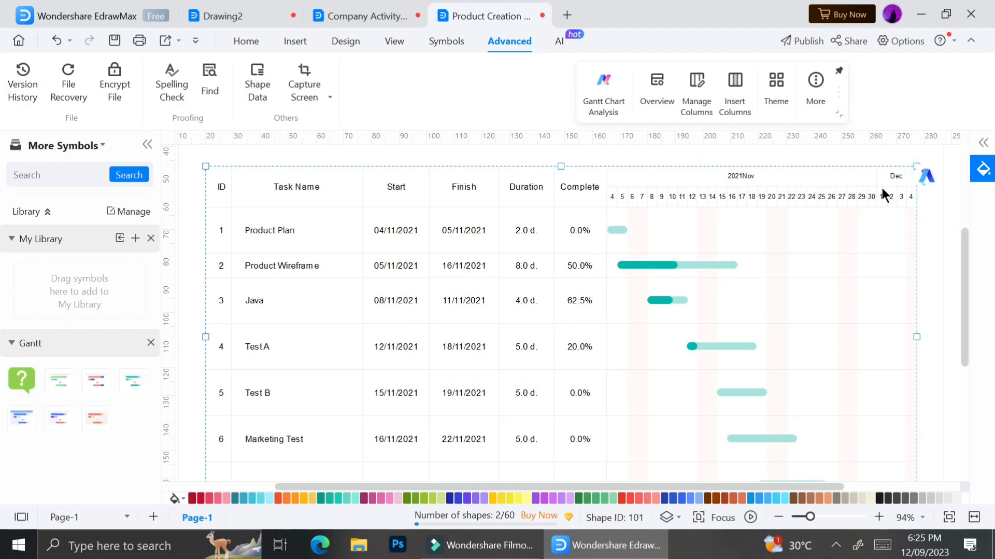
{"action": "mouse_move", "coordinate": [504, 274]}
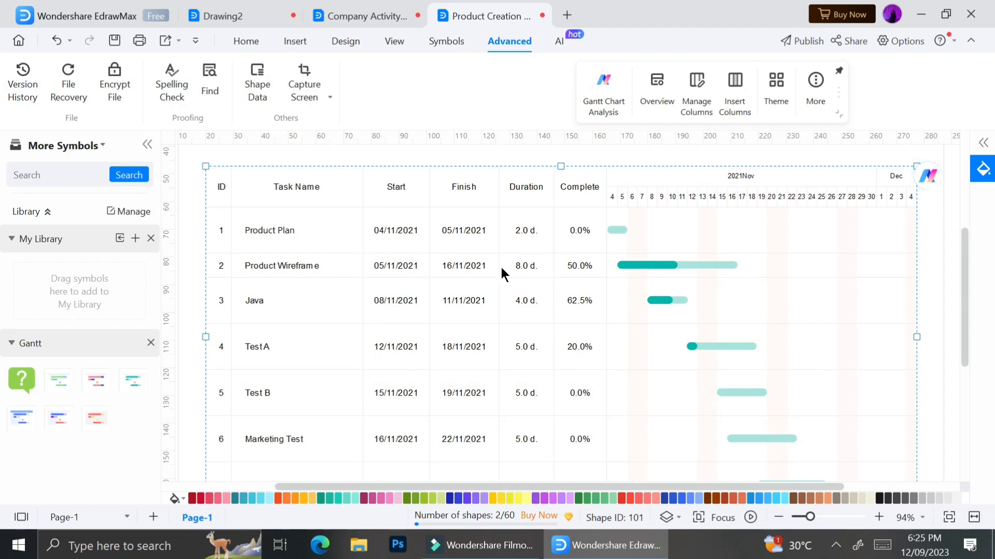
{"action": "mouse_move", "coordinate": [450, 238]}
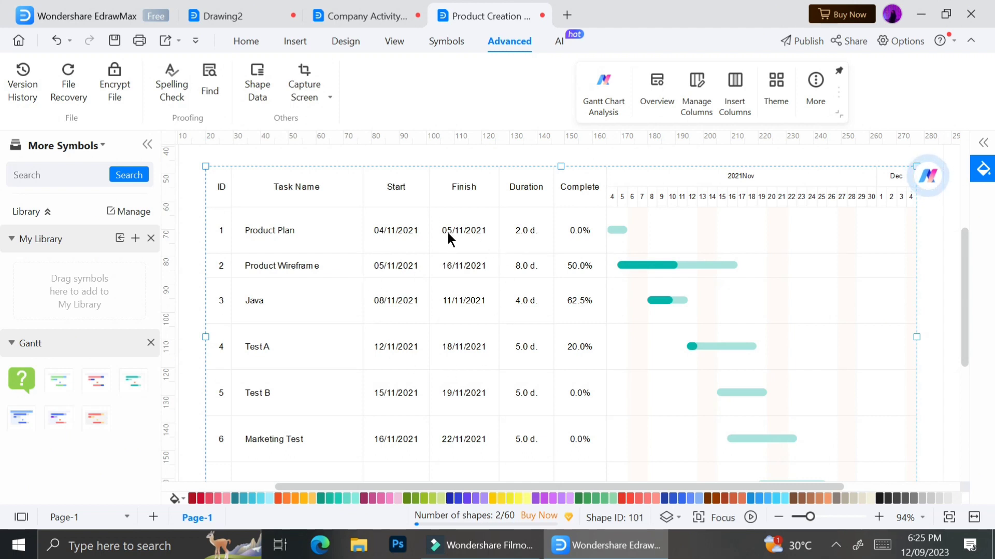
{"action": "mouse_move", "coordinate": [387, 407]}
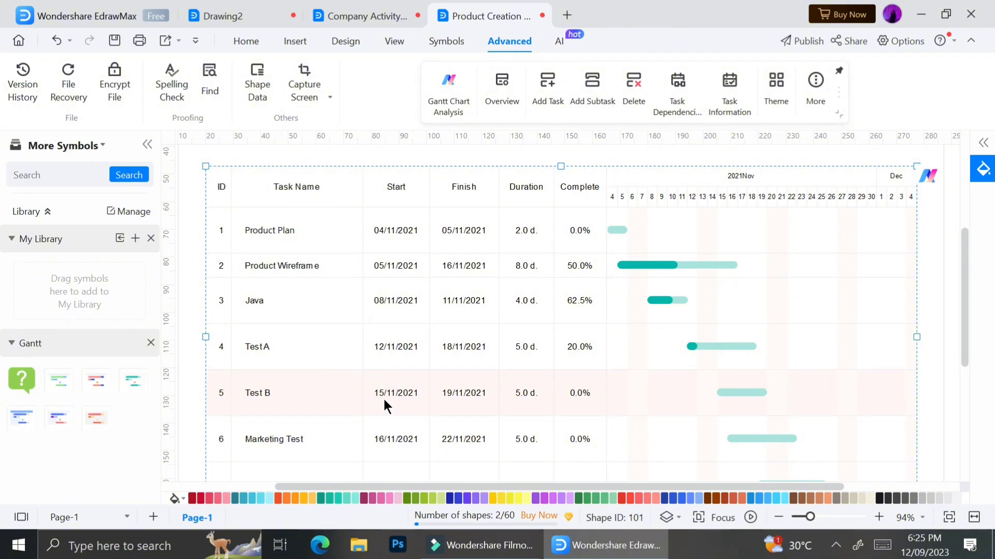
Step: Edit Test B's start date to 18/11/2021 in the Gantt table
{"action": "double_click", "coordinate": [396, 393]}
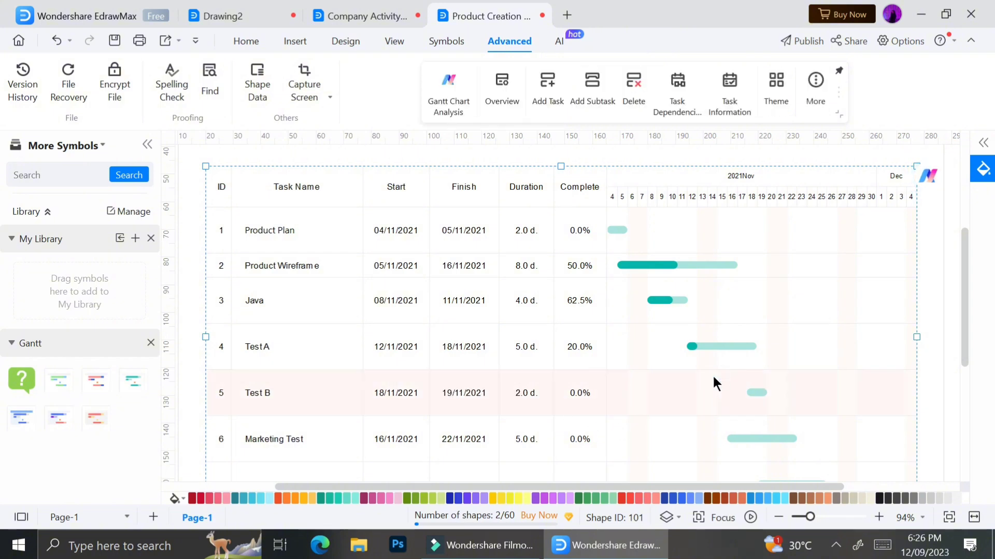
{"action": "mouse_move", "coordinate": [761, 390]}
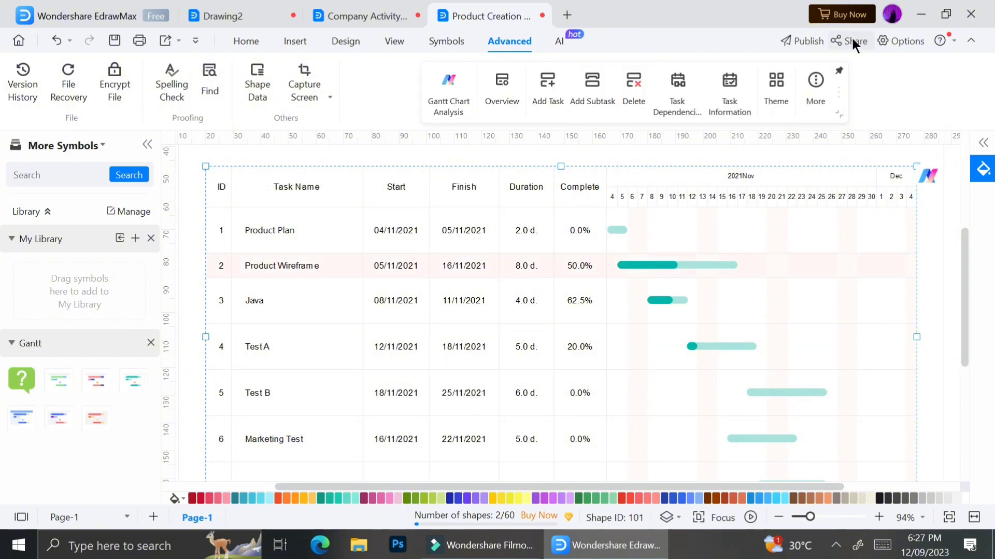
Step: Share the Product Creation Gantt chart via the Share button, confirming when the dialog finishes
{"action": "left_click", "coordinate": [854, 42]}
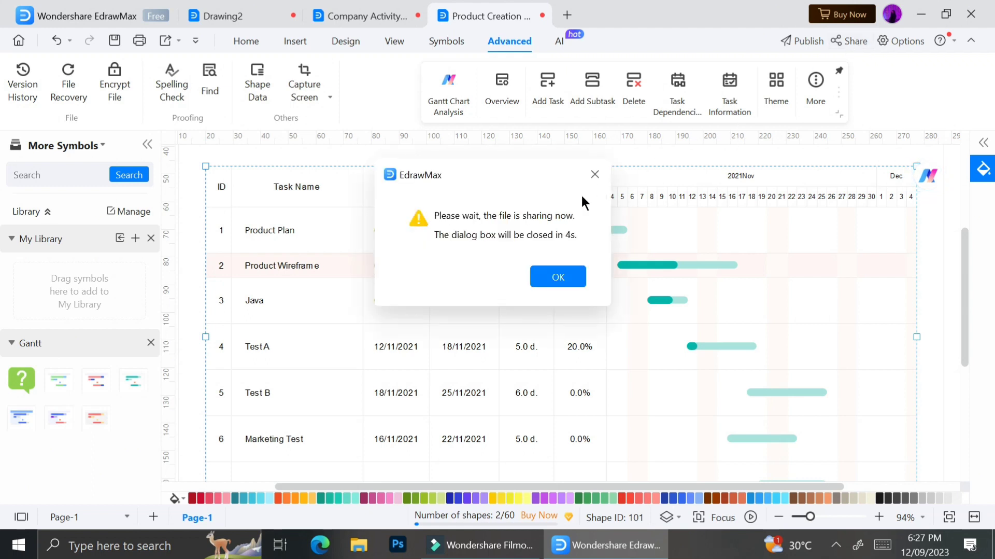
{"action": "mouse_move", "coordinate": [597, 189]}
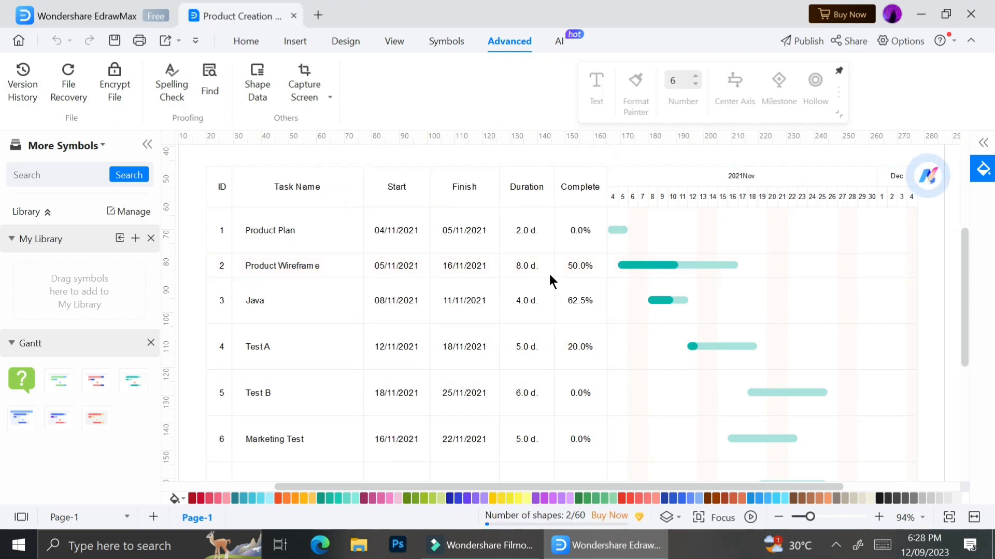
{"action": "left_click", "coordinate": [854, 42]}
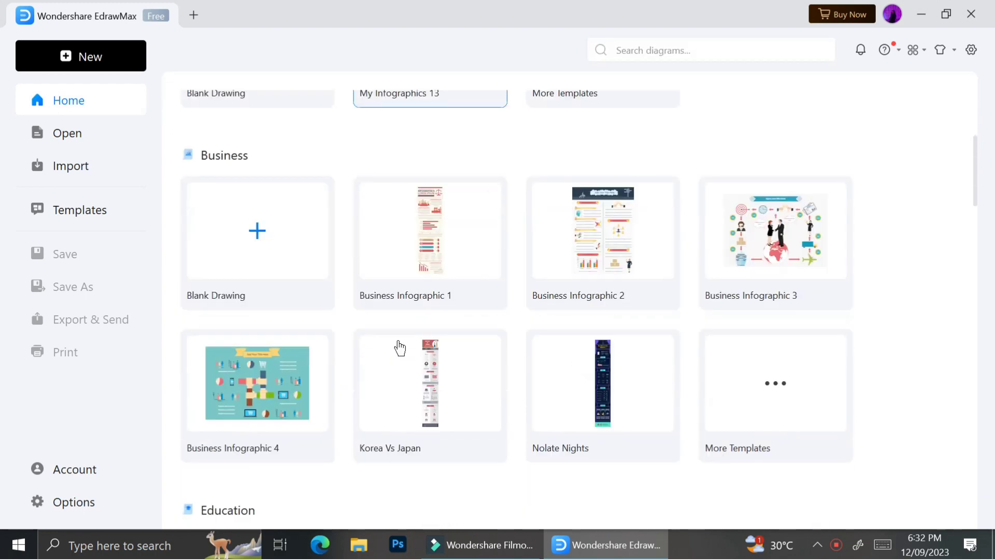
Step: Open a Business Infographic template and select its column chart
{"action": "double_click", "coordinate": [429, 231]}
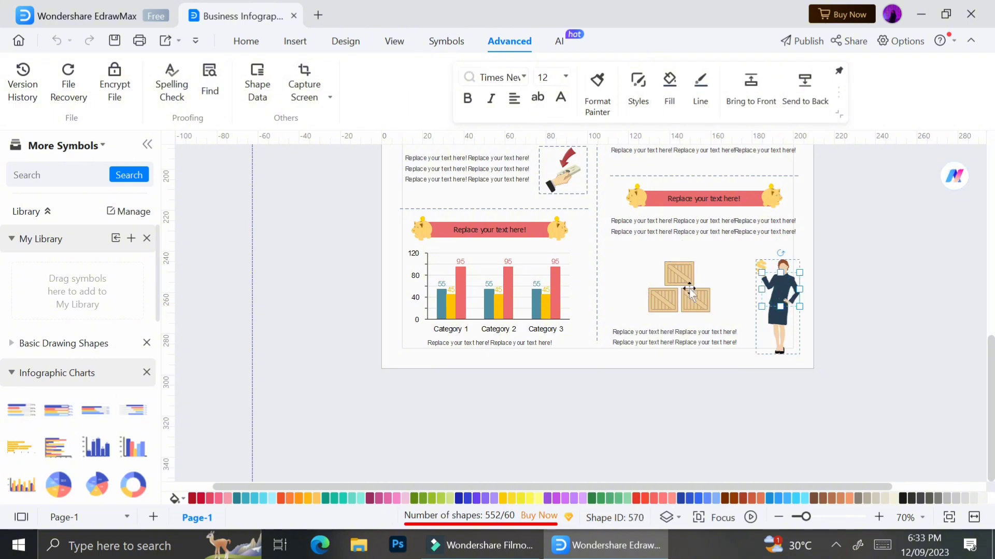
{"action": "scroll", "scroll_direction": "down", "scroll_amount": 3}
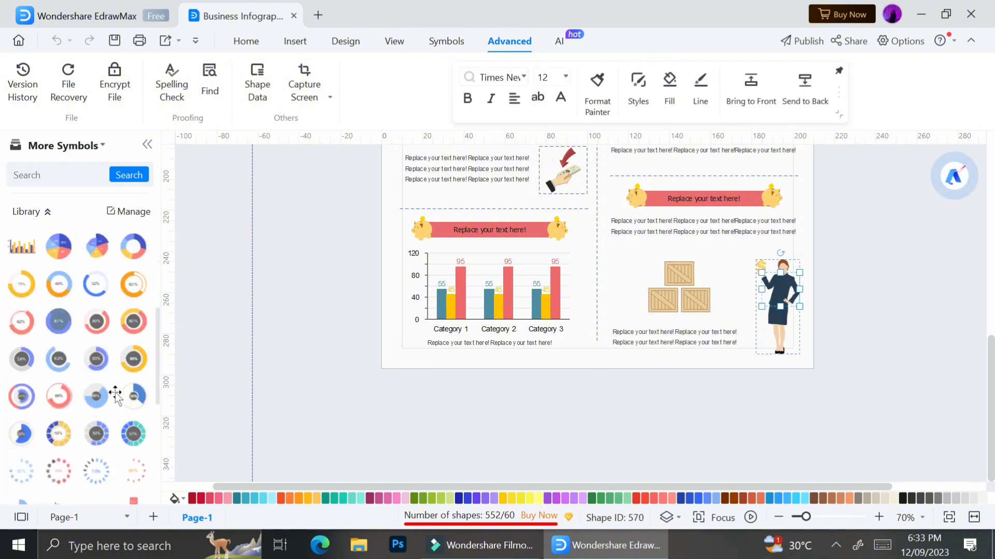
{"action": "scroll", "scroll_direction": "down", "scroll_amount": 3}
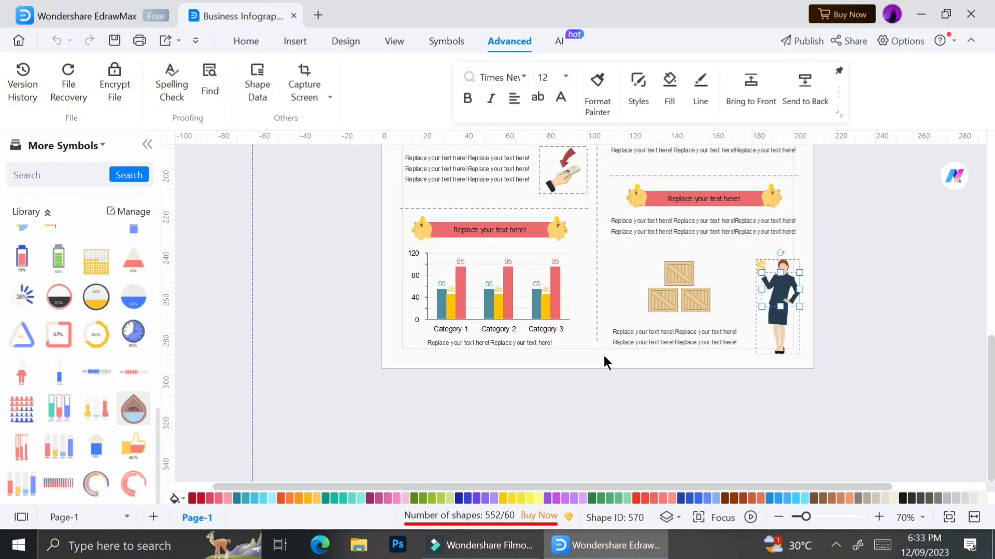
{"action": "left_click", "coordinate": [726, 81]}
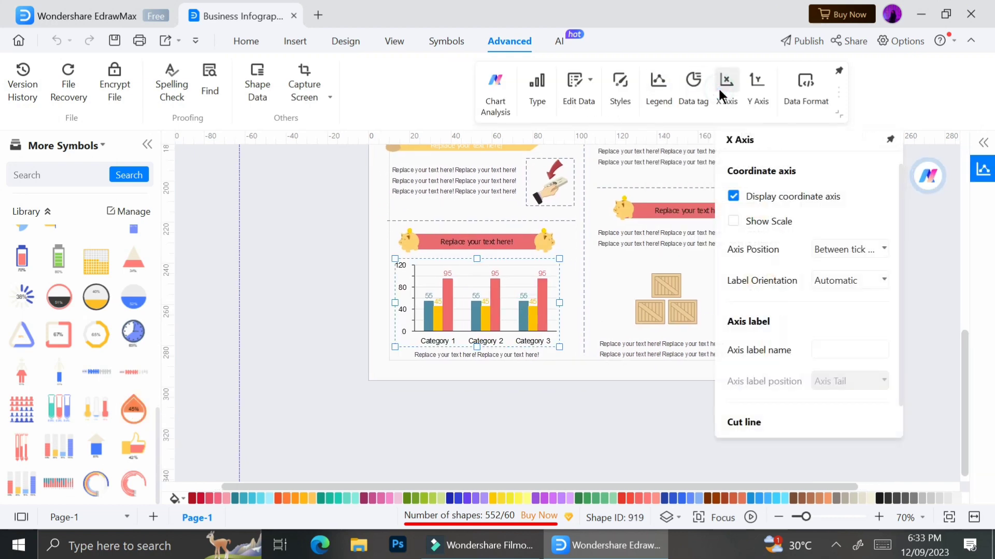
Step: Turn the chart into horizontal percentage bars and set Category 1's Series 1 value to 25
{"action": "left_click", "coordinate": [537, 82]}
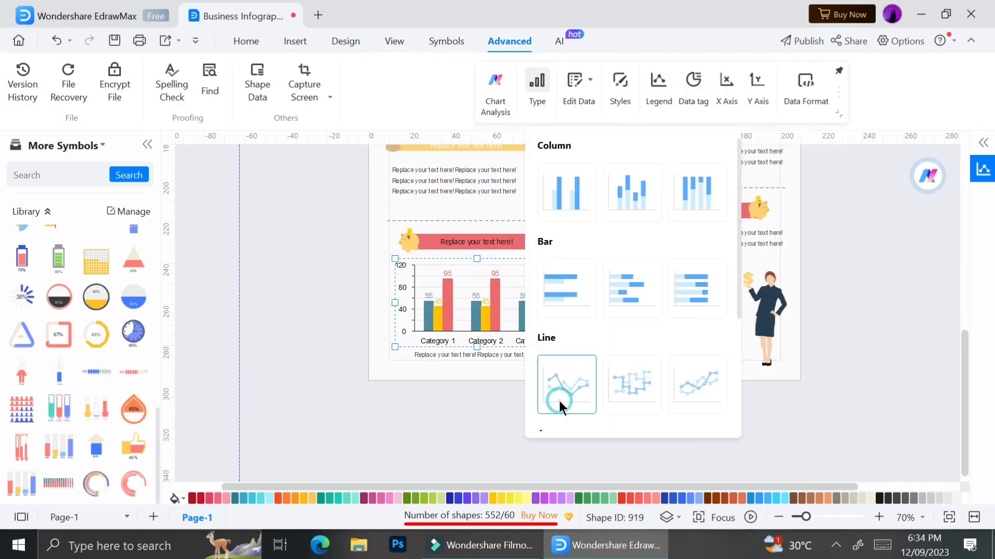
{"action": "left_click", "coordinate": [698, 288]}
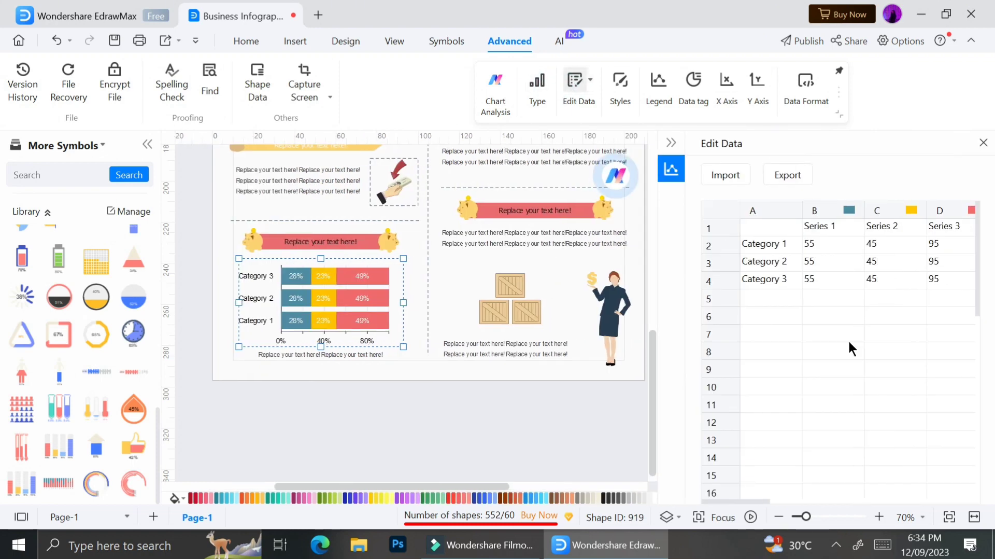
{"action": "type", "text": "25"}
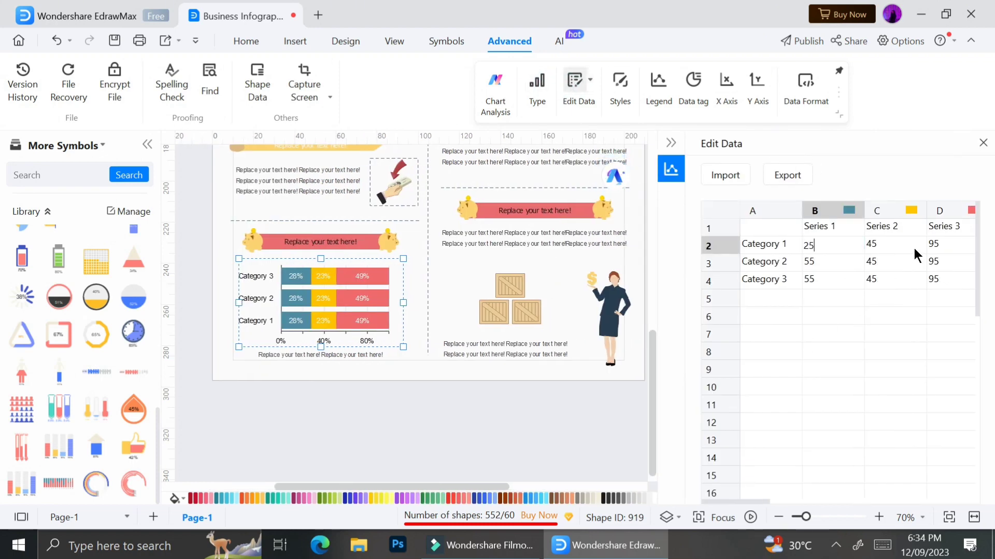
{"action": "left_click", "coordinate": [949, 245]}
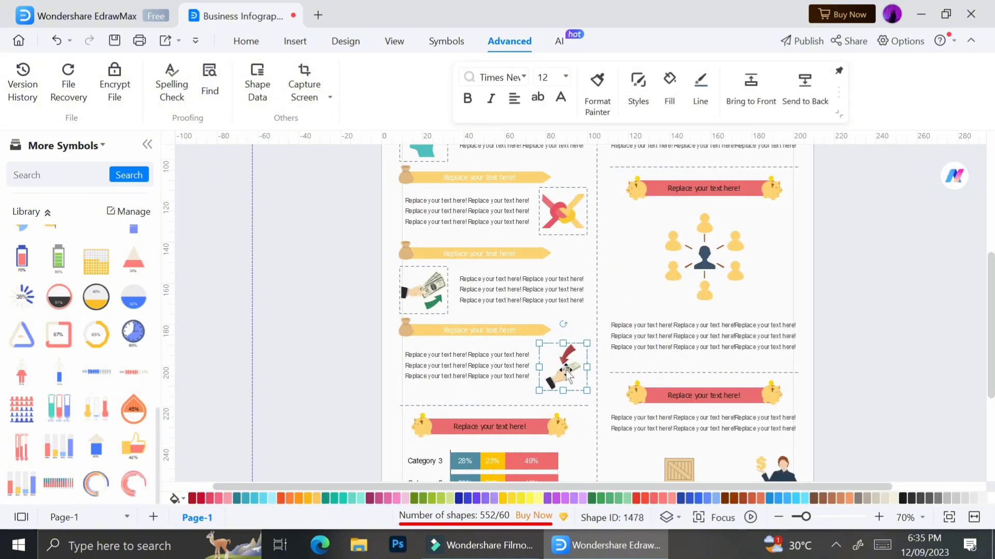
{"action": "type", "text": "money"}
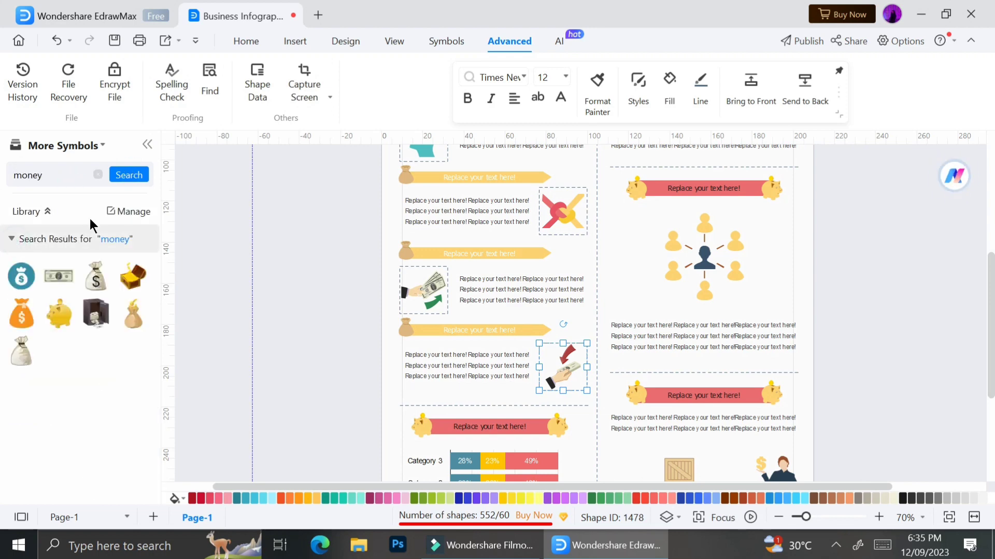
{"action": "left_click", "coordinate": [131, 238]}
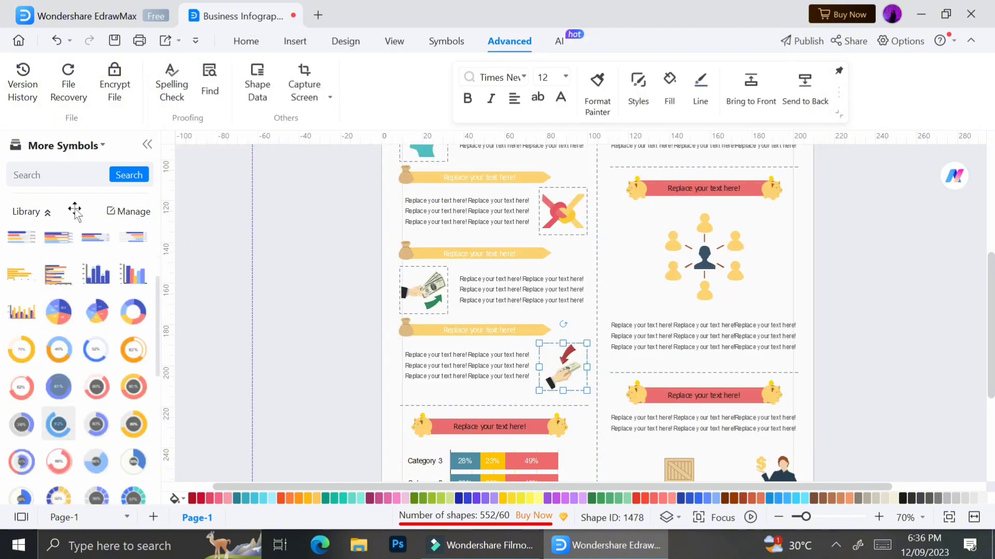
{"action": "left_click", "coordinate": [26, 212]}
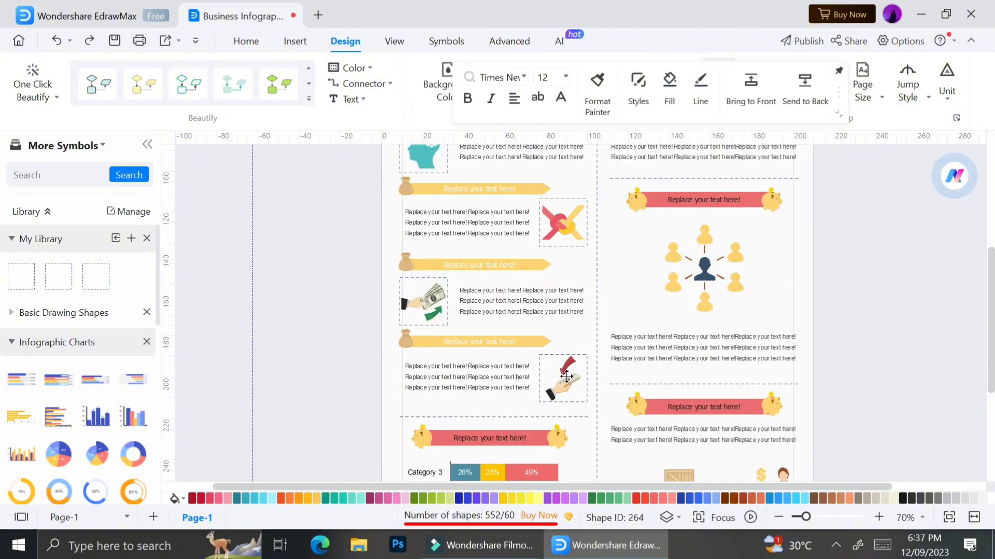
{"action": "left_click", "coordinate": [705, 268]}
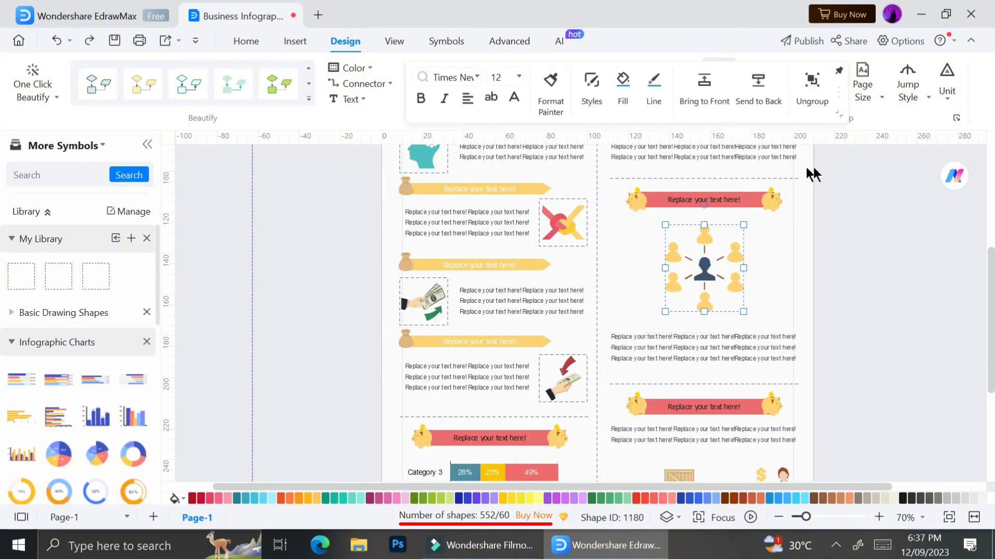
{"action": "scroll", "scroll_direction": "down", "scroll_amount": 3}
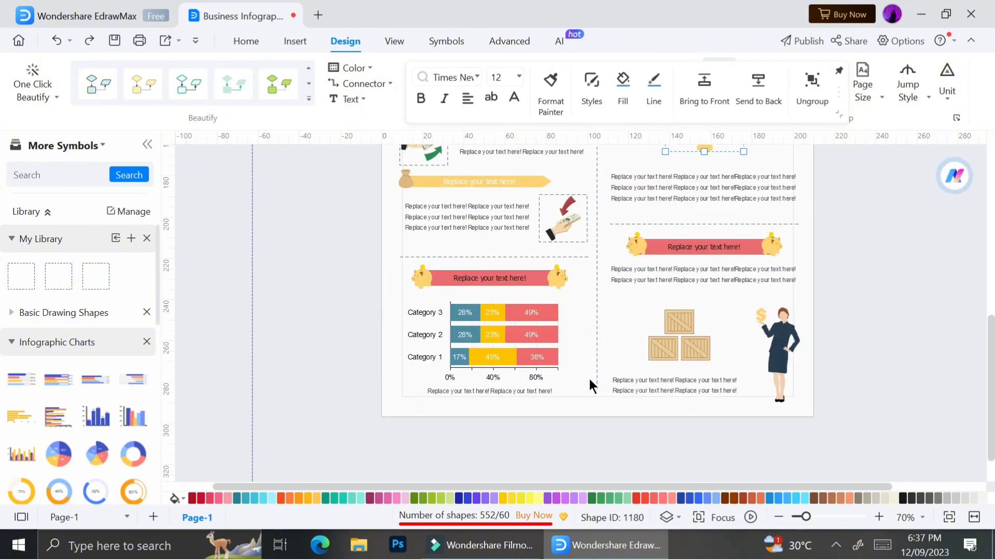
{"action": "left_click", "coordinate": [509, 42]}
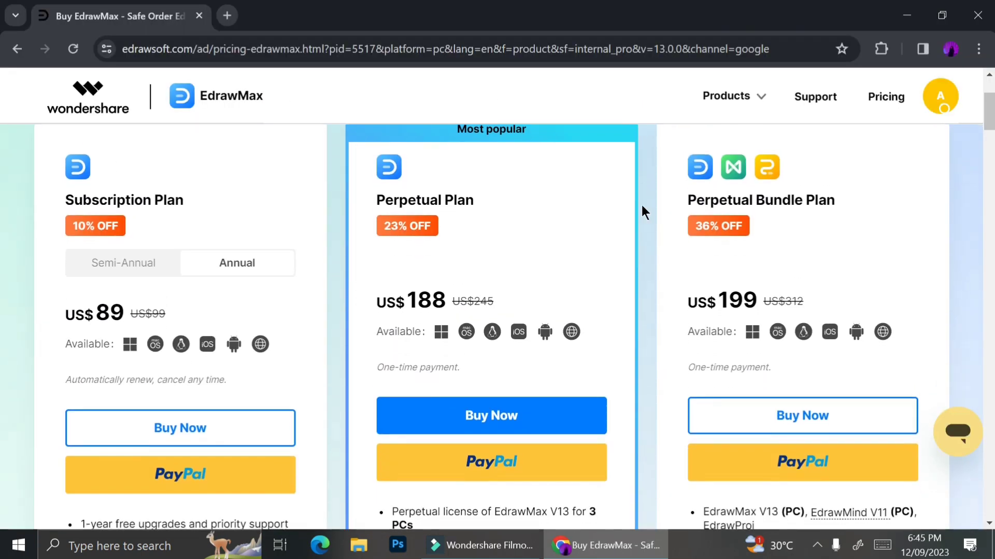
{"action": "mouse_move", "coordinate": [351, 129]}
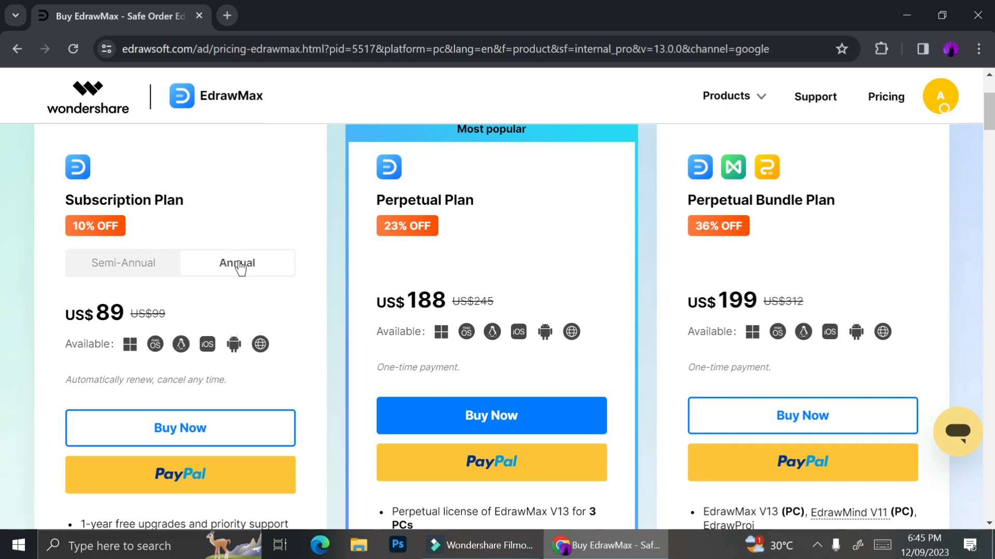
{"action": "mouse_move", "coordinate": [143, 277]}
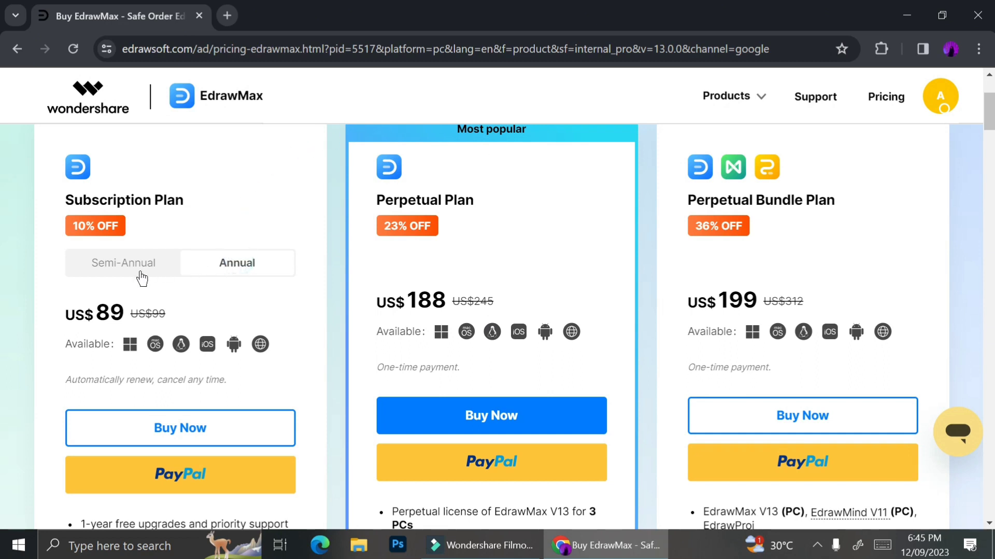
{"action": "left_click", "coordinate": [123, 263]}
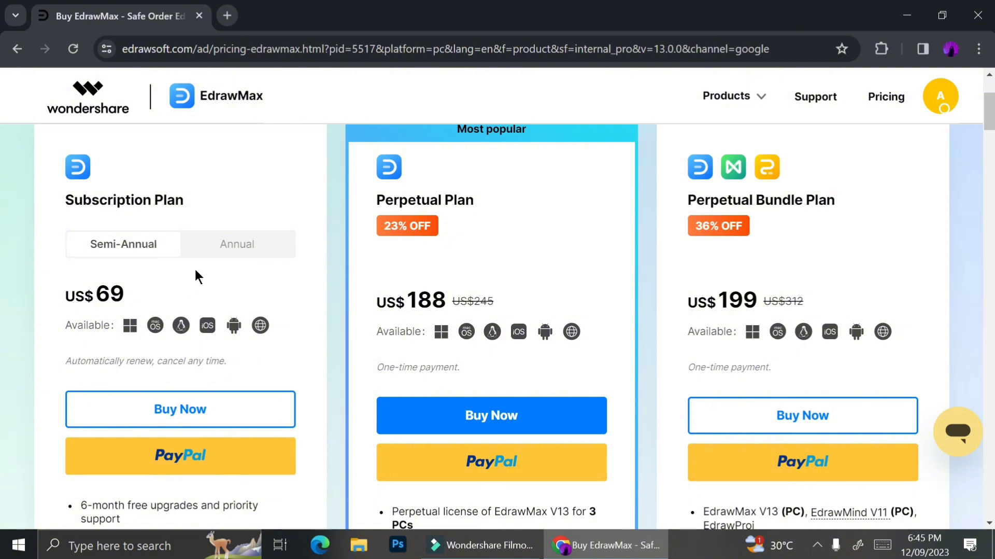
{"action": "mouse_move", "coordinate": [264, 246]}
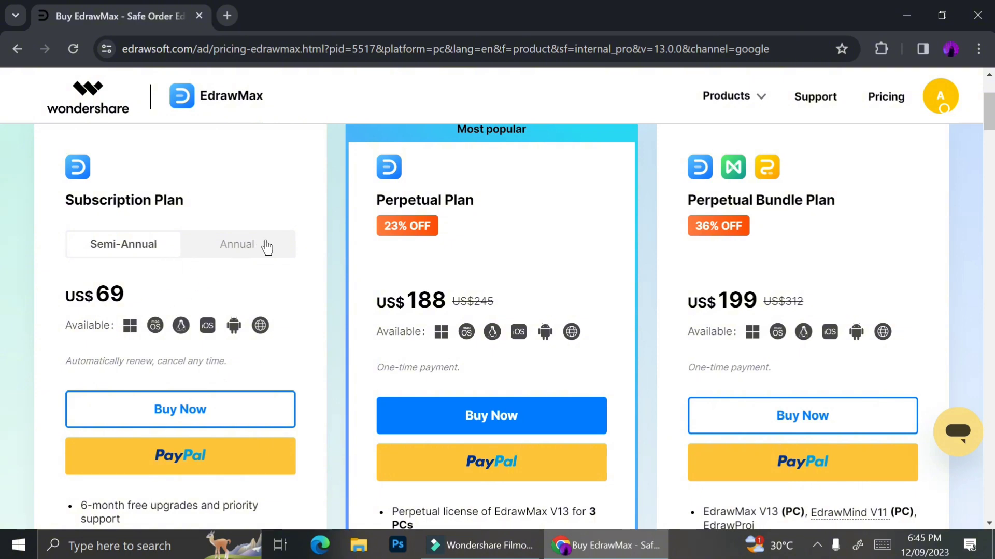
{"action": "left_click", "coordinate": [236, 244]}
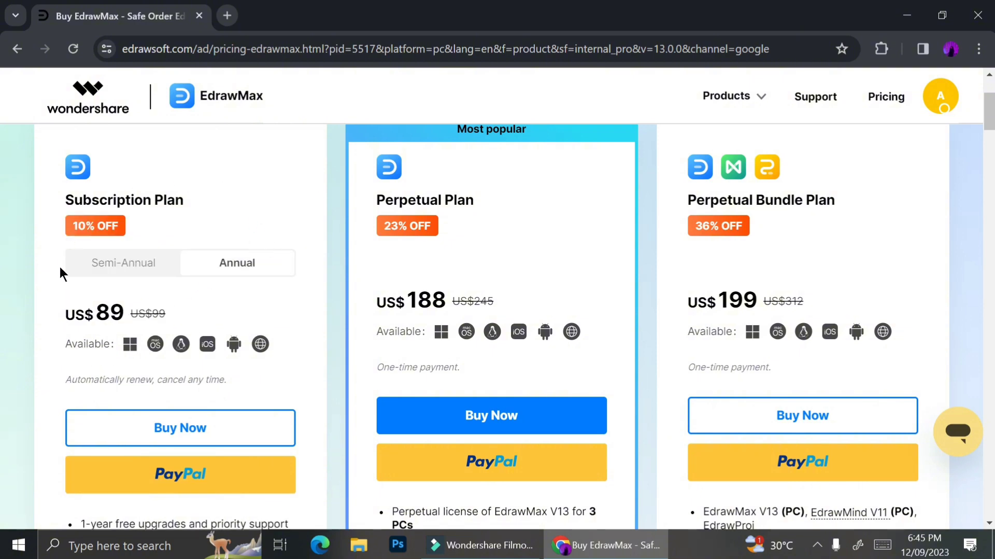
{"action": "mouse_move", "coordinate": [205, 307]}
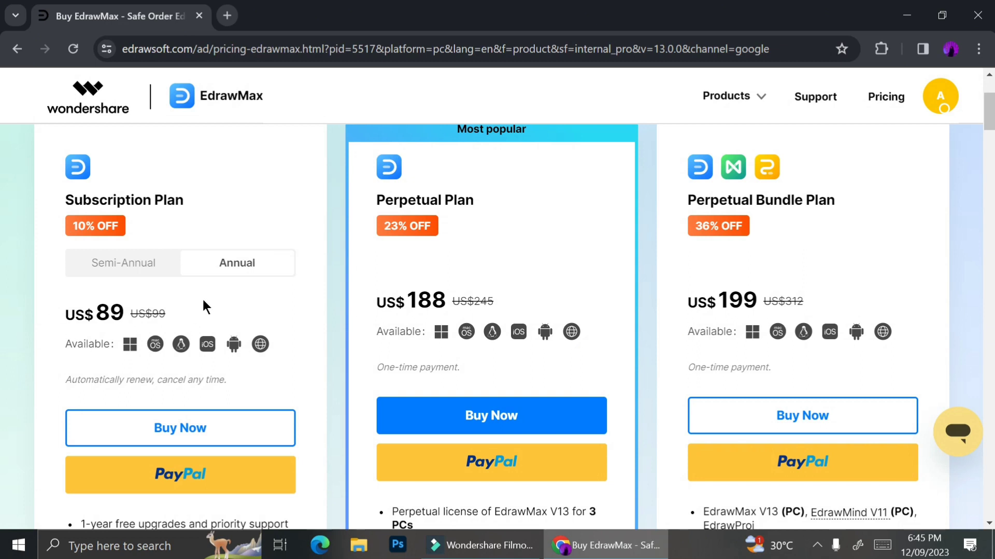
{"action": "mouse_move", "coordinate": [140, 358]}
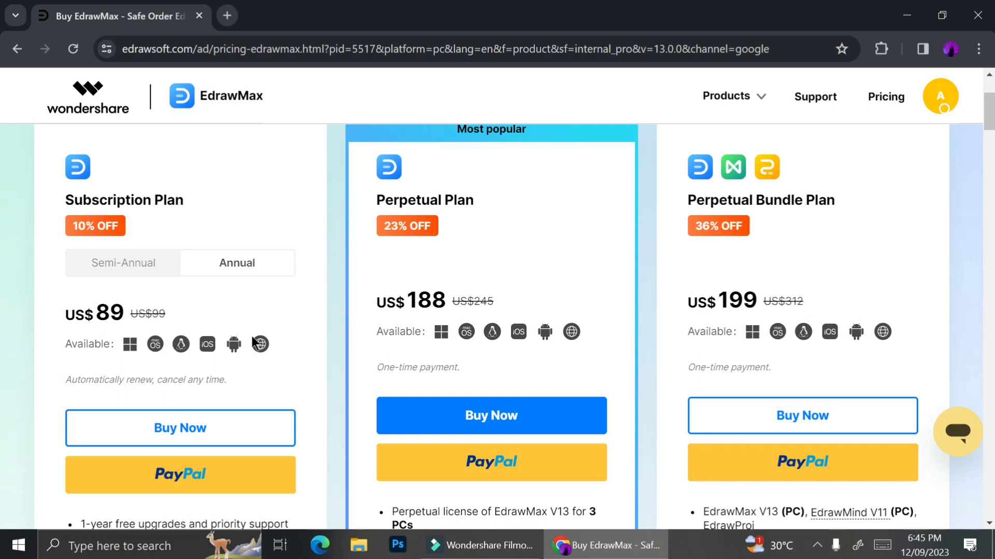
{"action": "mouse_move", "coordinate": [325, 318]}
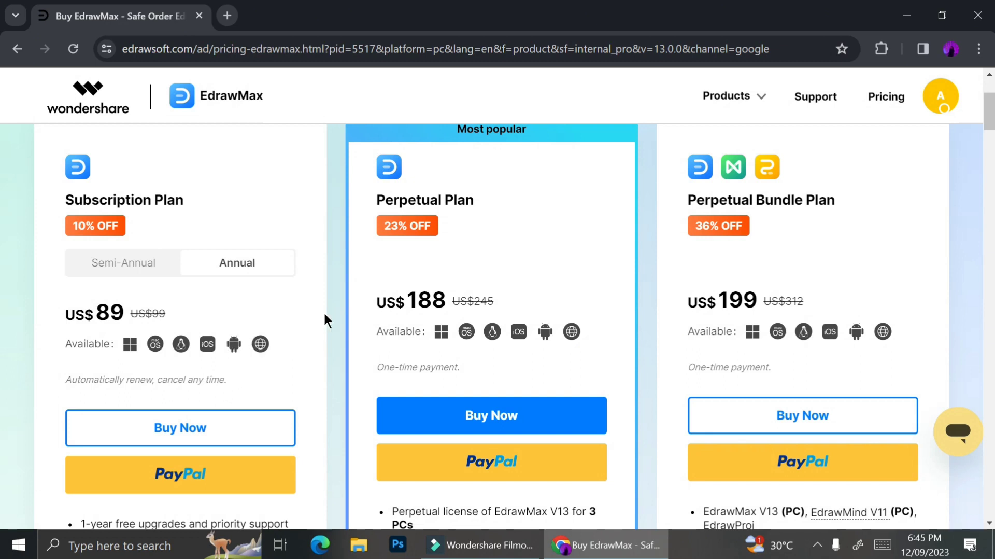
{"action": "mouse_move", "coordinate": [823, 268]}
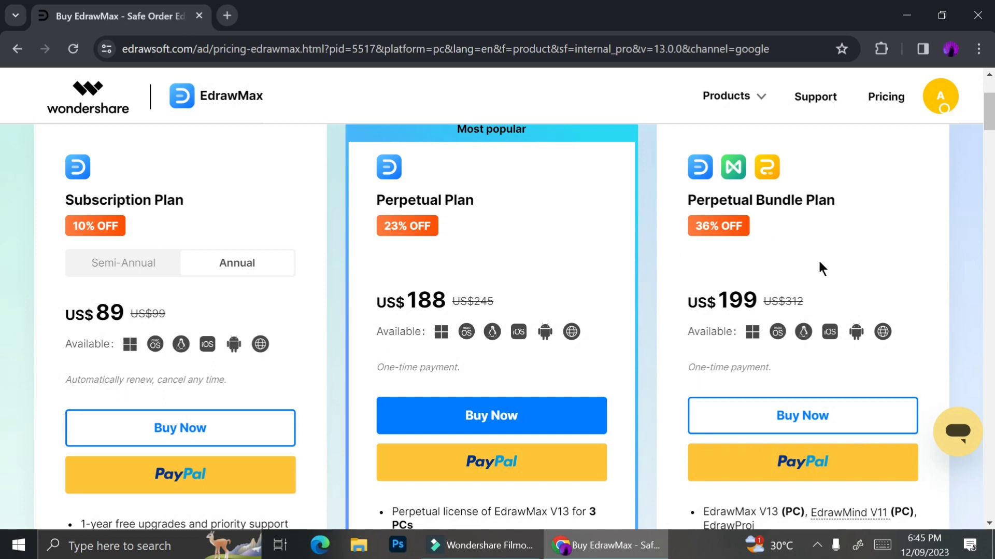
{"action": "mouse_move", "coordinate": [551, 267]}
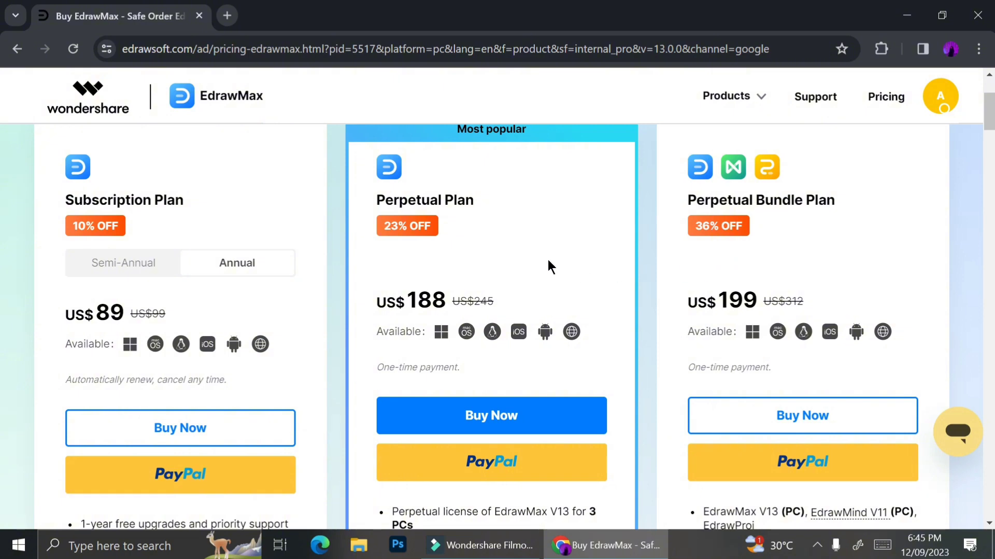
Step: Scroll the pricing page through plan features and Creative Assets add-on, then open the support AI assistant chat
{"action": "scroll", "scroll_direction": "down", "scroll_amount": 3}
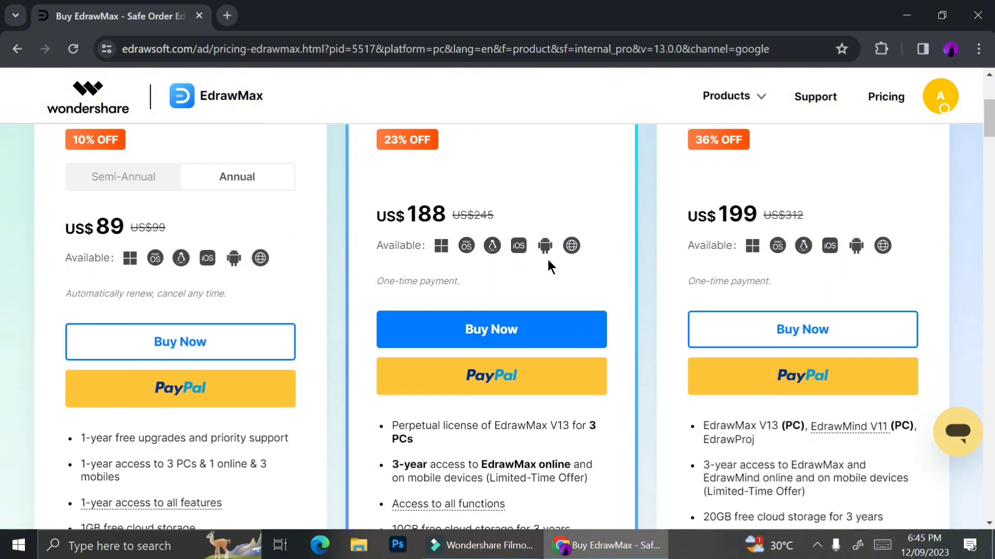
{"action": "scroll", "scroll_direction": "down", "scroll_amount": 3}
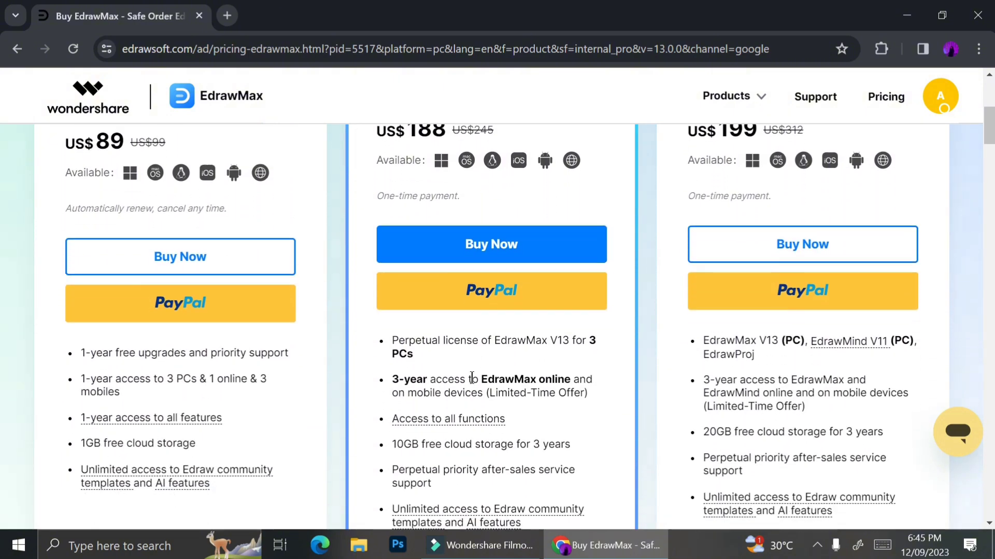
{"action": "scroll", "scroll_direction": "down", "scroll_amount": 3}
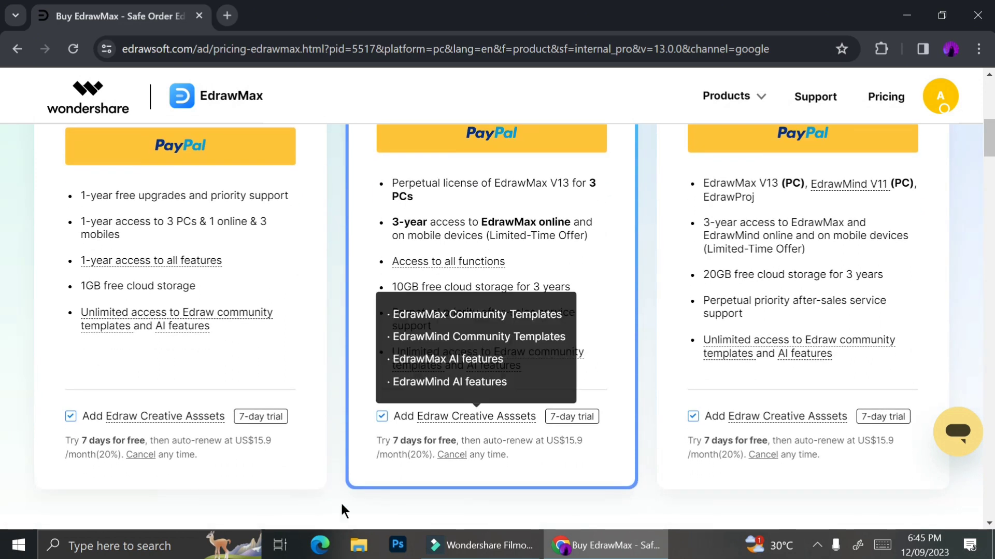
{"action": "mouse_move", "coordinate": [351, 514]}
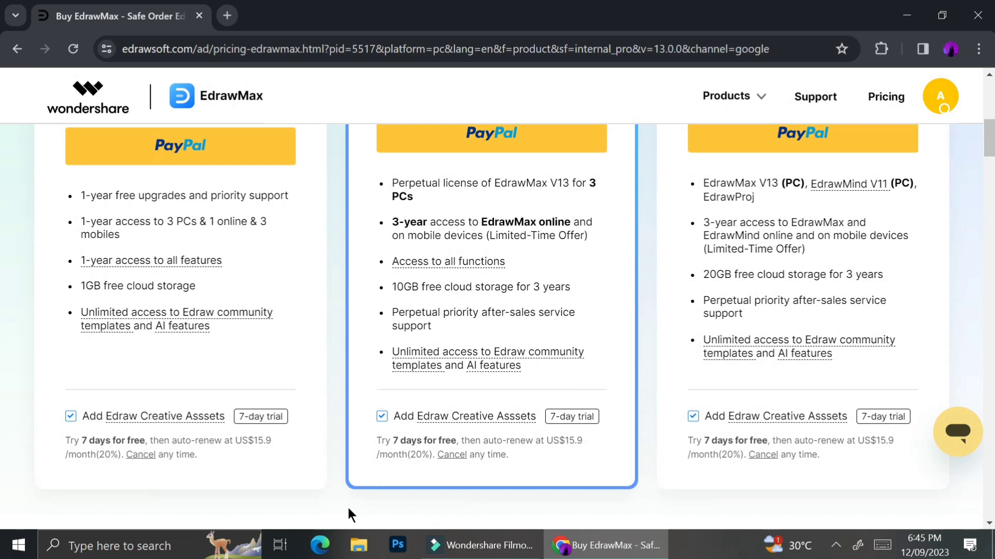
{"action": "mouse_move", "coordinate": [788, 416]}
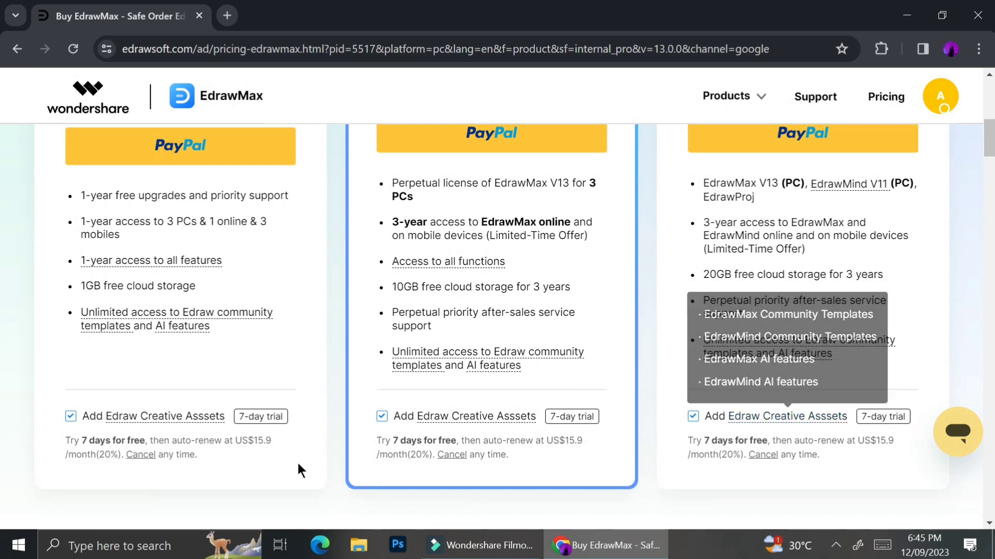
{"action": "mouse_move", "coordinate": [479, 510]}
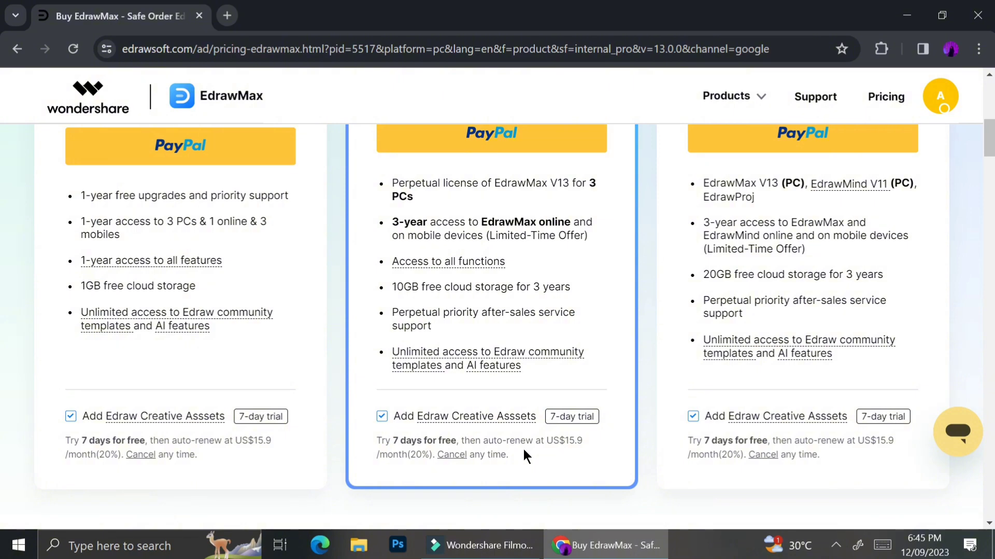
{"action": "mouse_move", "coordinate": [465, 473]}
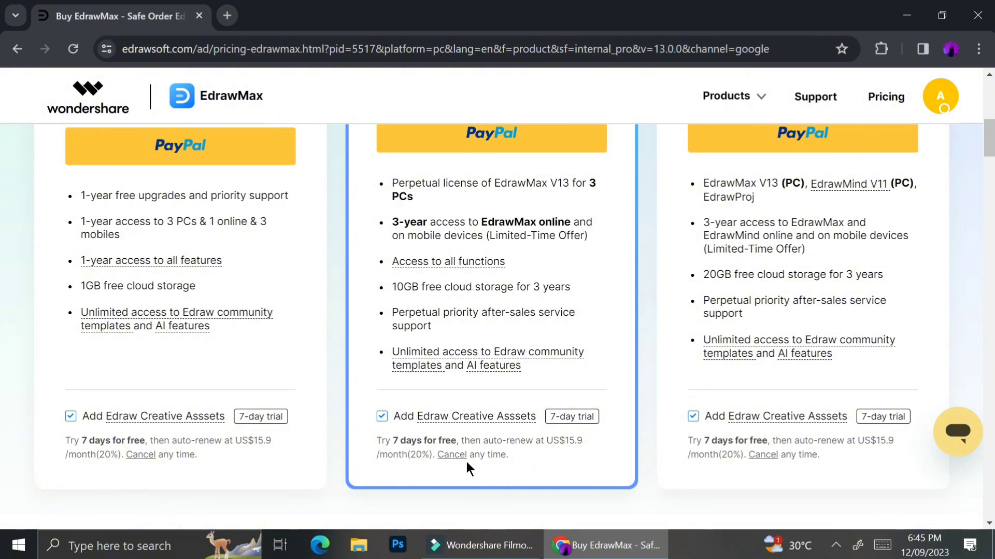
{"action": "mouse_move", "coordinate": [667, 466]}
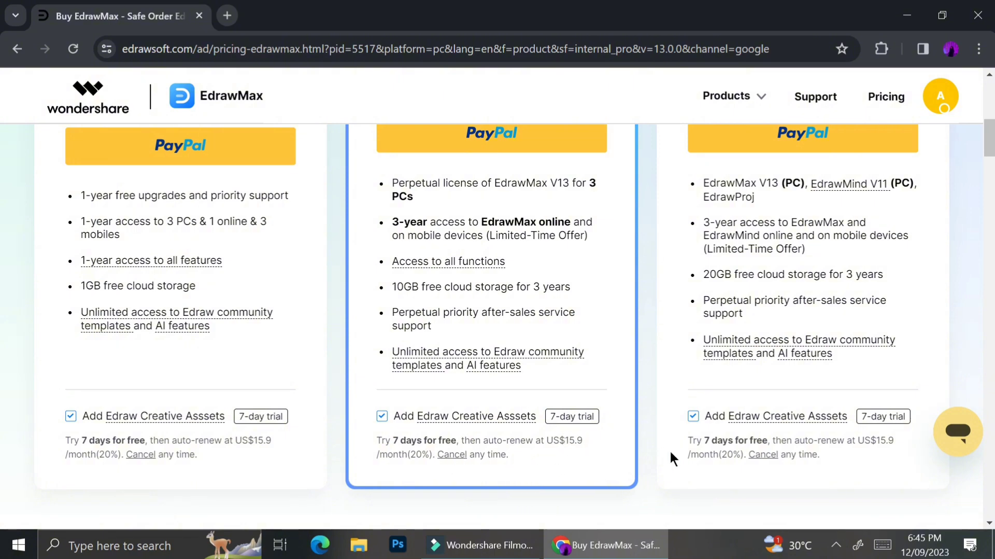
{"action": "left_click", "coordinate": [958, 434]}
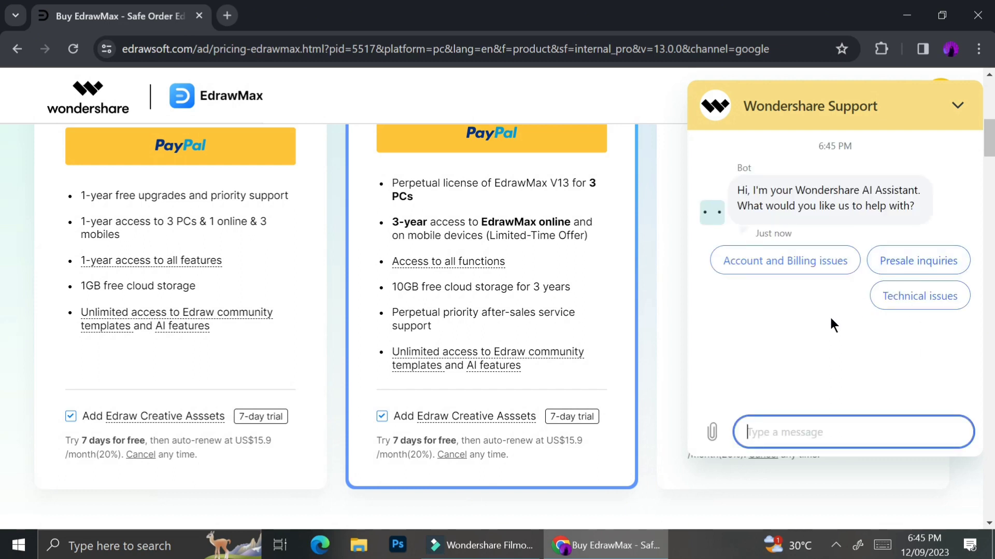
{"action": "mouse_move", "coordinate": [974, 77]}
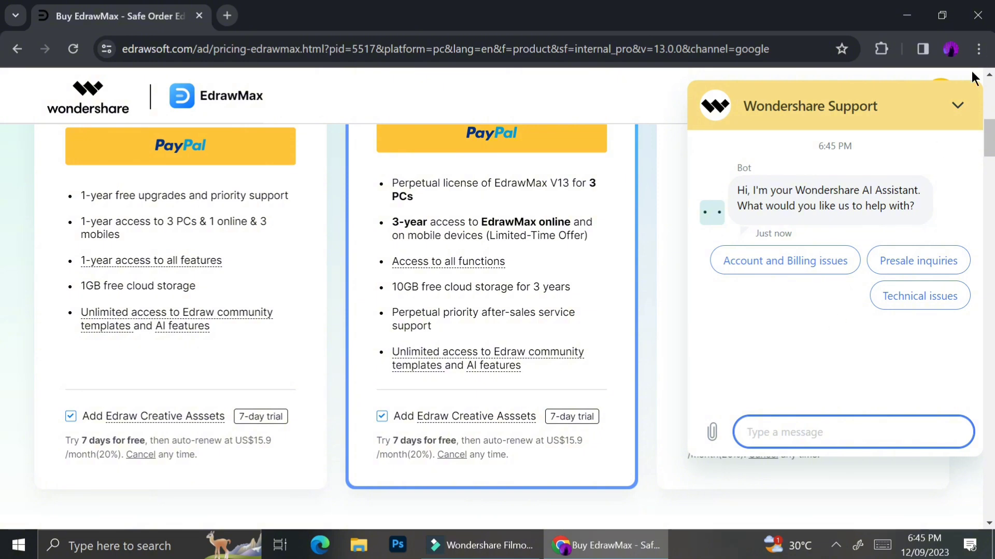